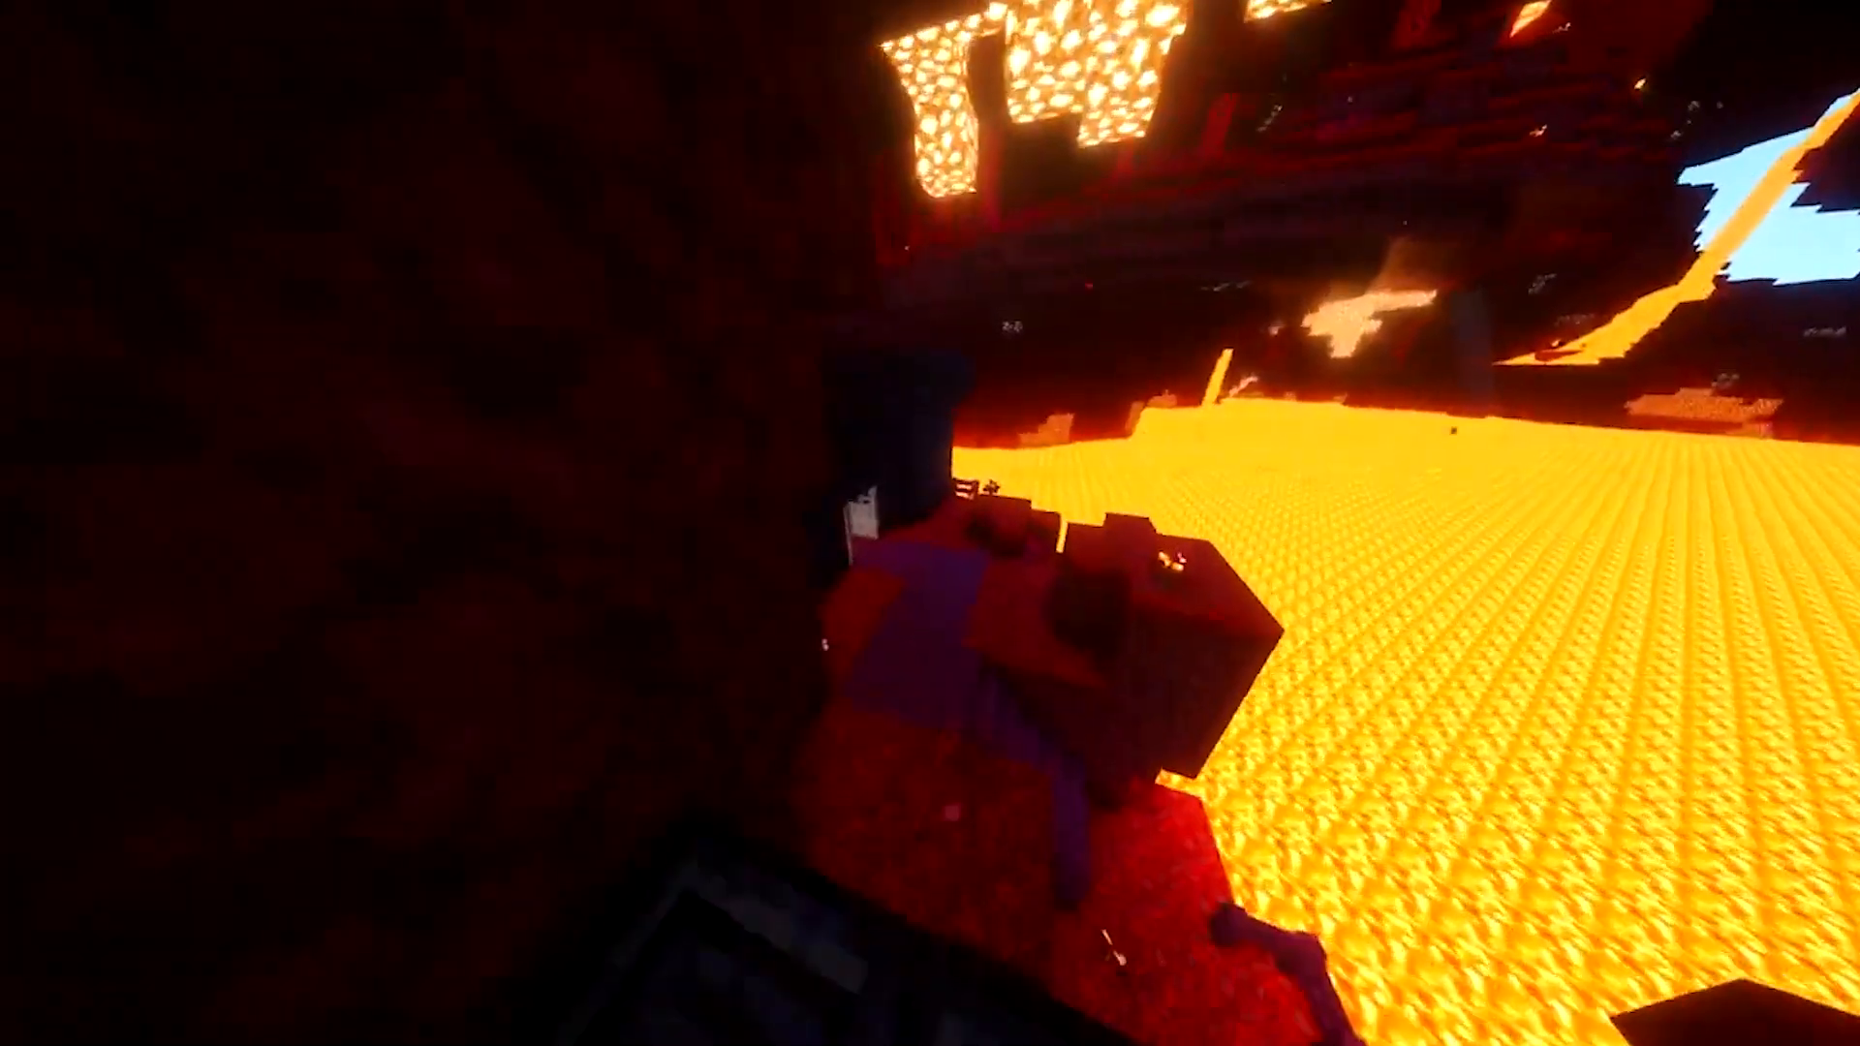
Leave the Minecraft lava world and bring up minecraft.net in Brave
click(748, 1011)
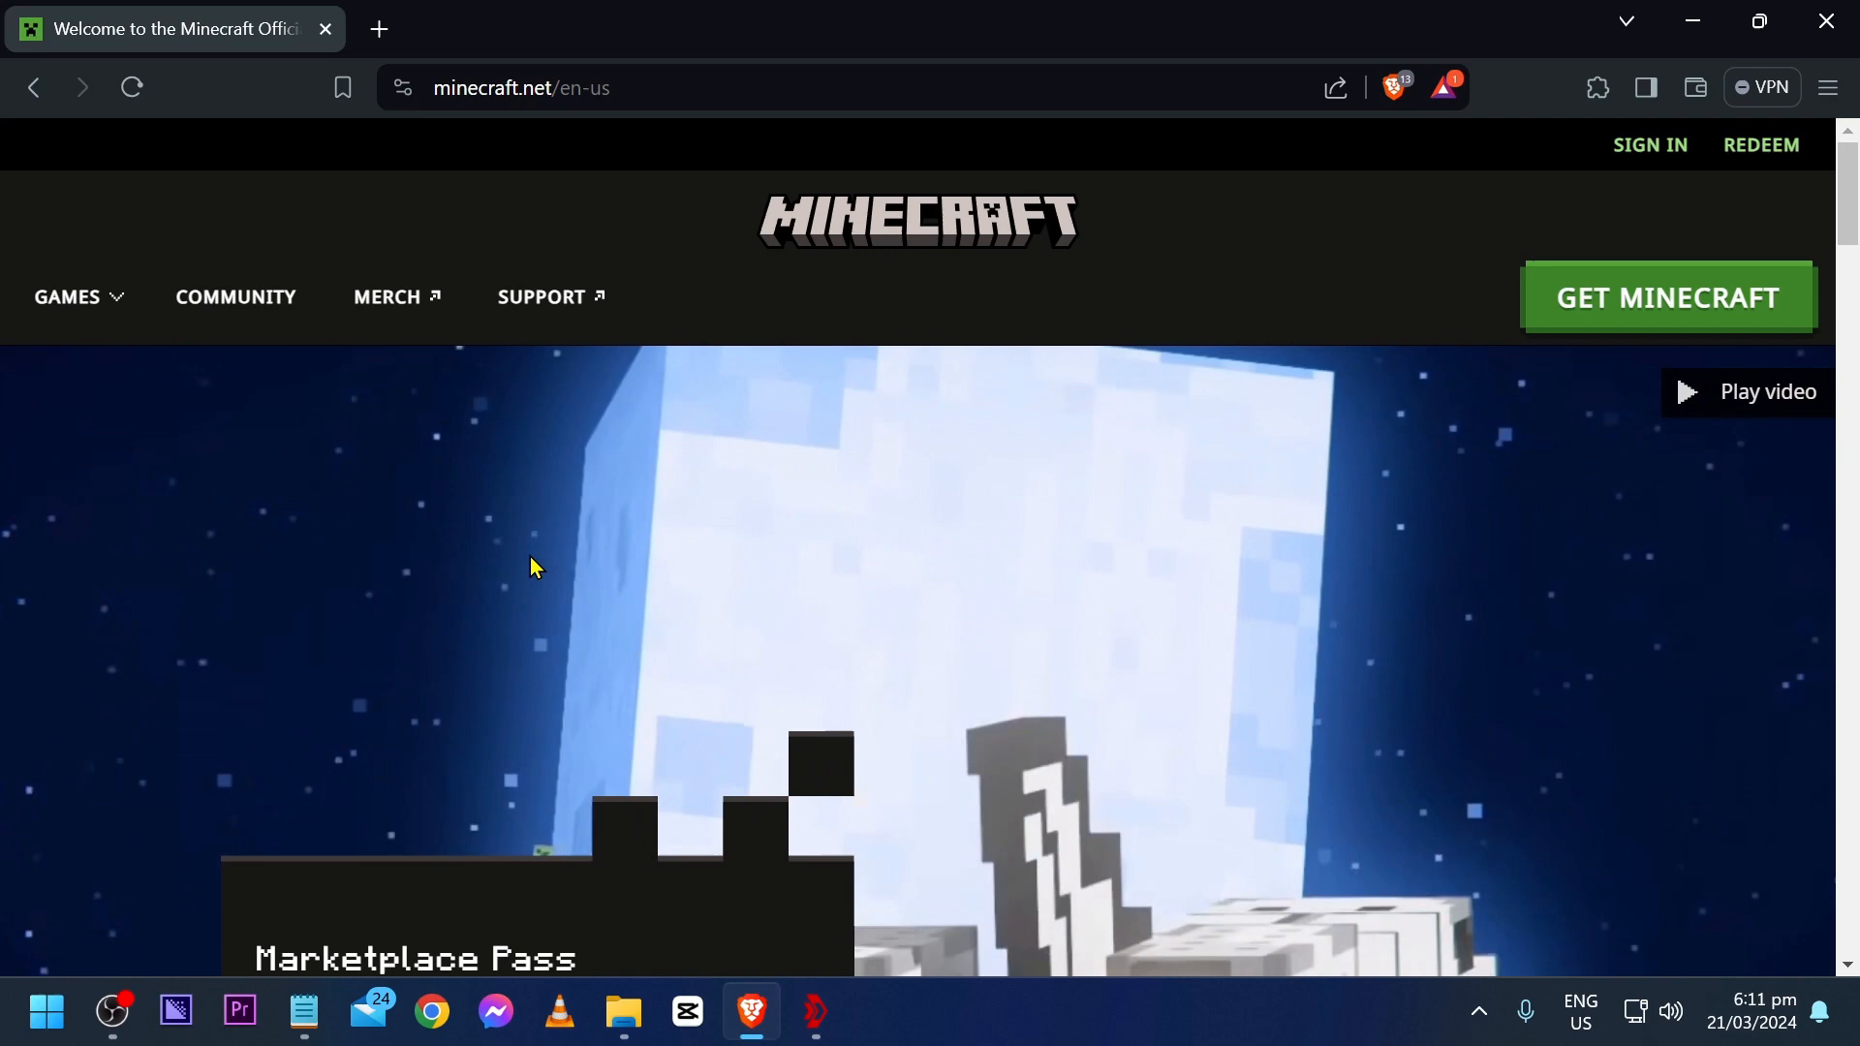
In a new tab, search Google for 'exitlag' and open the ExitLag homepage
click(379, 28)
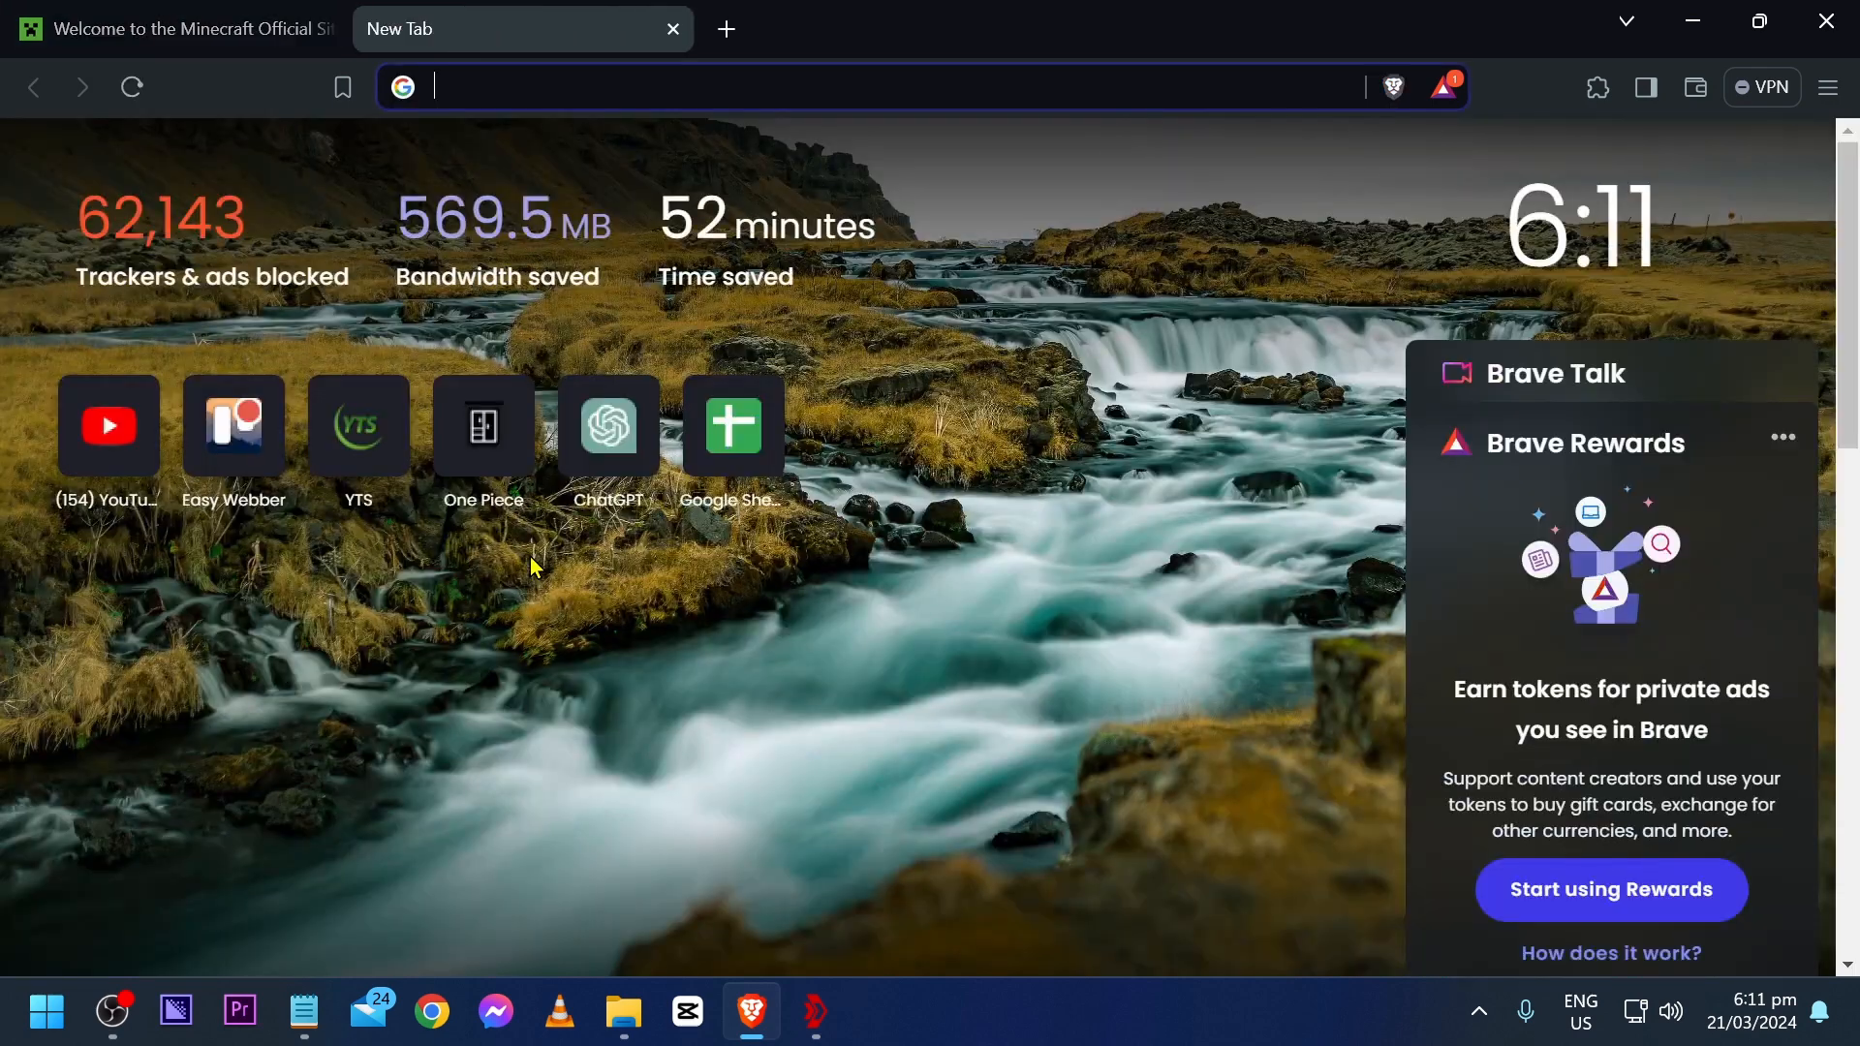
text(google.com/search?q=exitlag&sca_esv=3809806eea1c5086&sxsrf=ACQVn086vx_ty1ls2GubEq...)
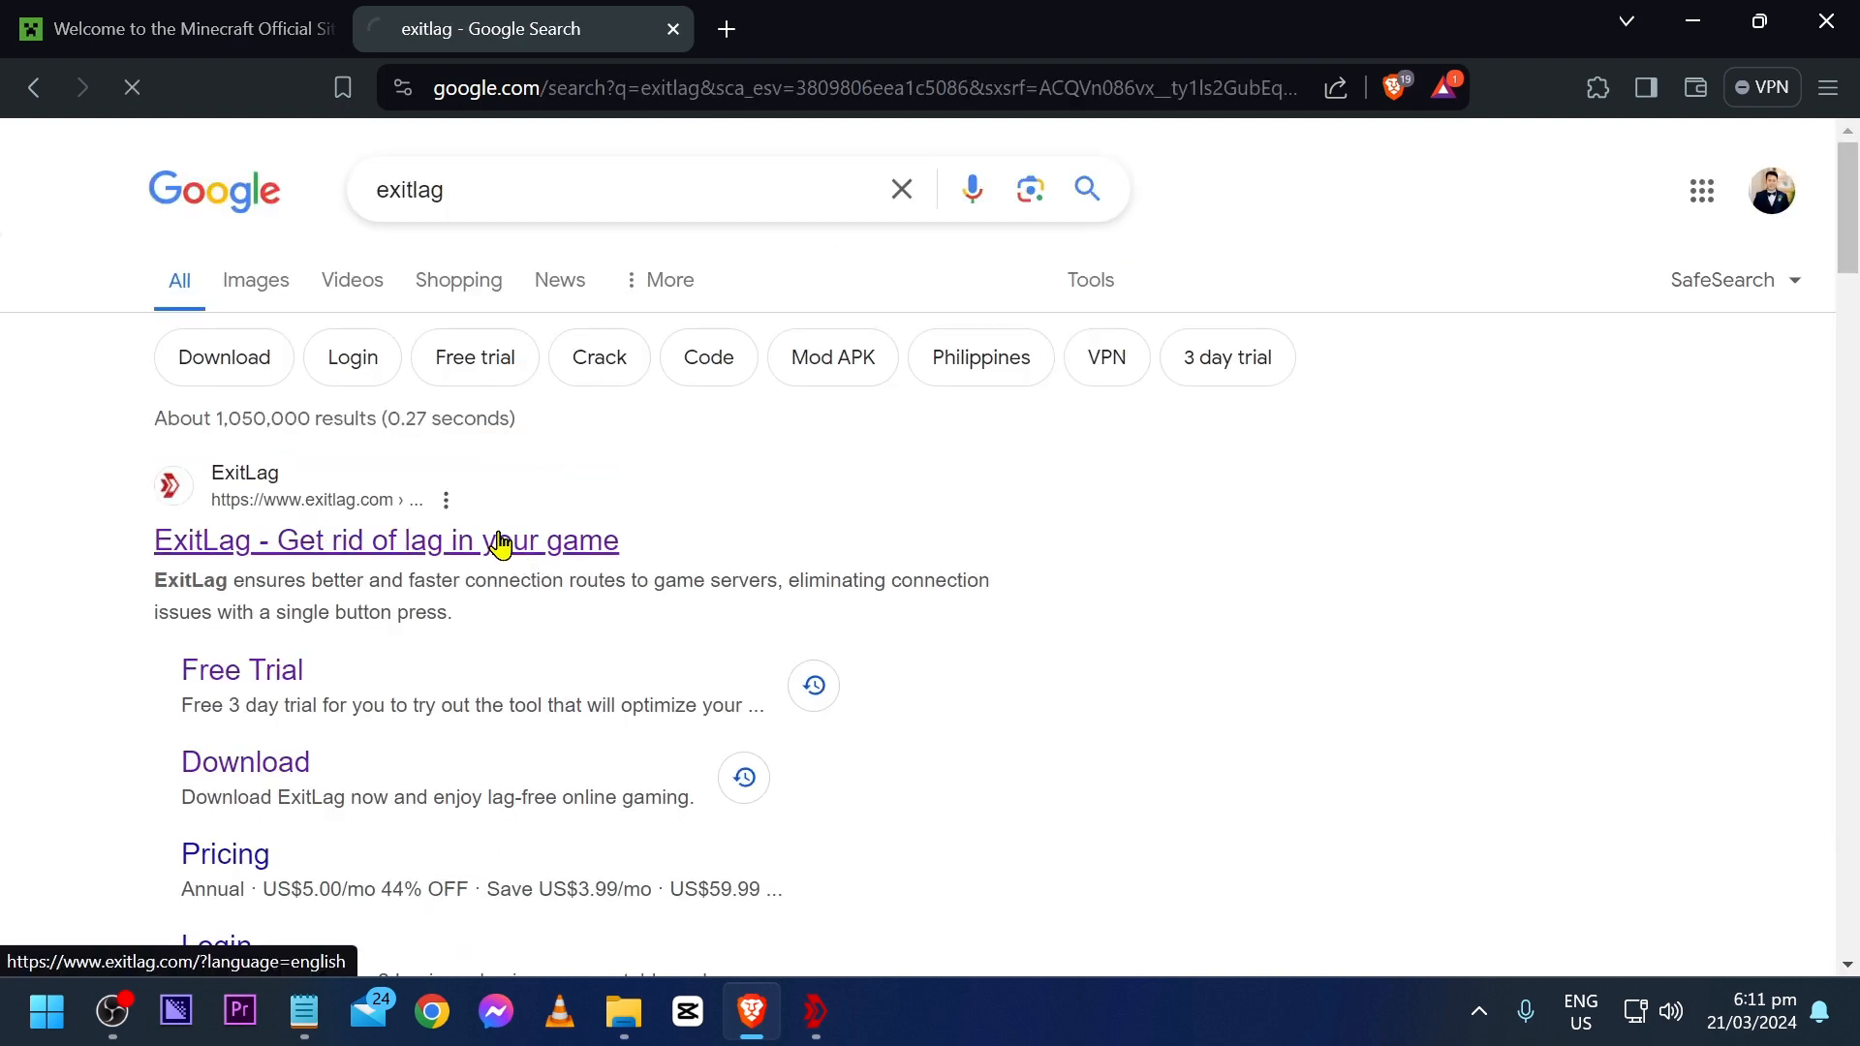
click(384, 539)
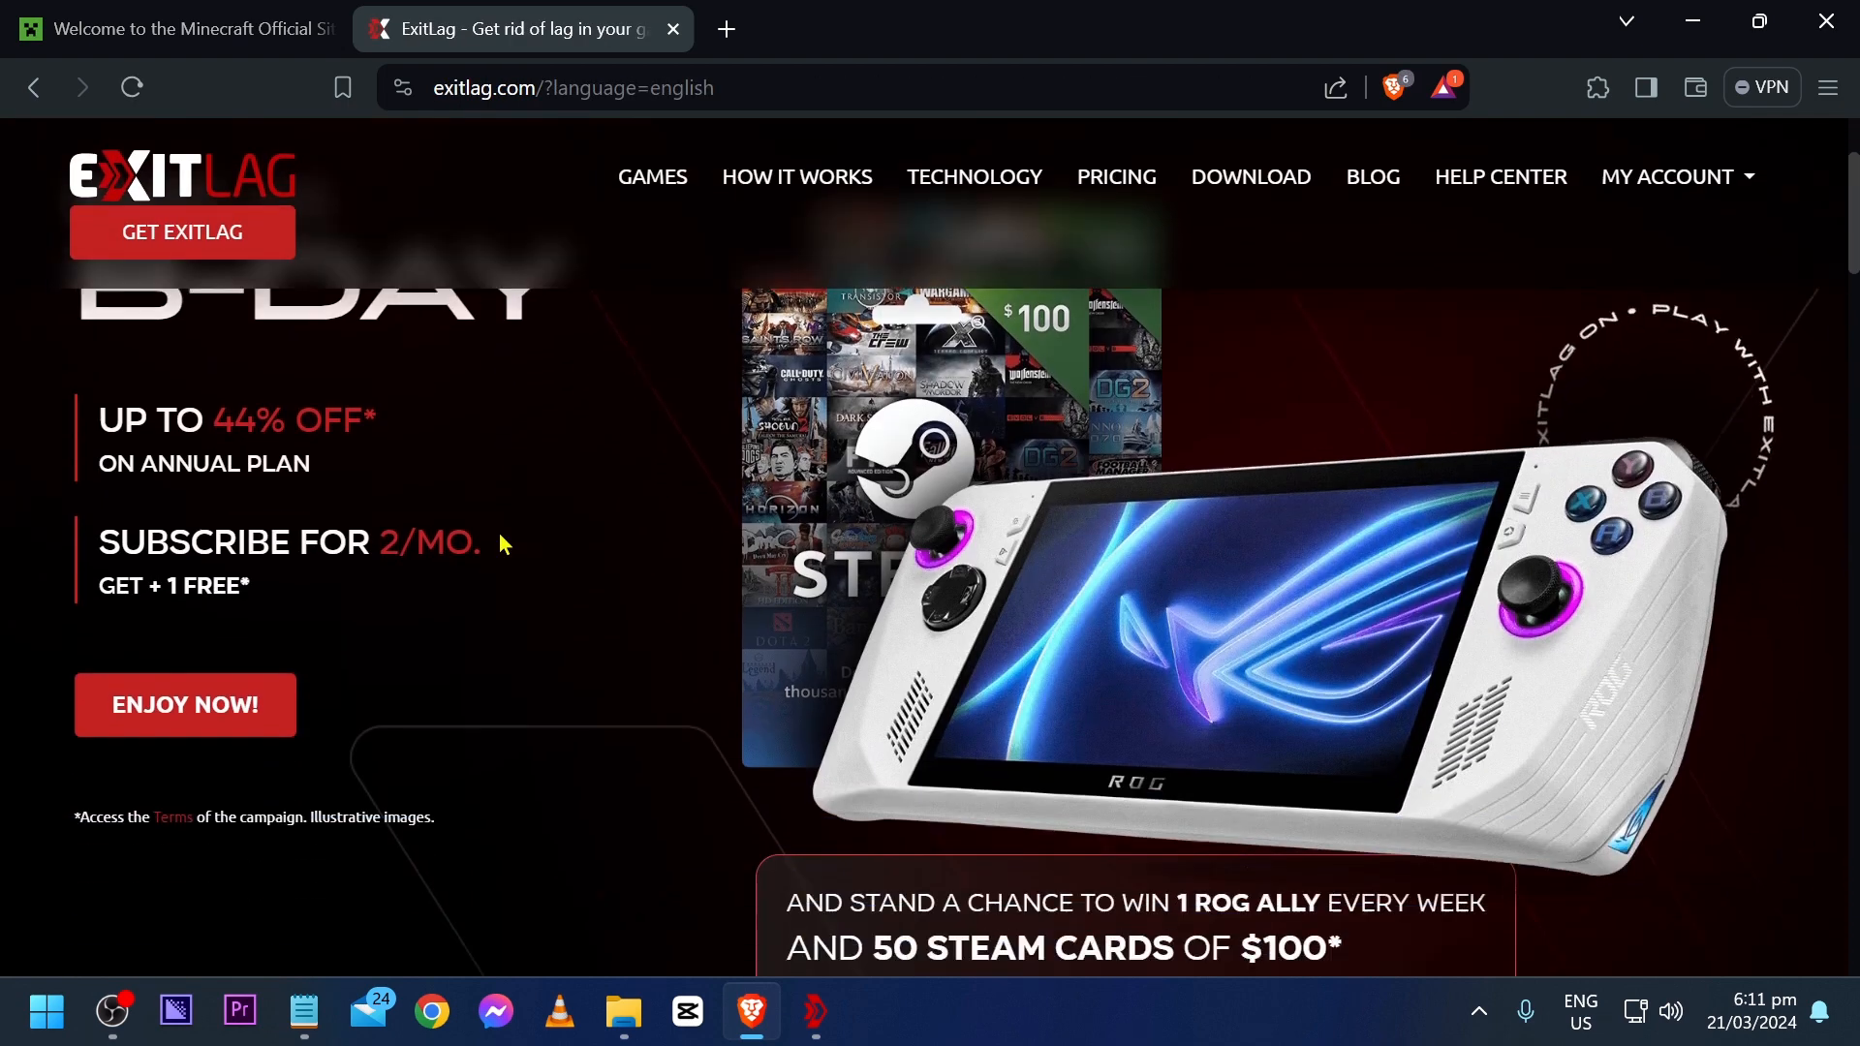
scroll(down, 3)
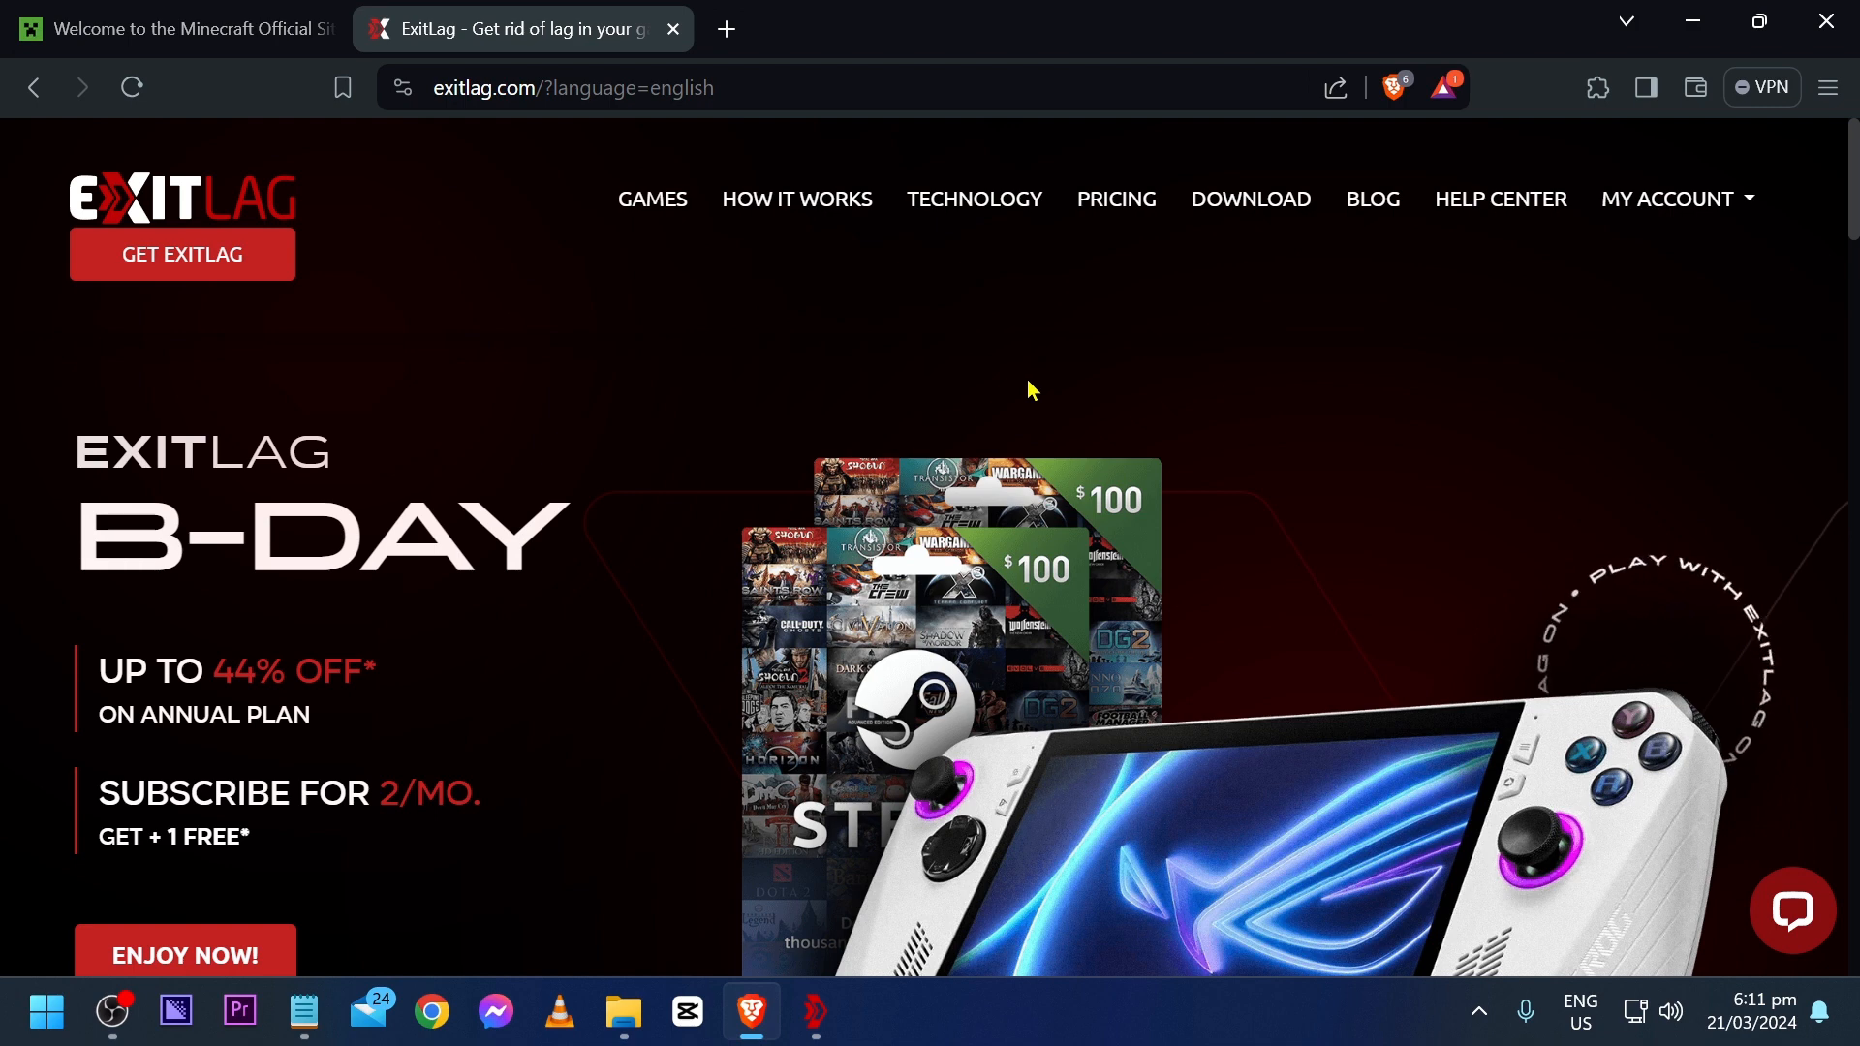
mouse_move(1705, 193)
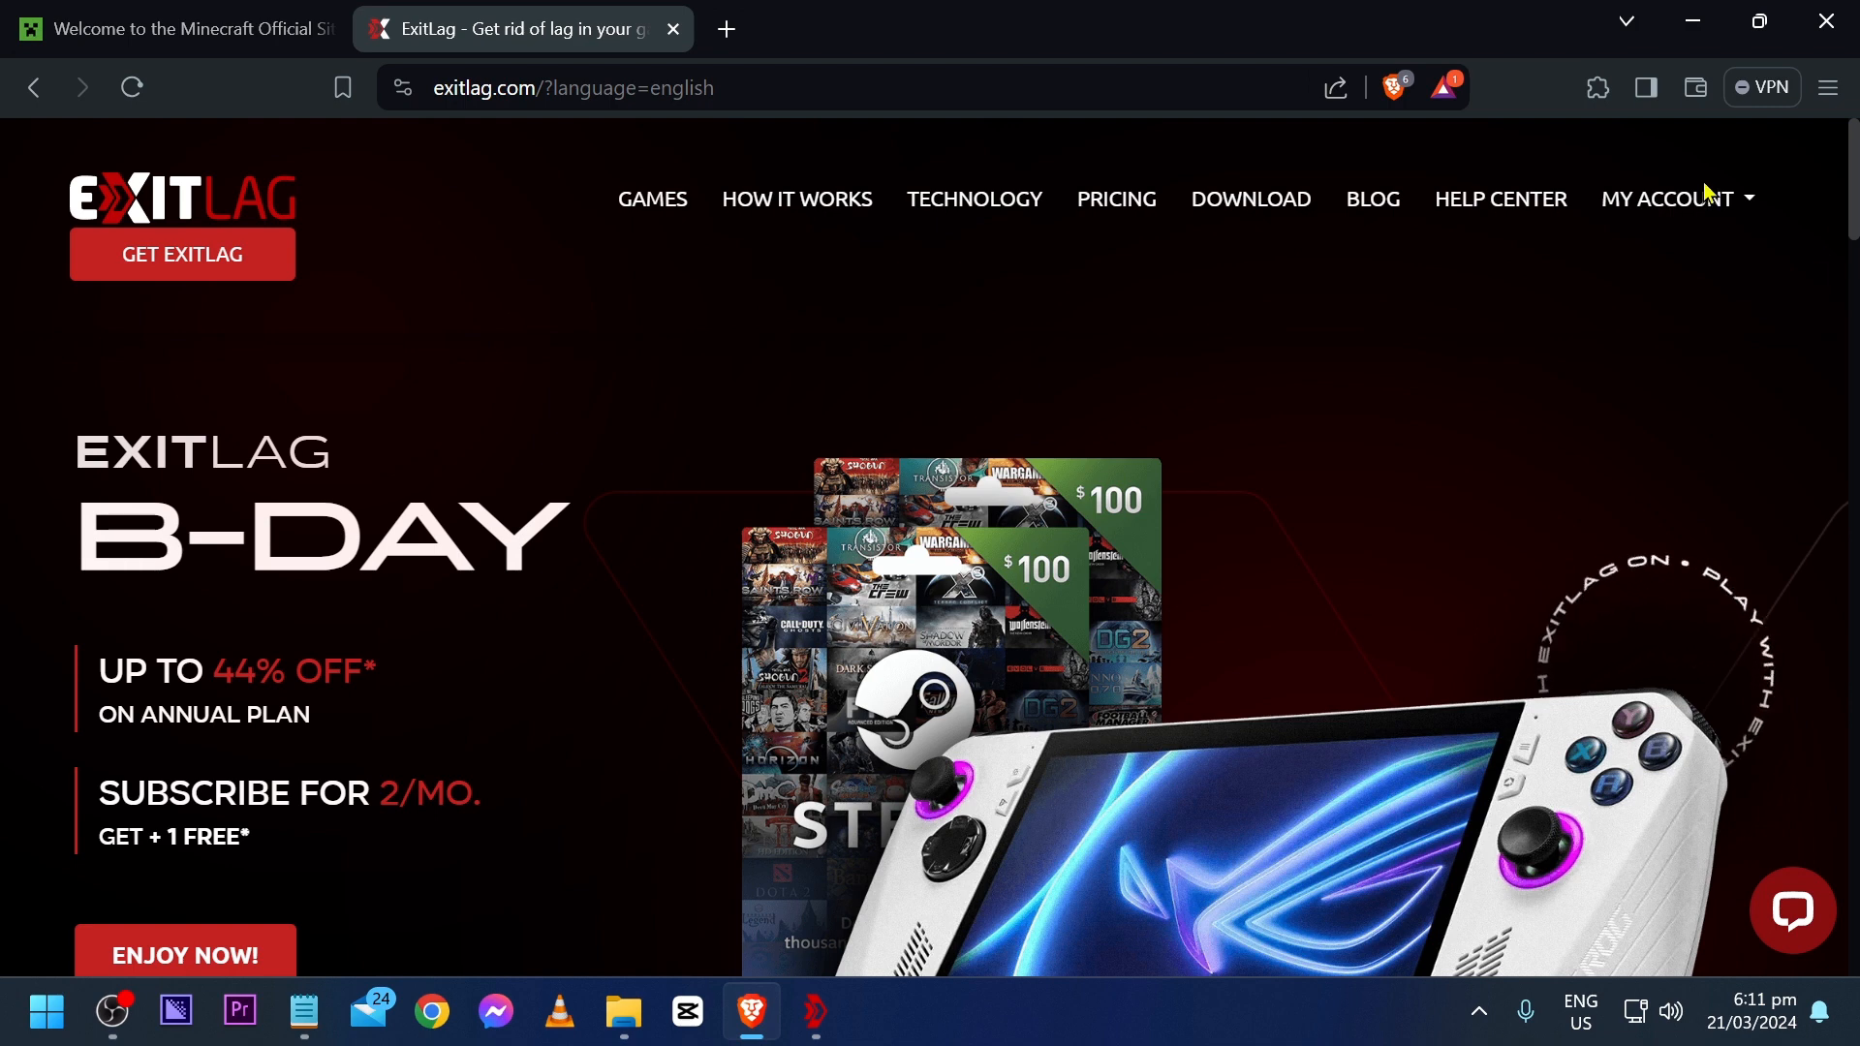
Open the ExitLag registration page from My Account and fill in the form
click(1674, 198)
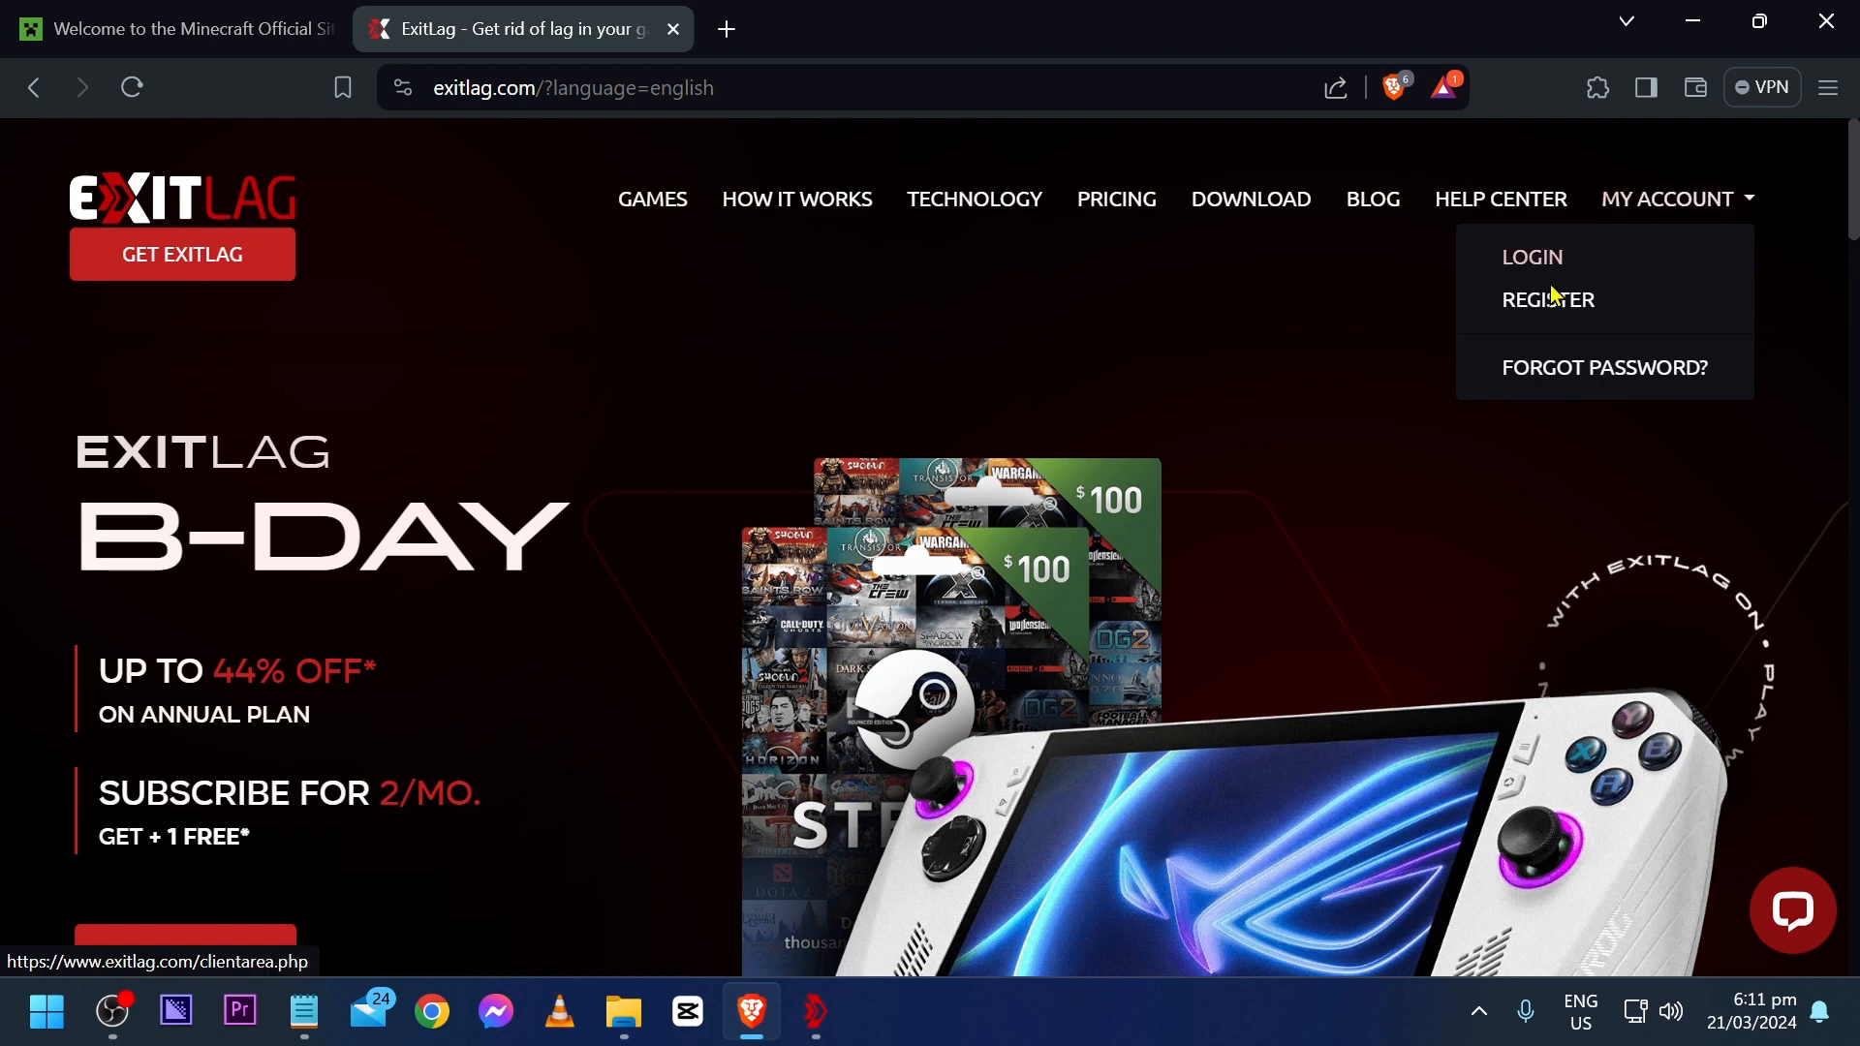
click(1547, 299)
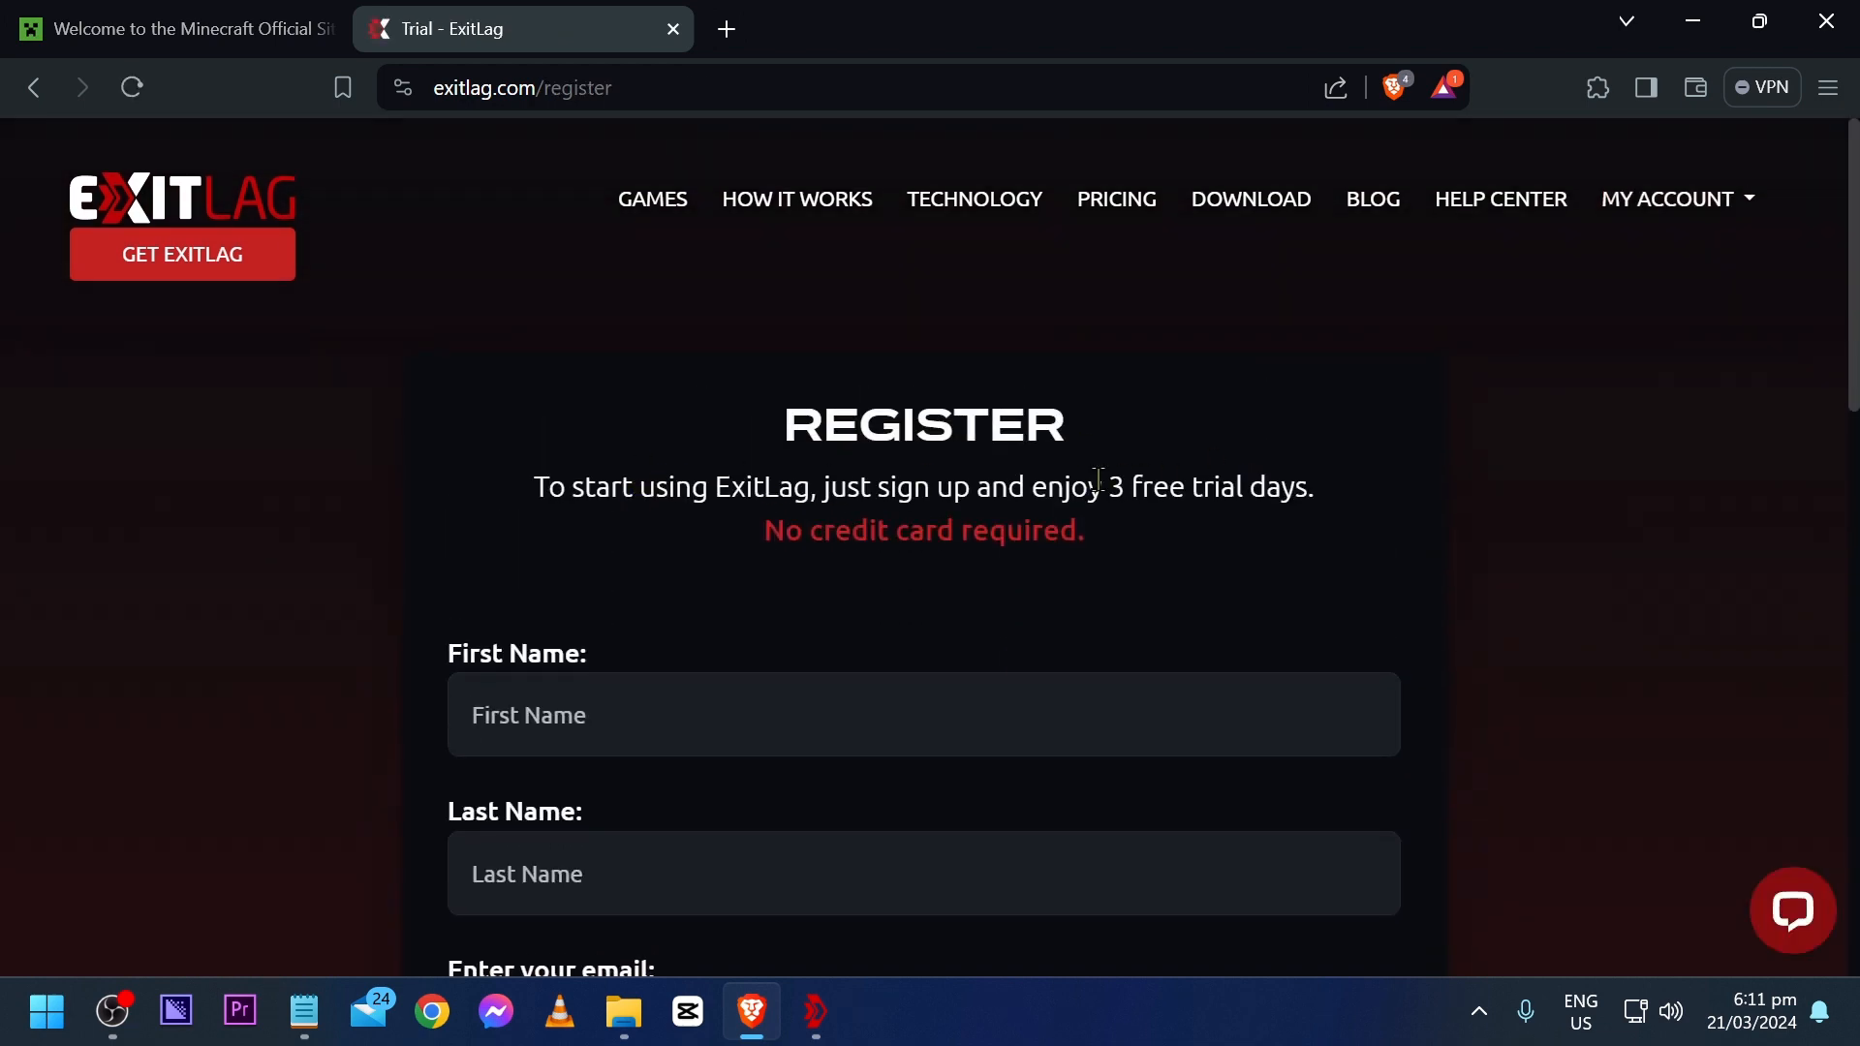
drag(1104, 487, 1311, 486)
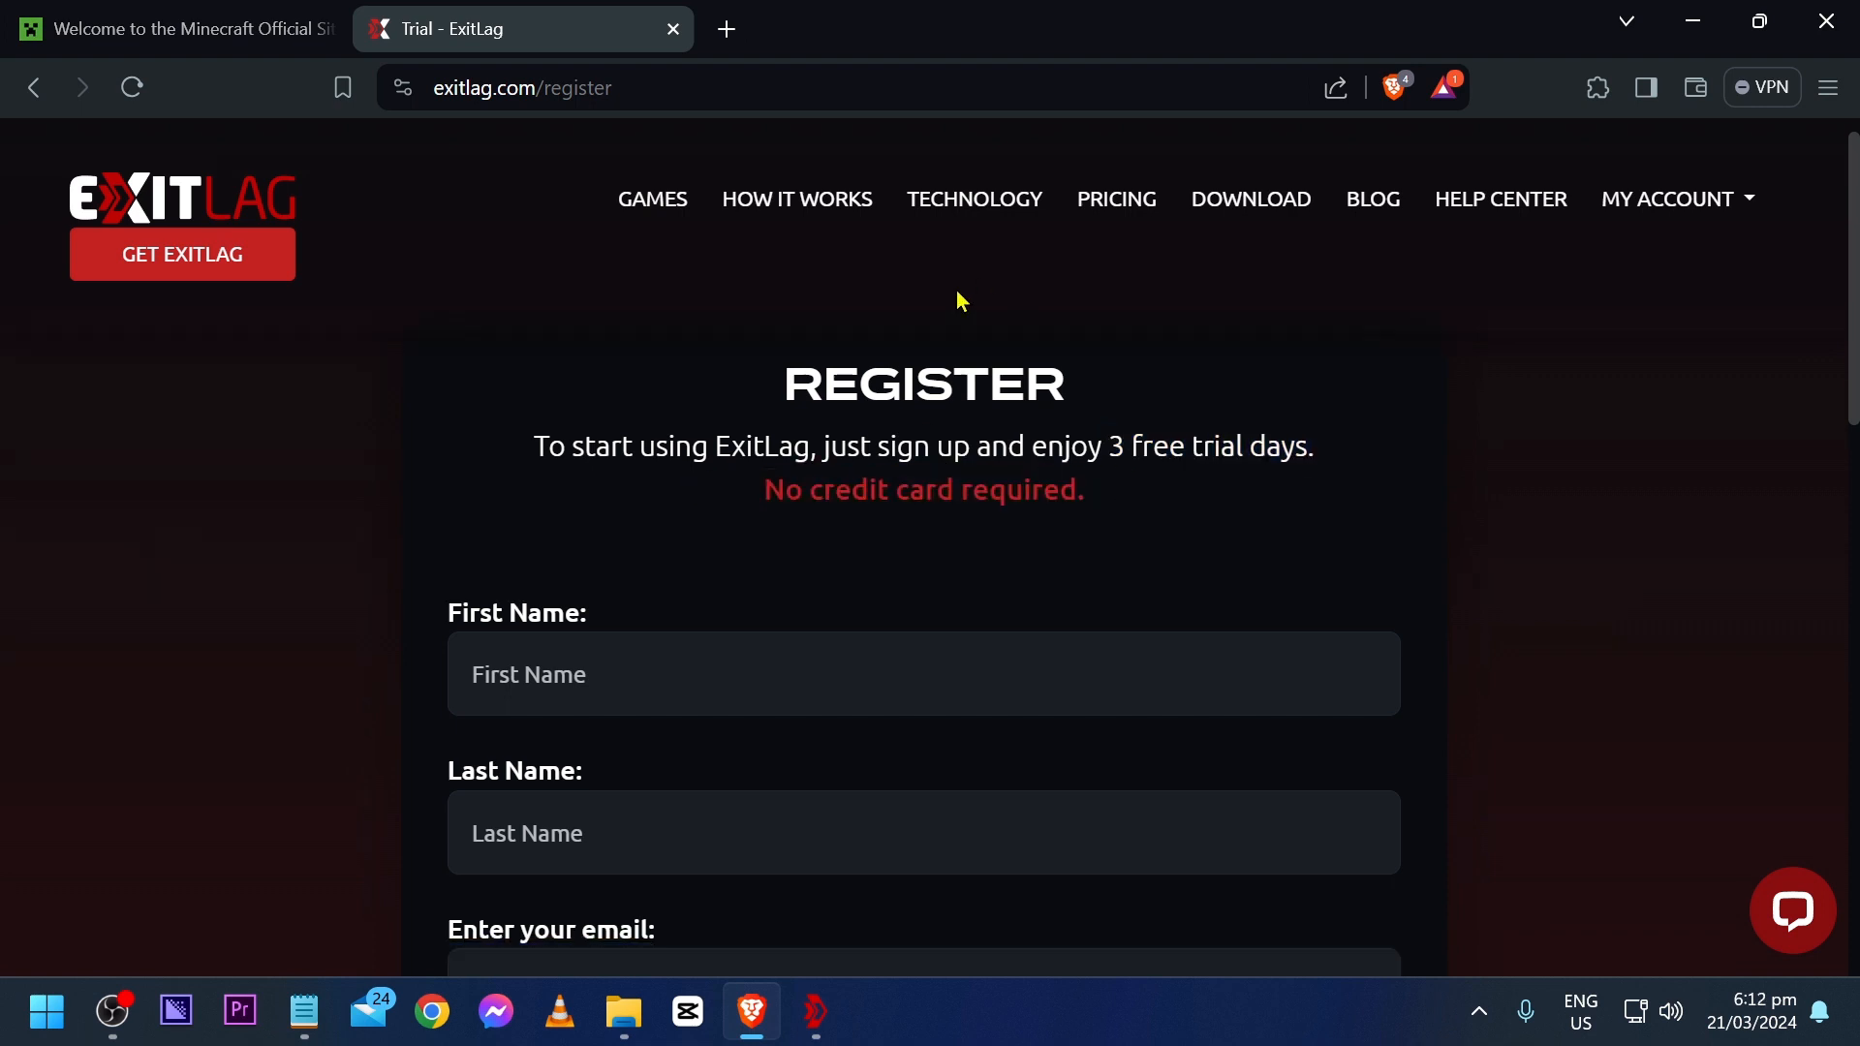
scroll(down, 3)
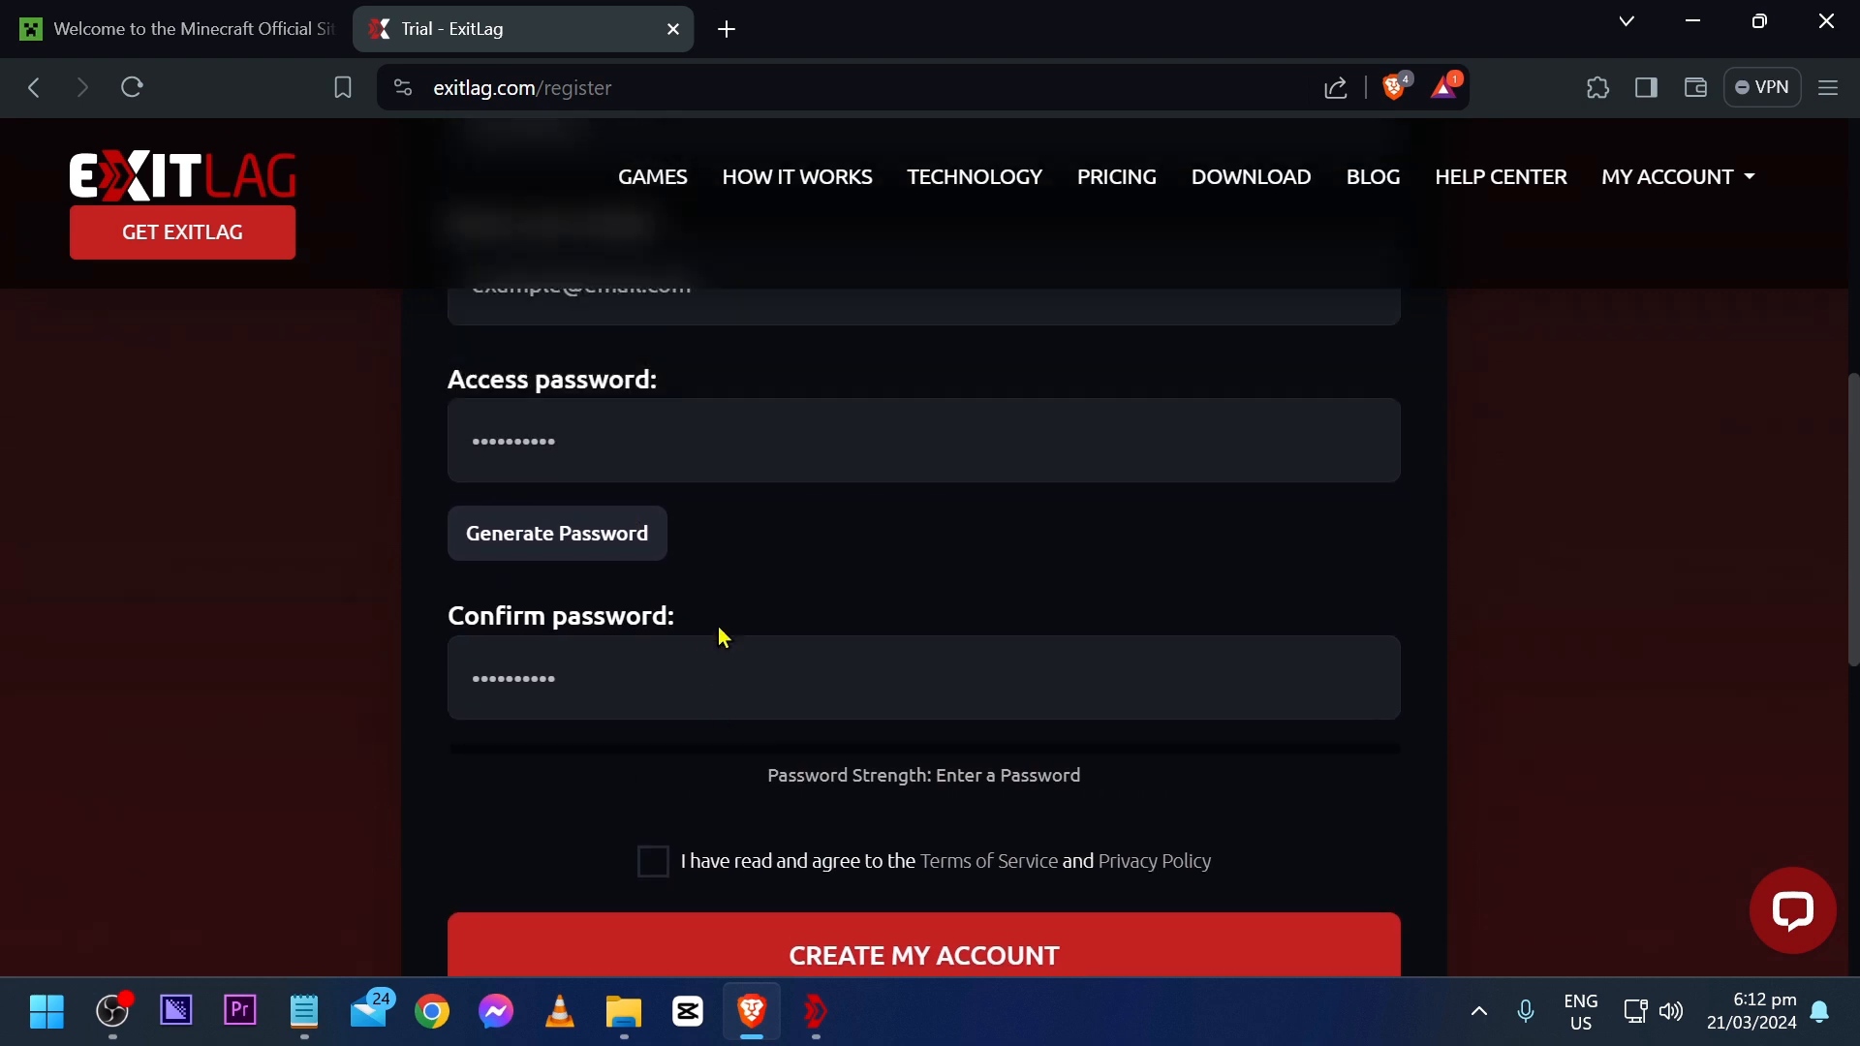
scroll(down, 3)
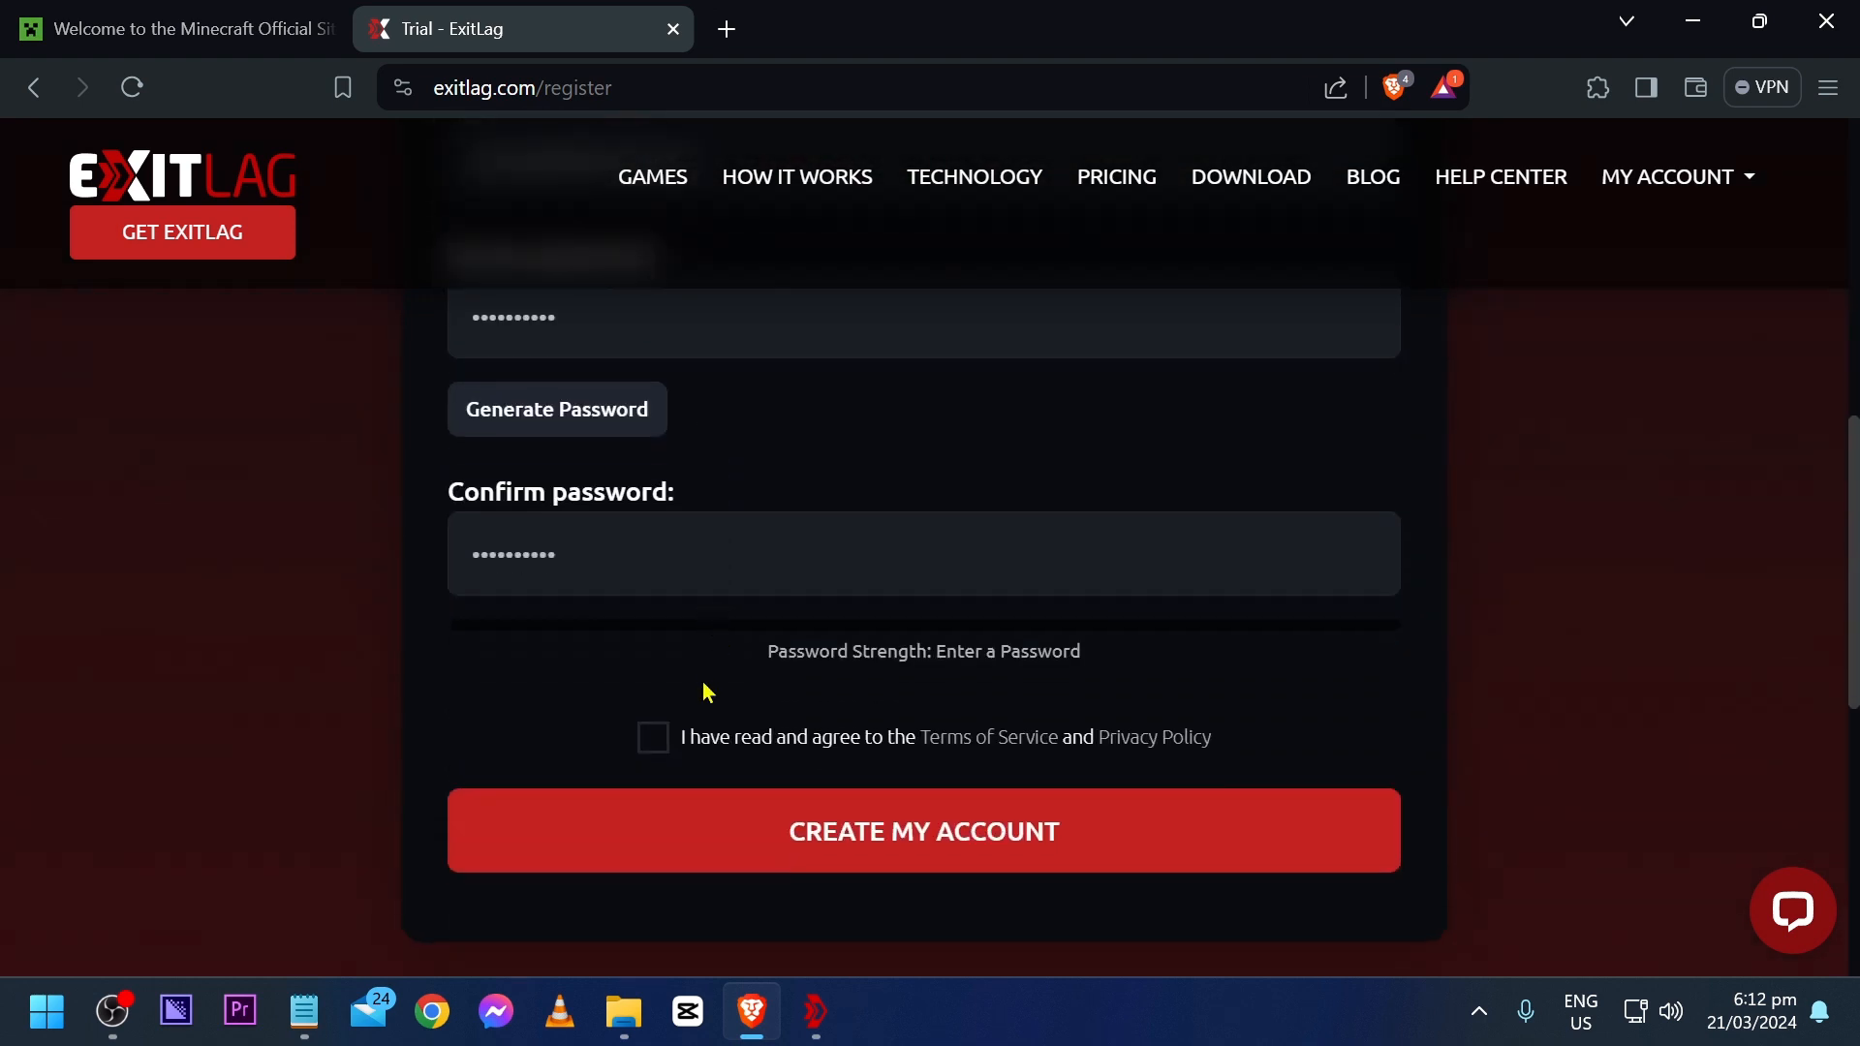
click(652, 737)
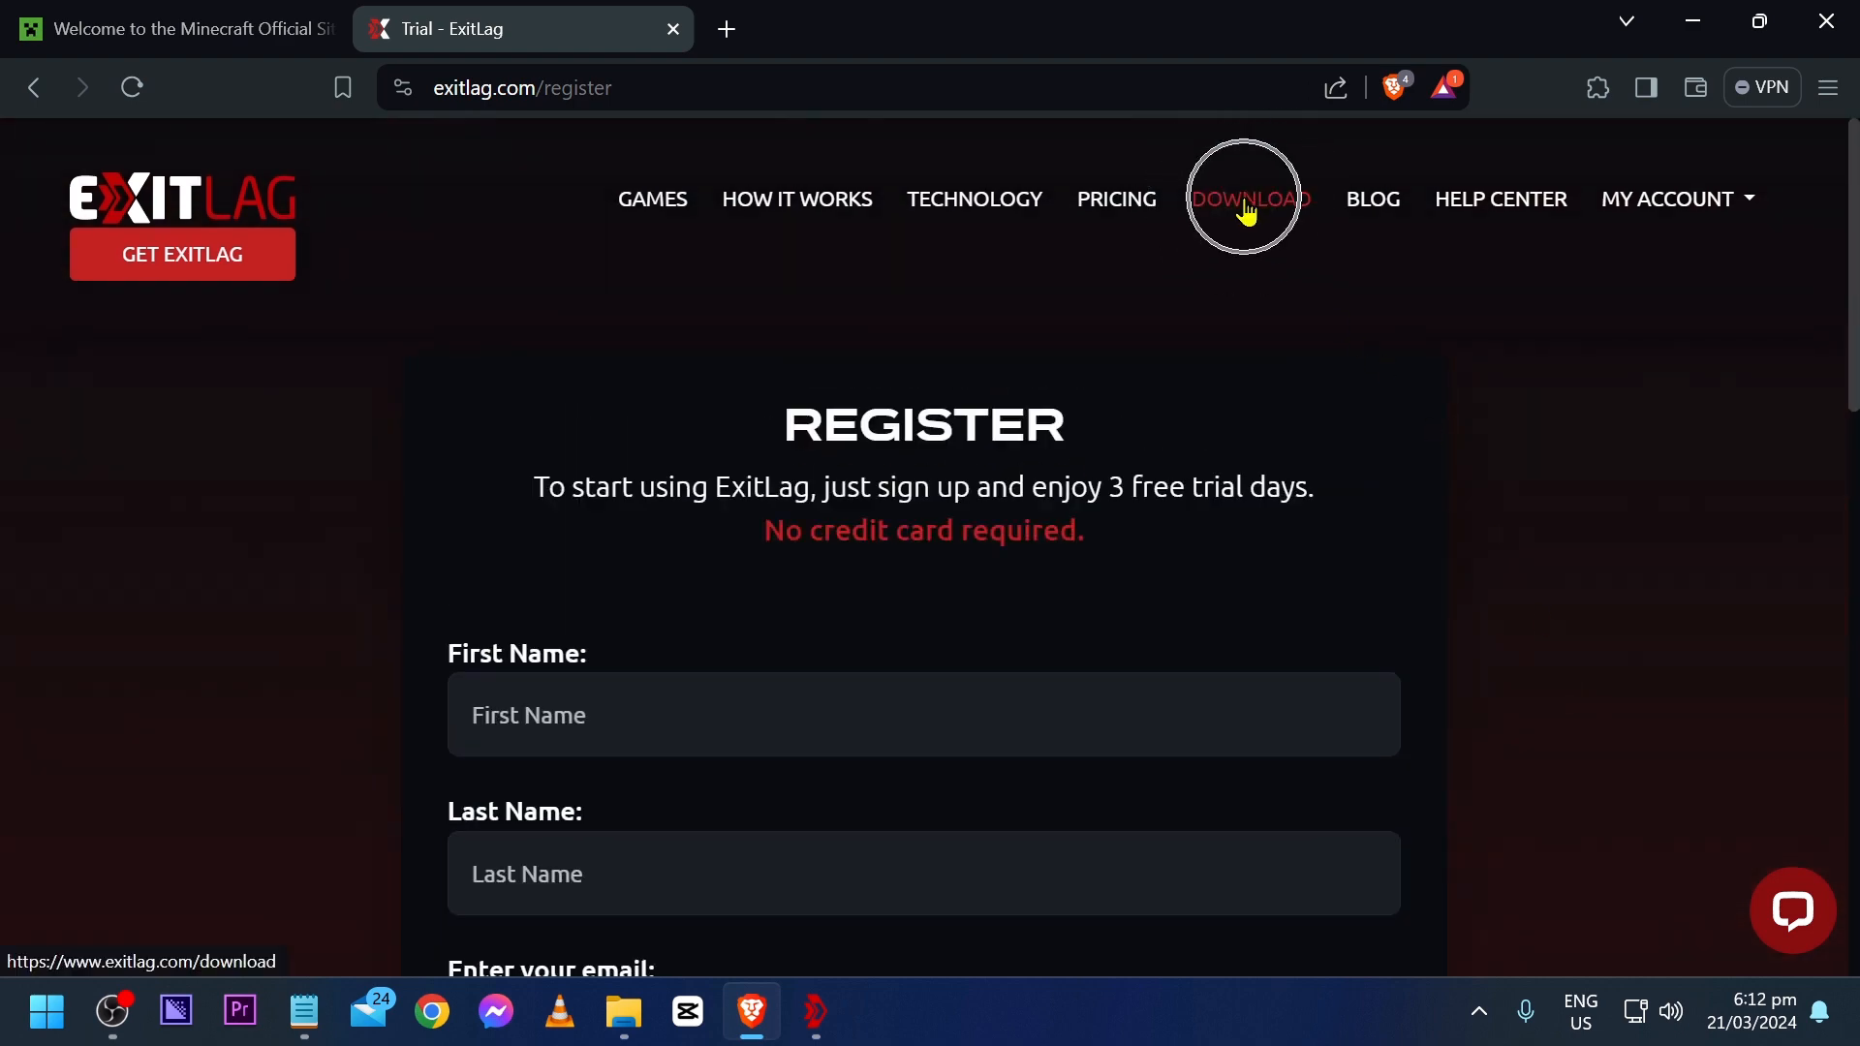
Download the ExitLag Windows installer and launch the ExitLag app
click(1247, 198)
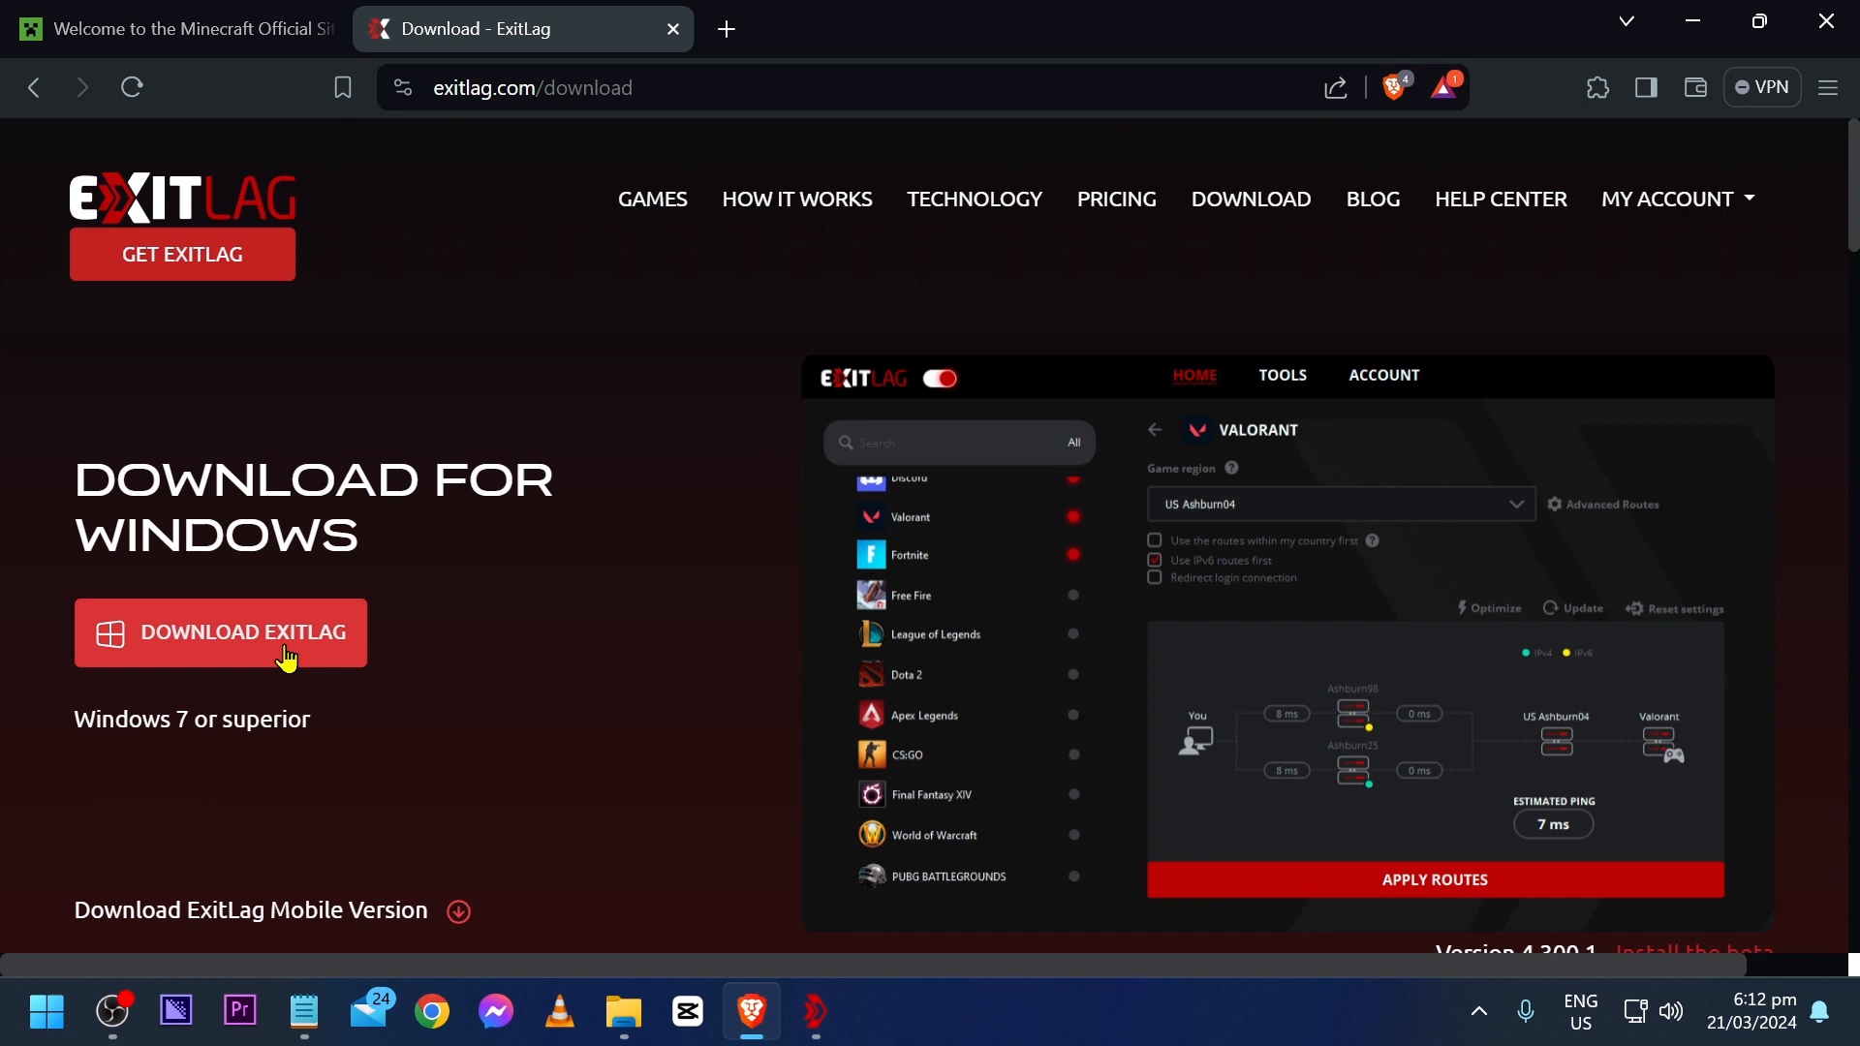
click(220, 633)
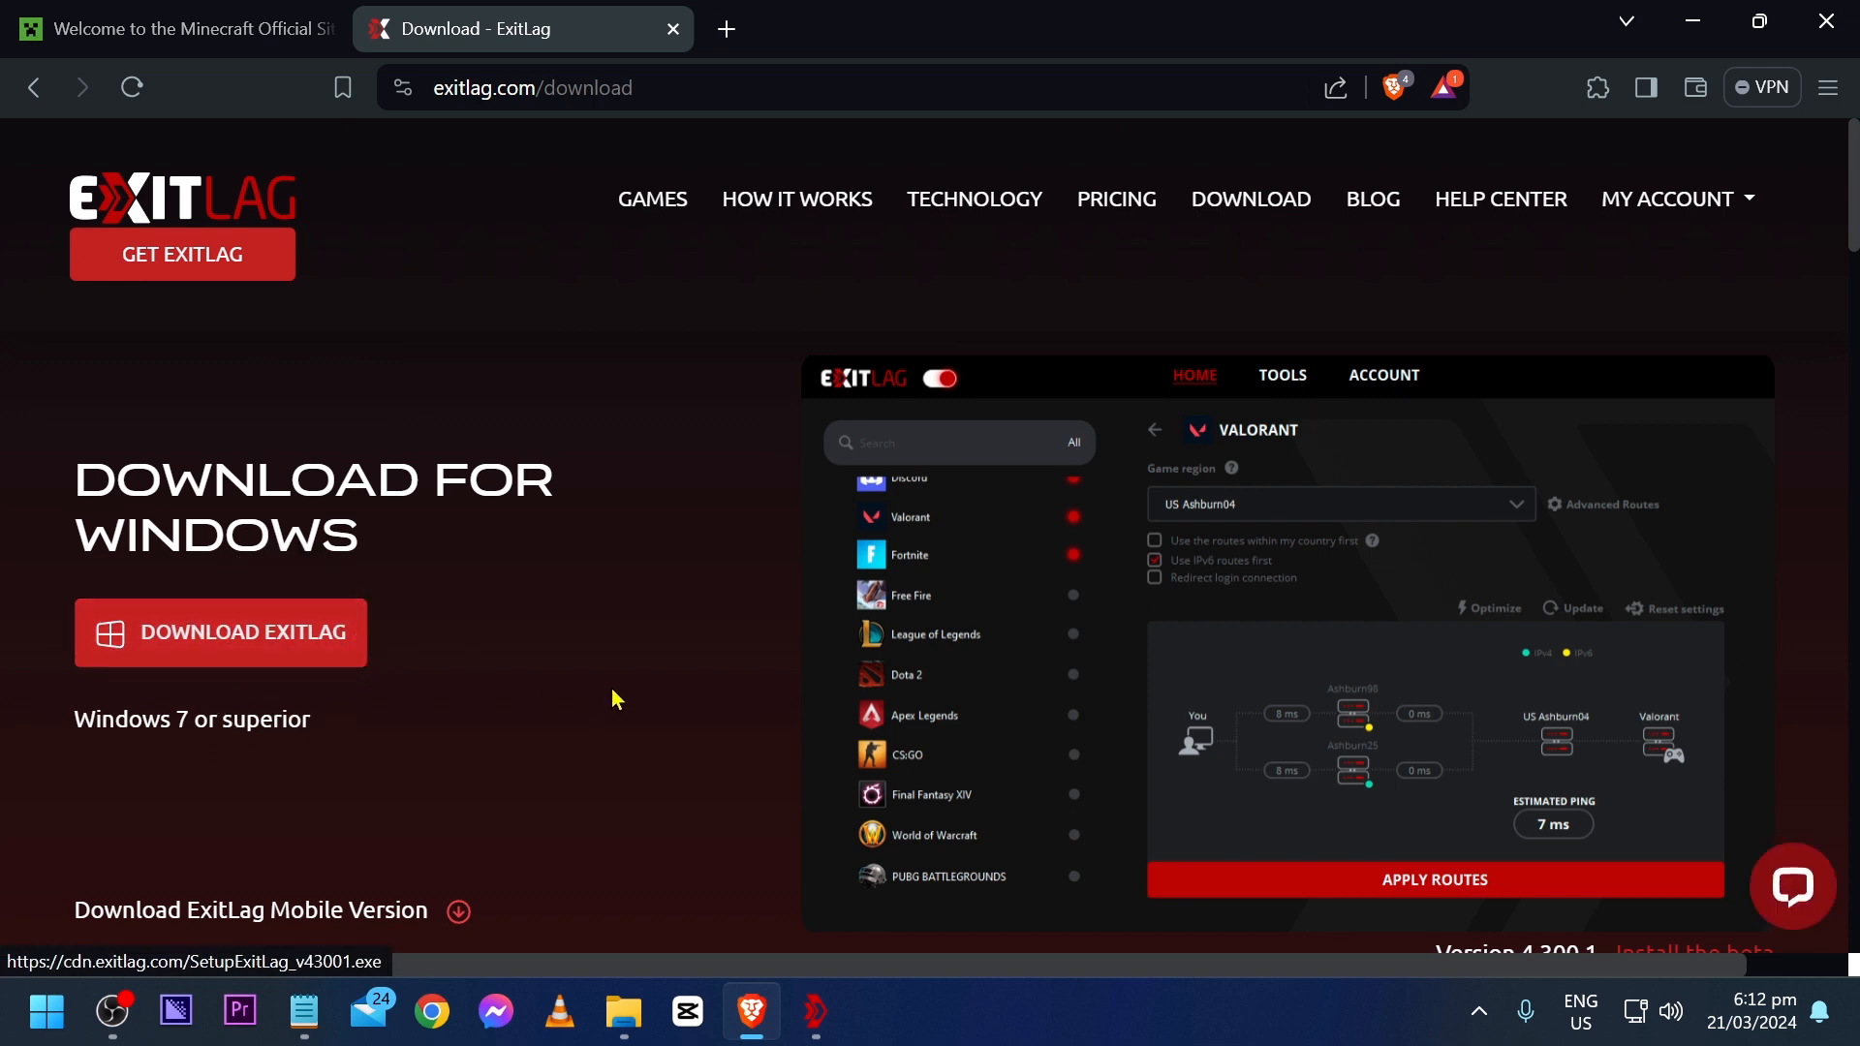
click(814, 1012)
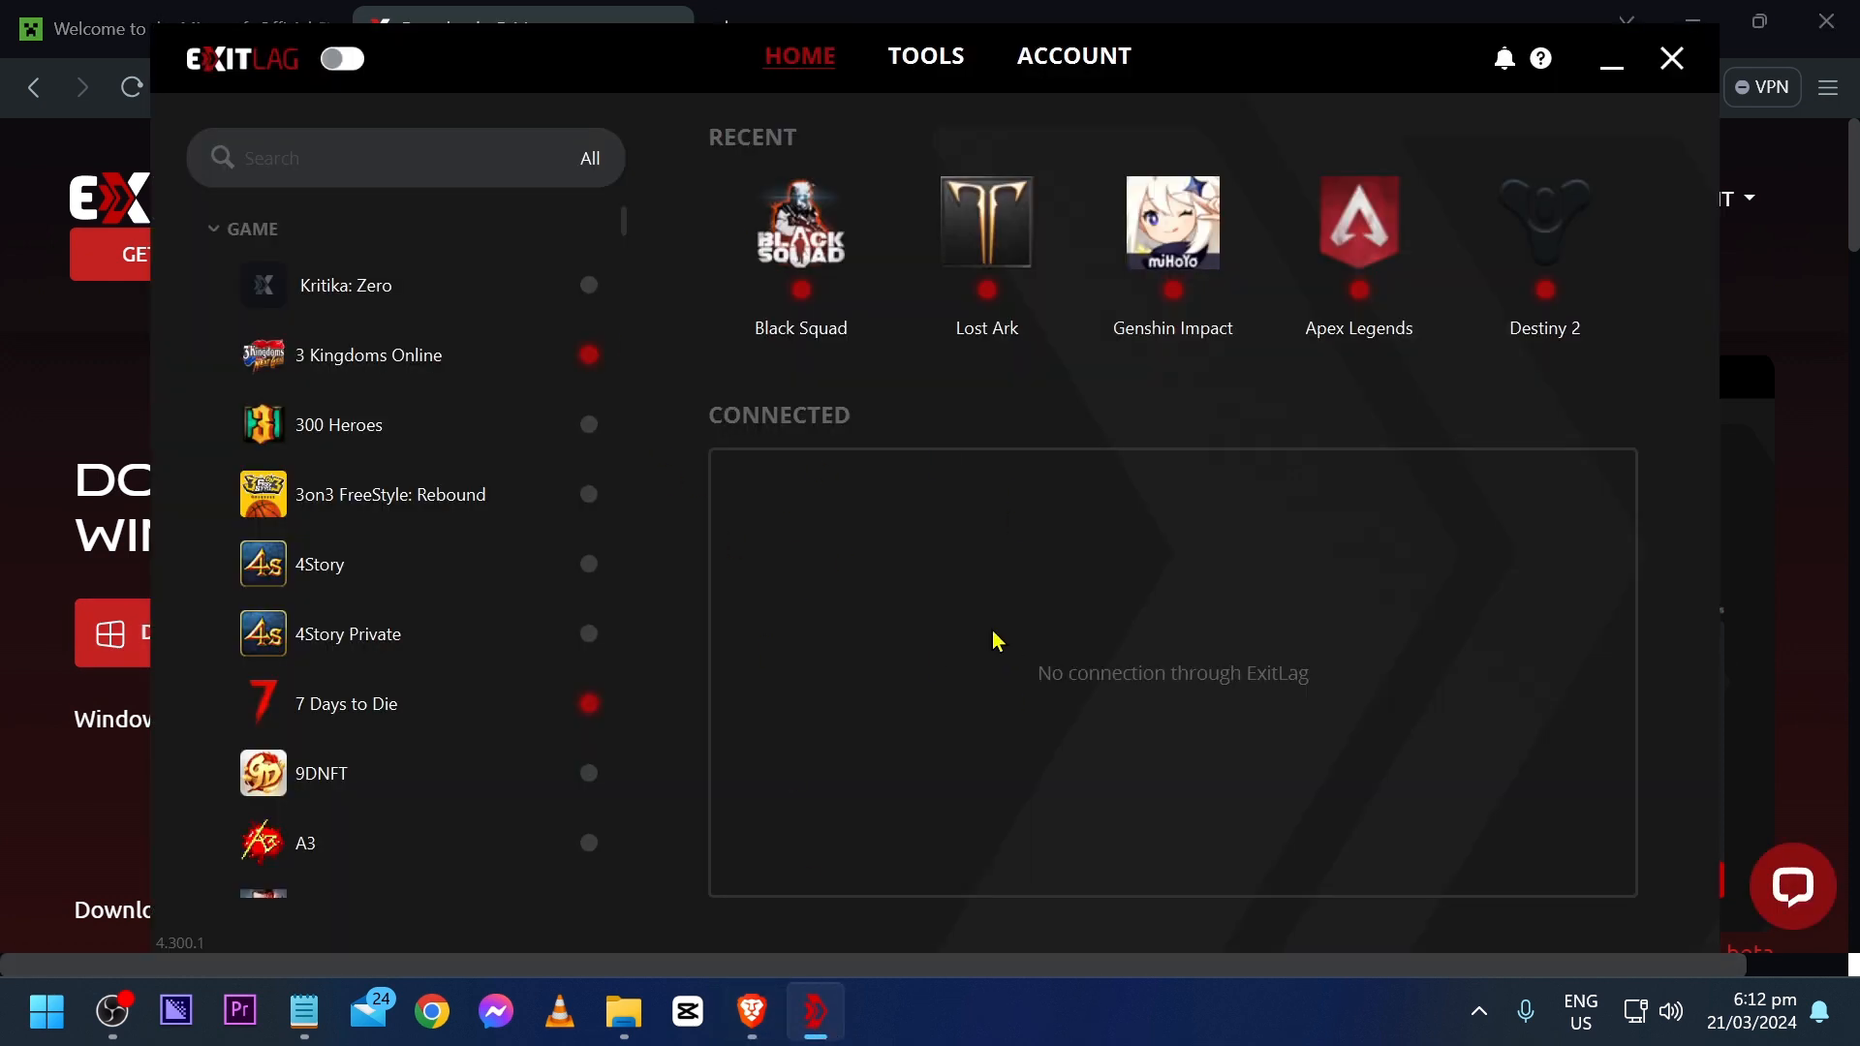
mouse_move(969, 627)
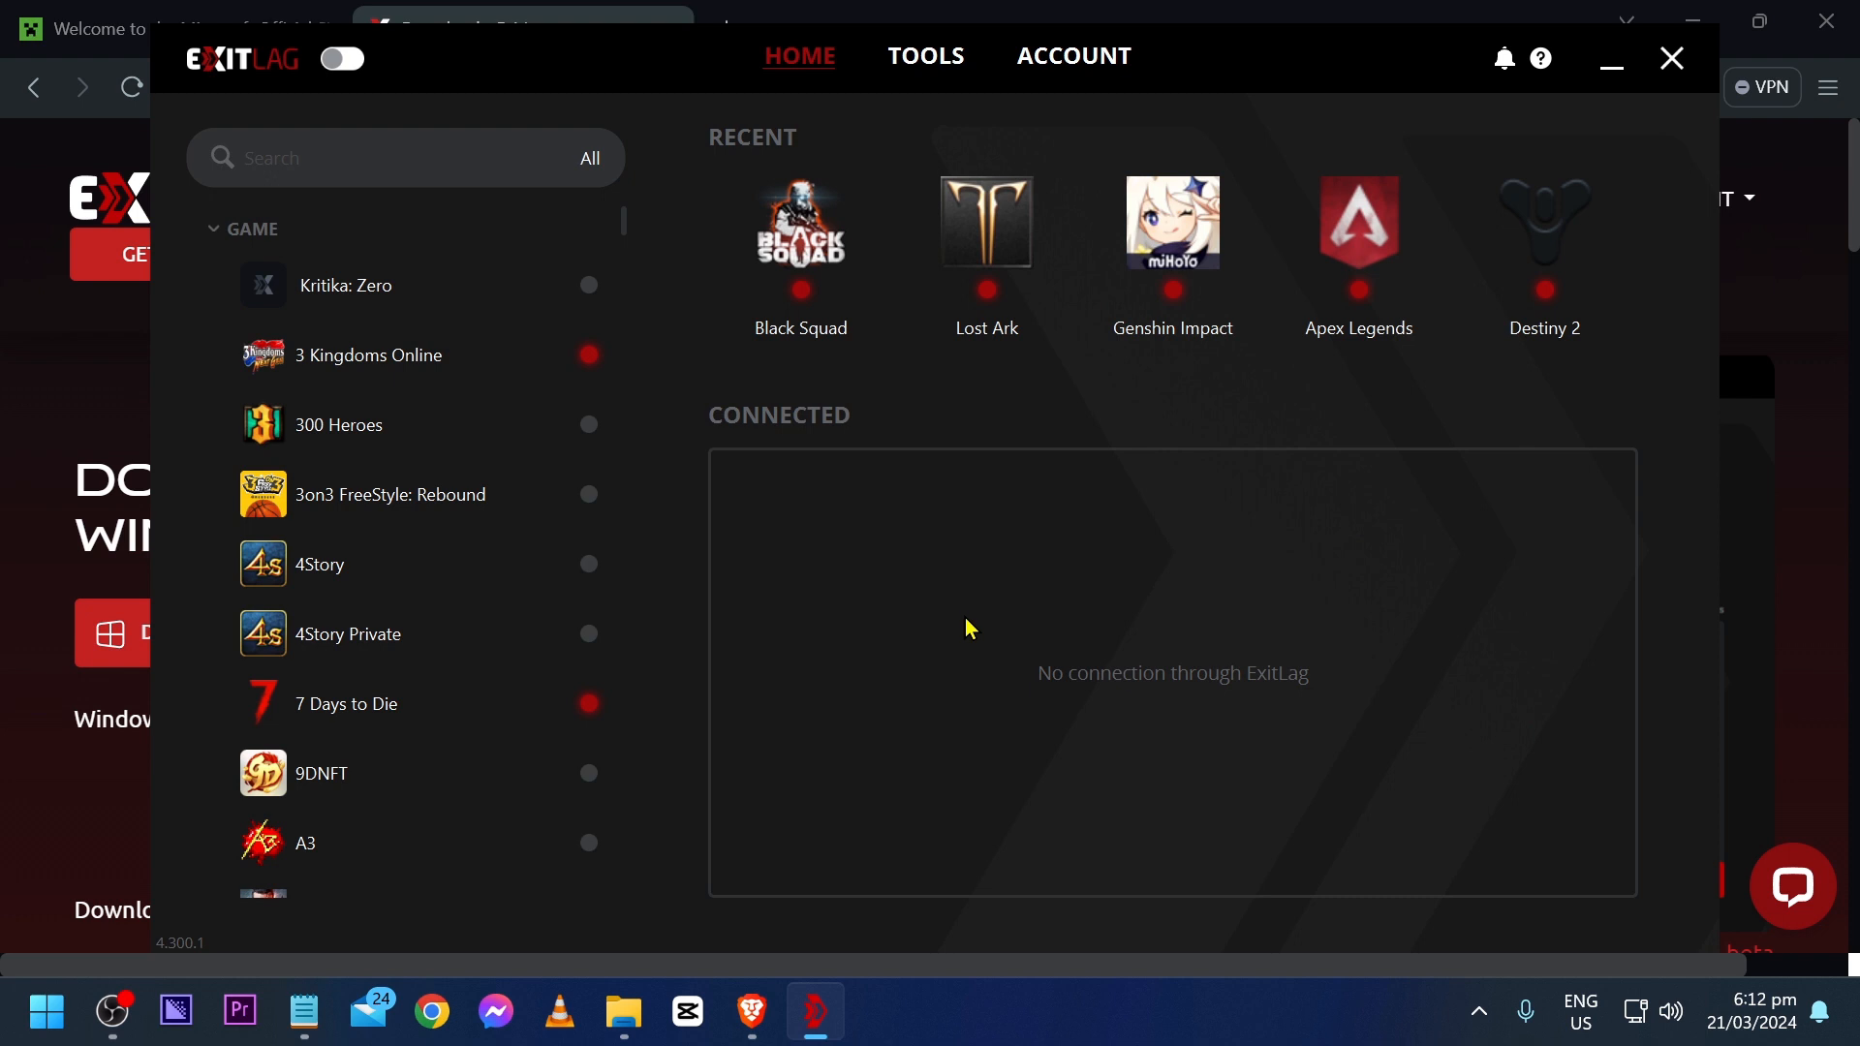
Search ExitLag's game list for 'mine' and open the Minecraft entry
text(mine)
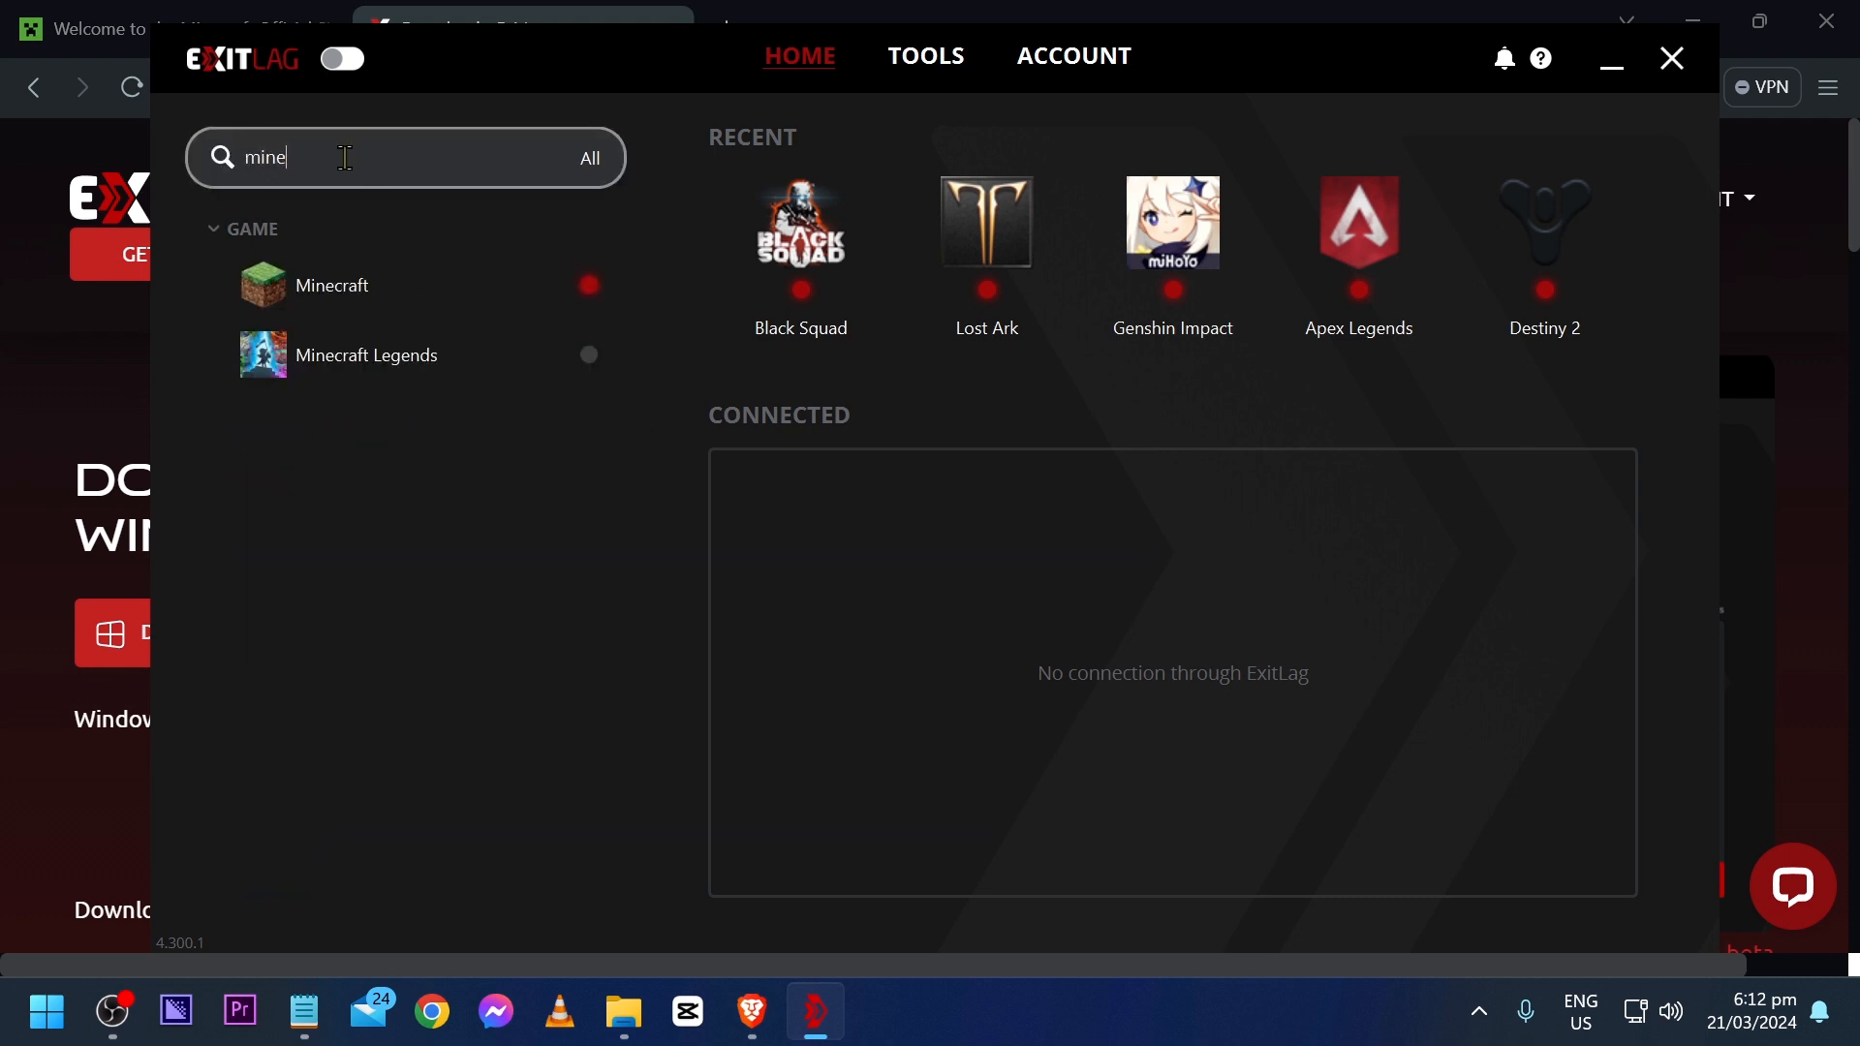
click(338, 285)
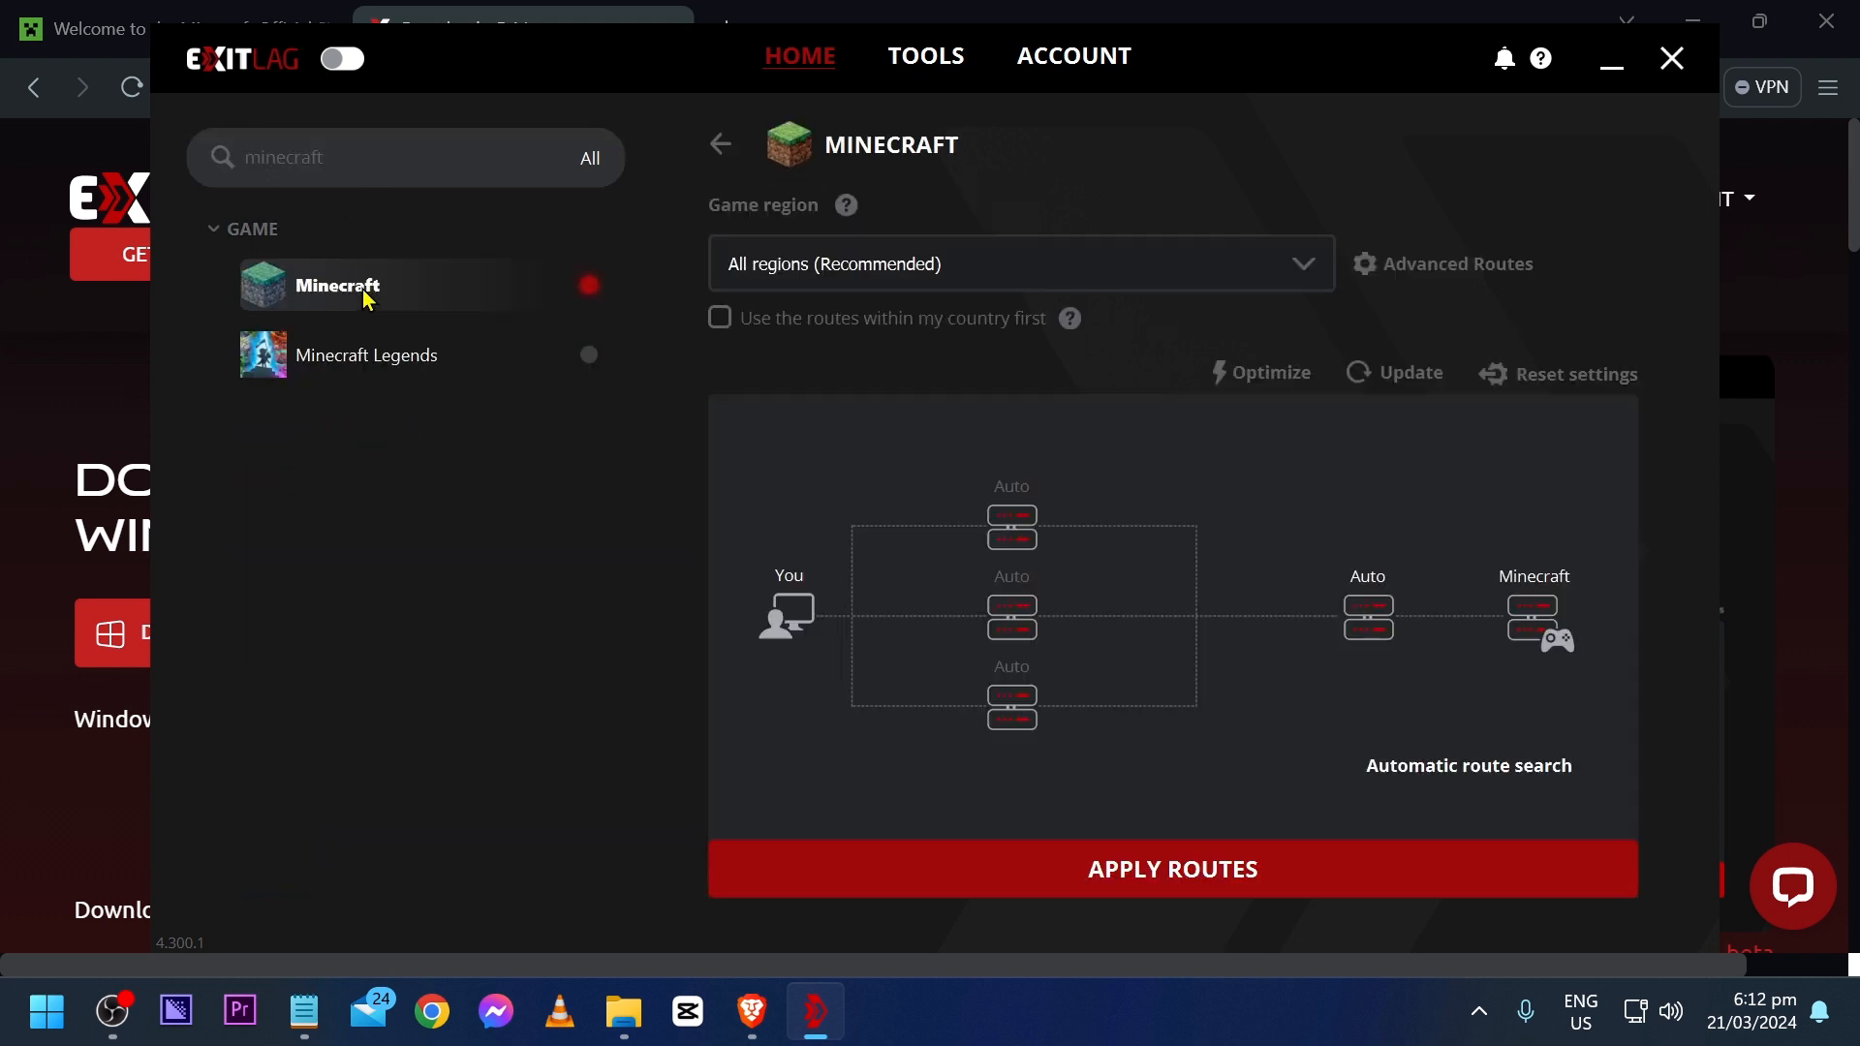
mouse_move(849, 371)
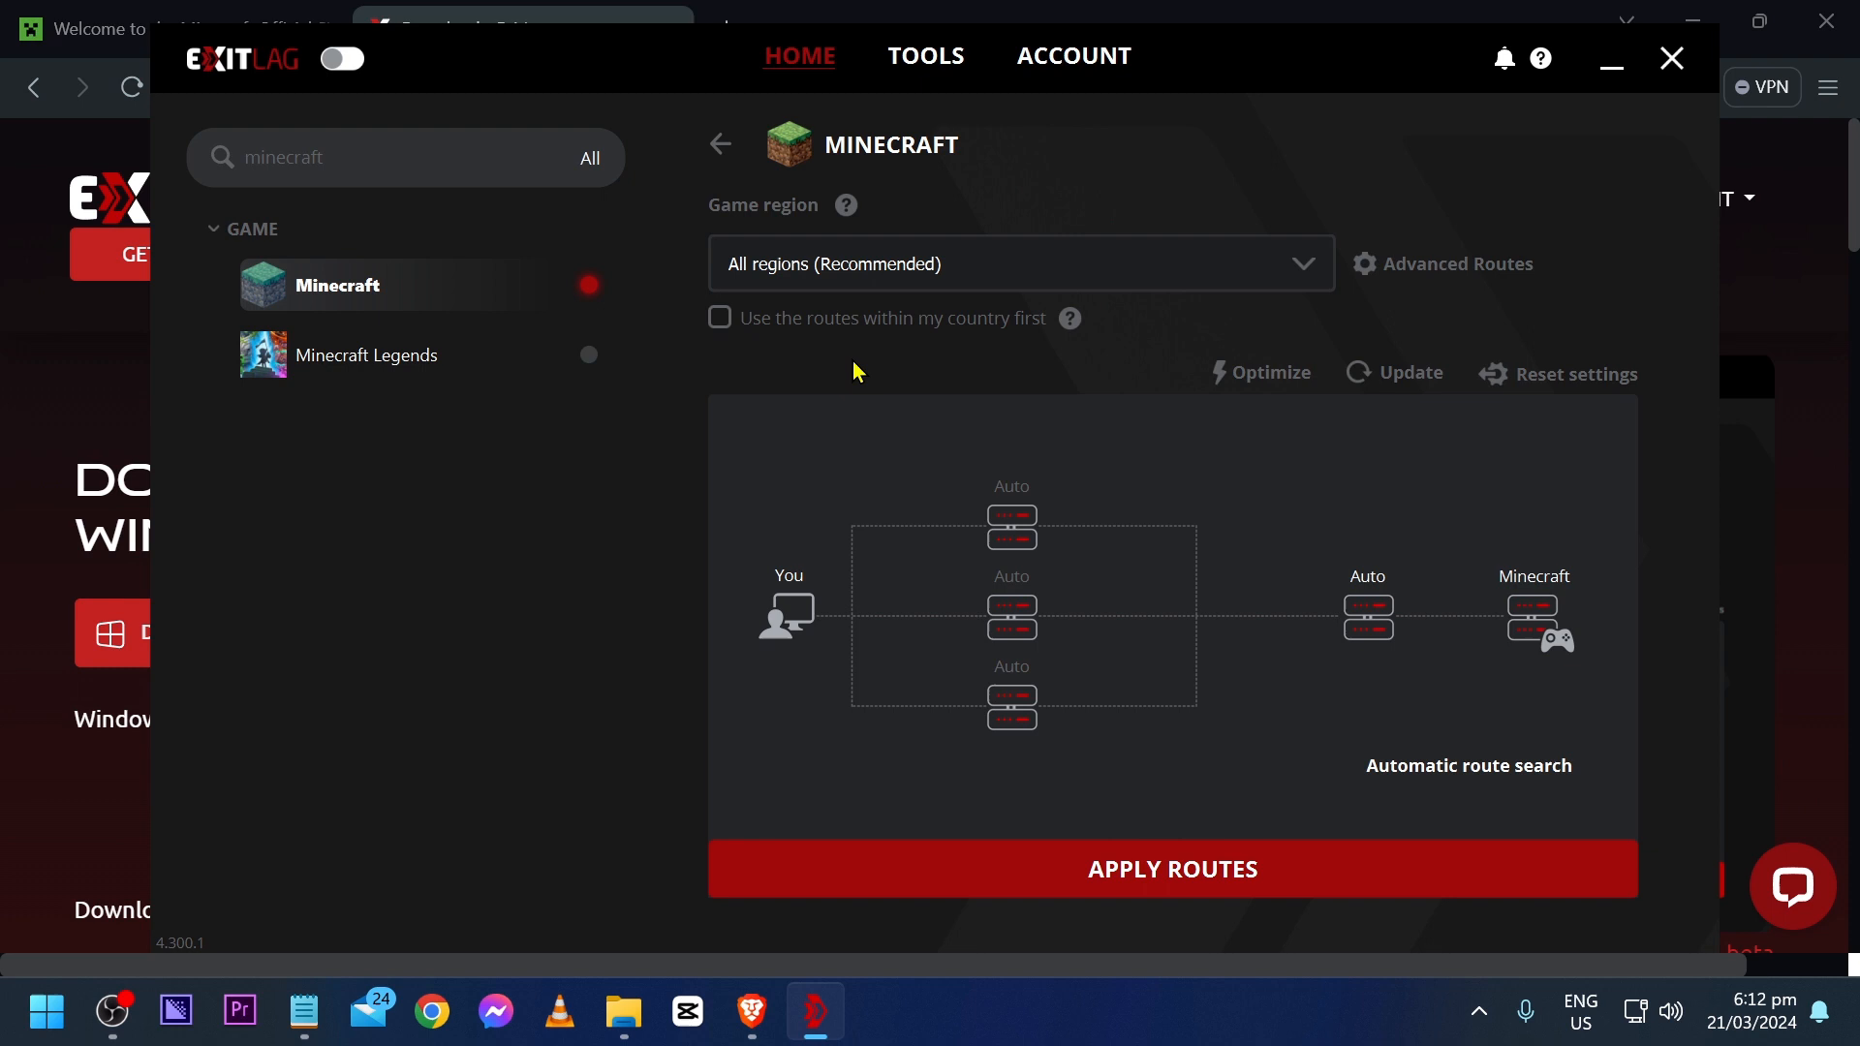
Set Minecraft's game region to Asia and tick 'Use the routes within my country first'
click(1019, 264)
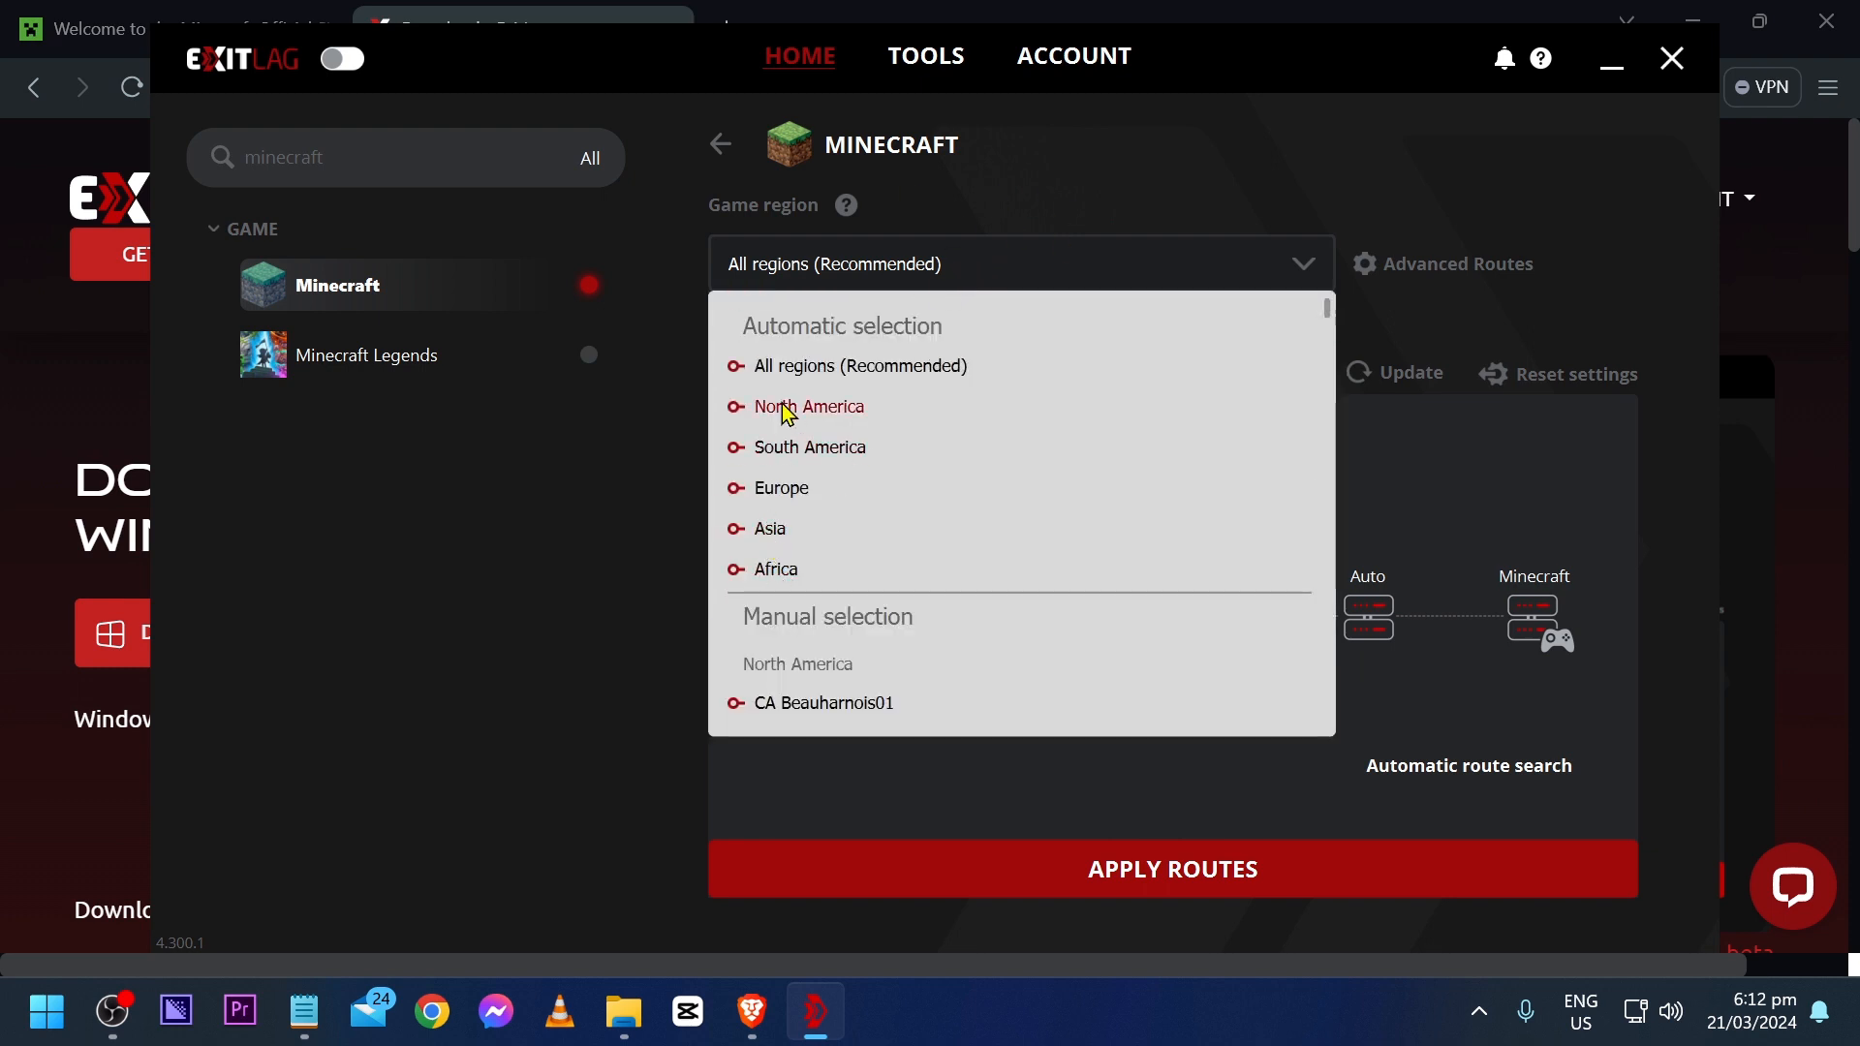
mouse_move(781, 539)
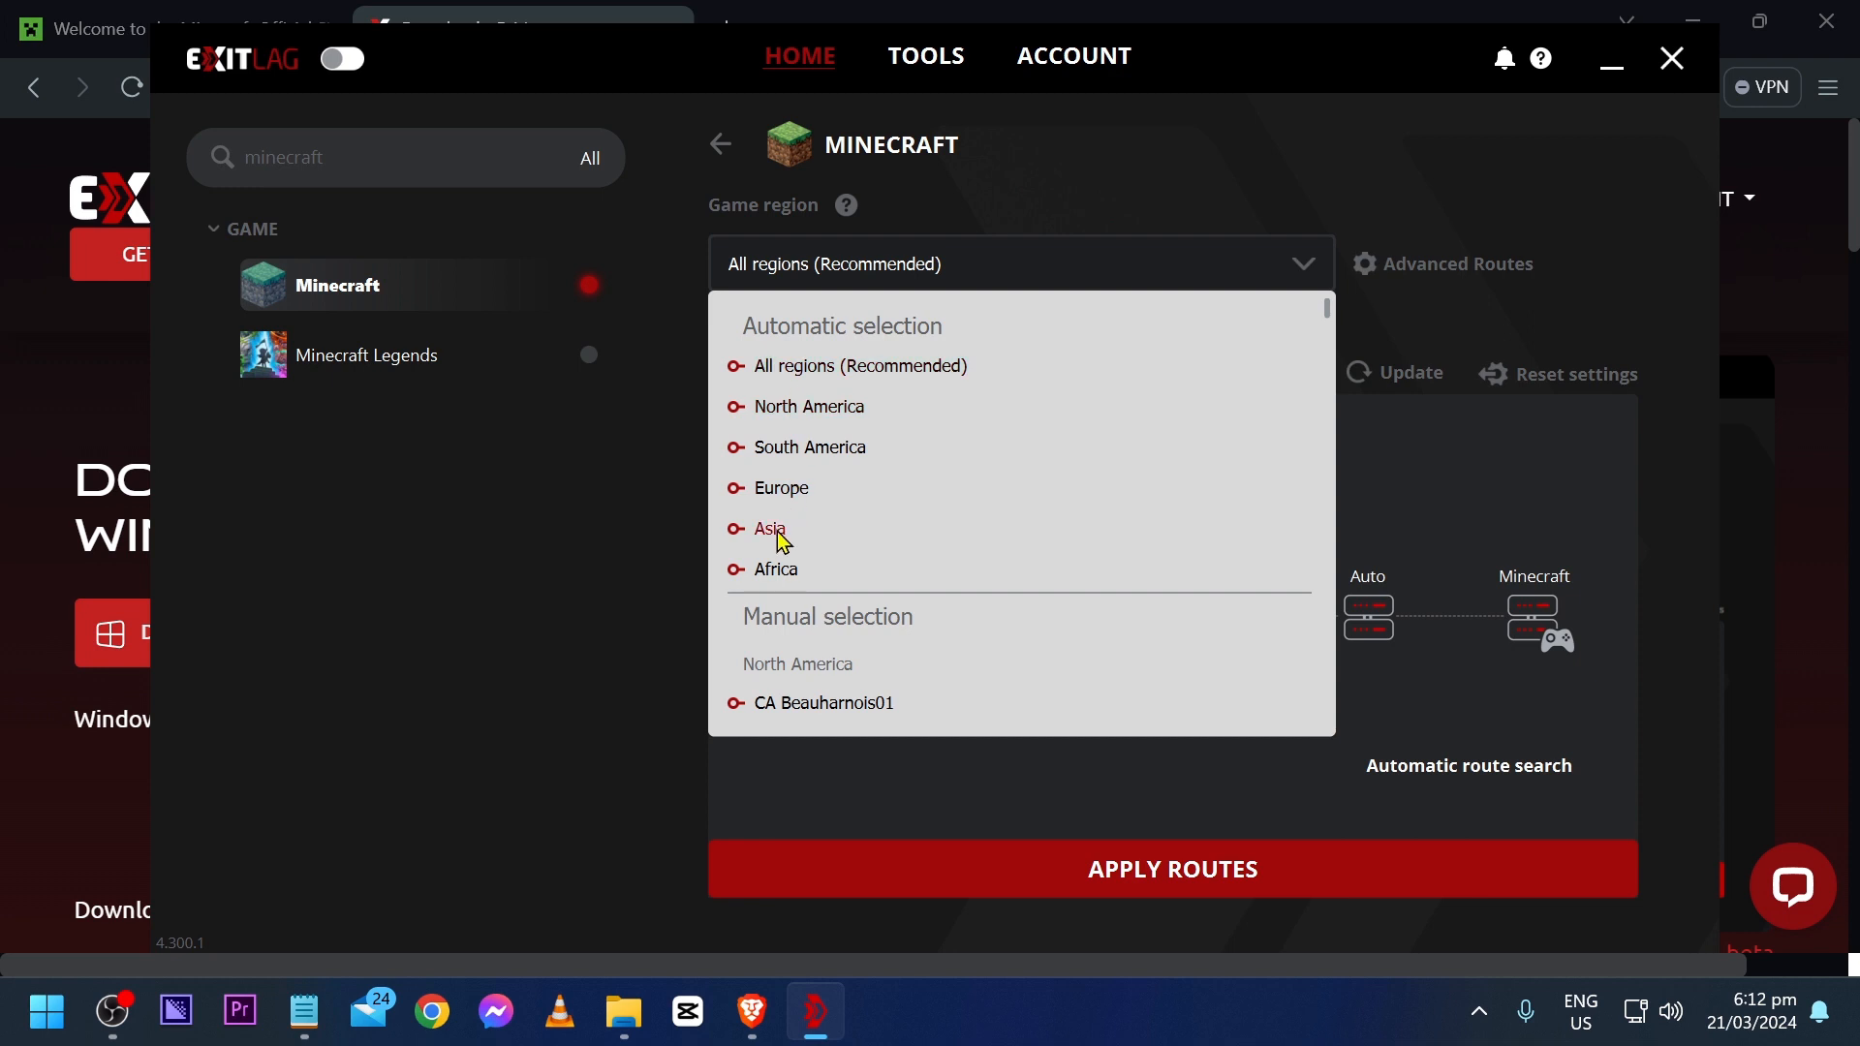
click(769, 529)
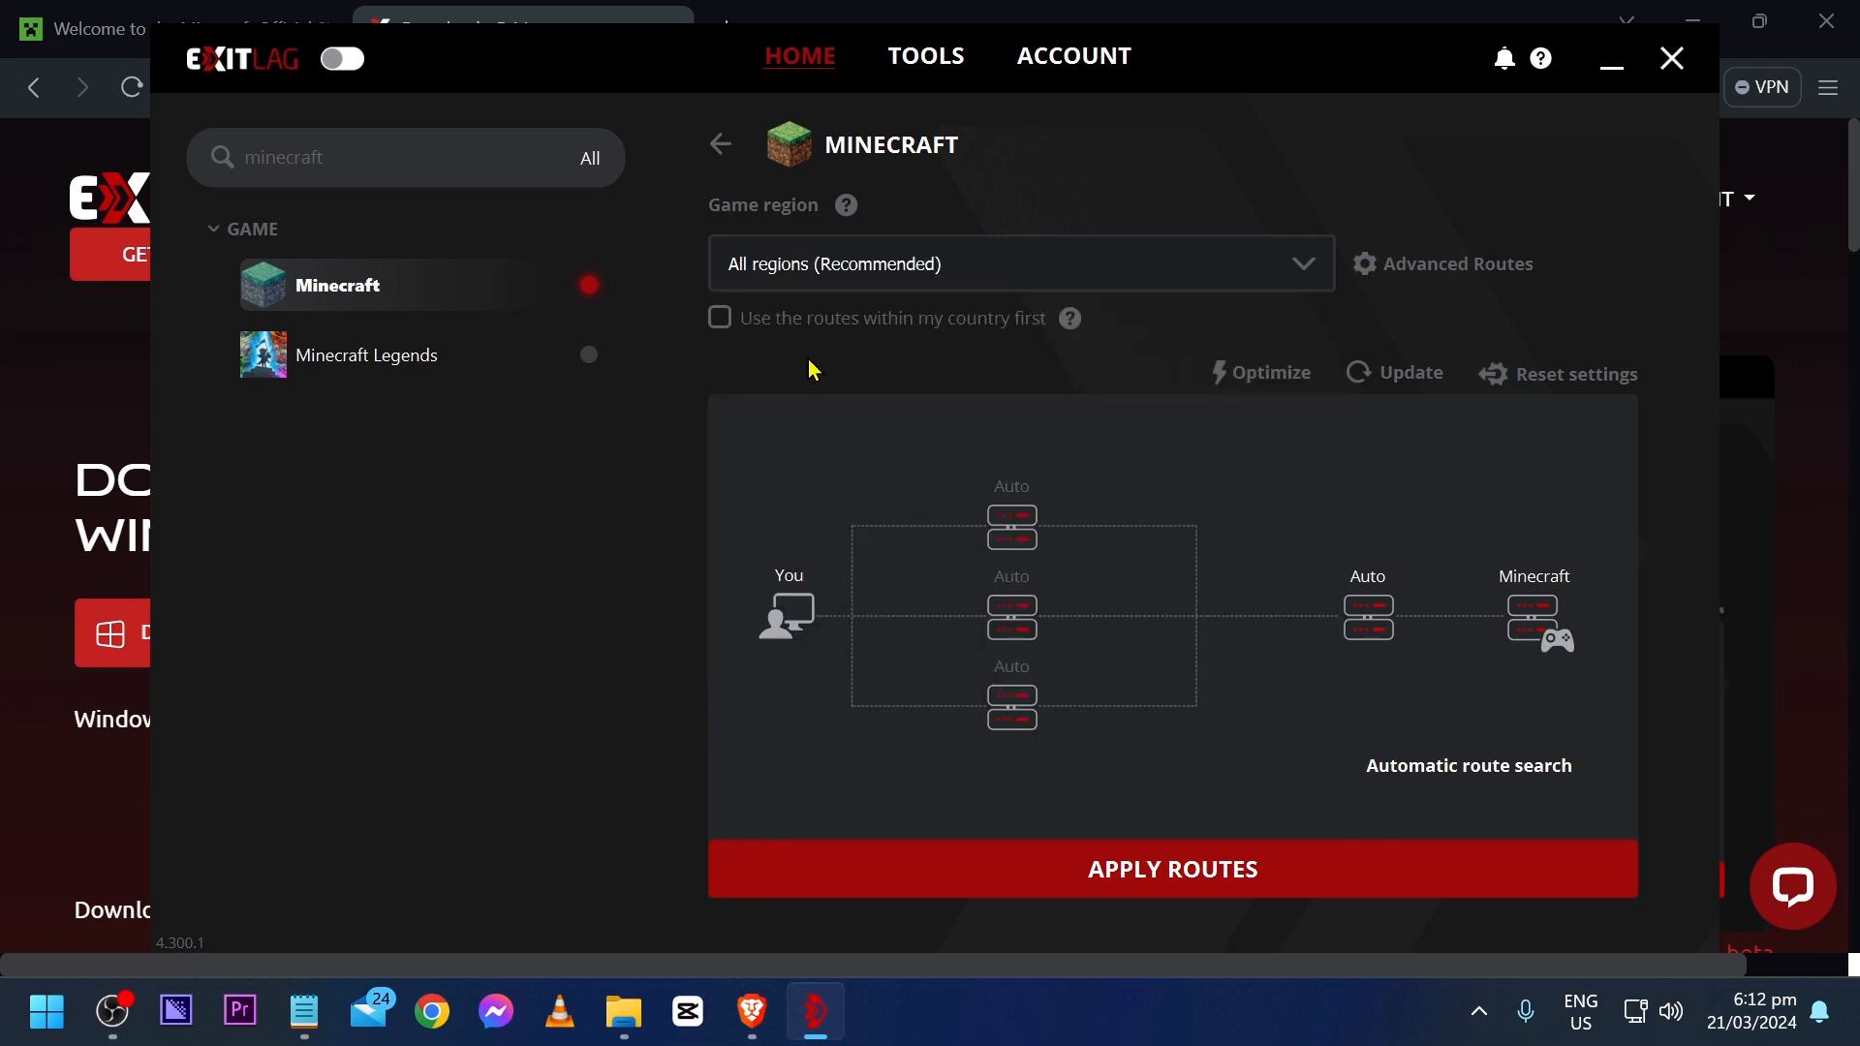
click(1020, 264)
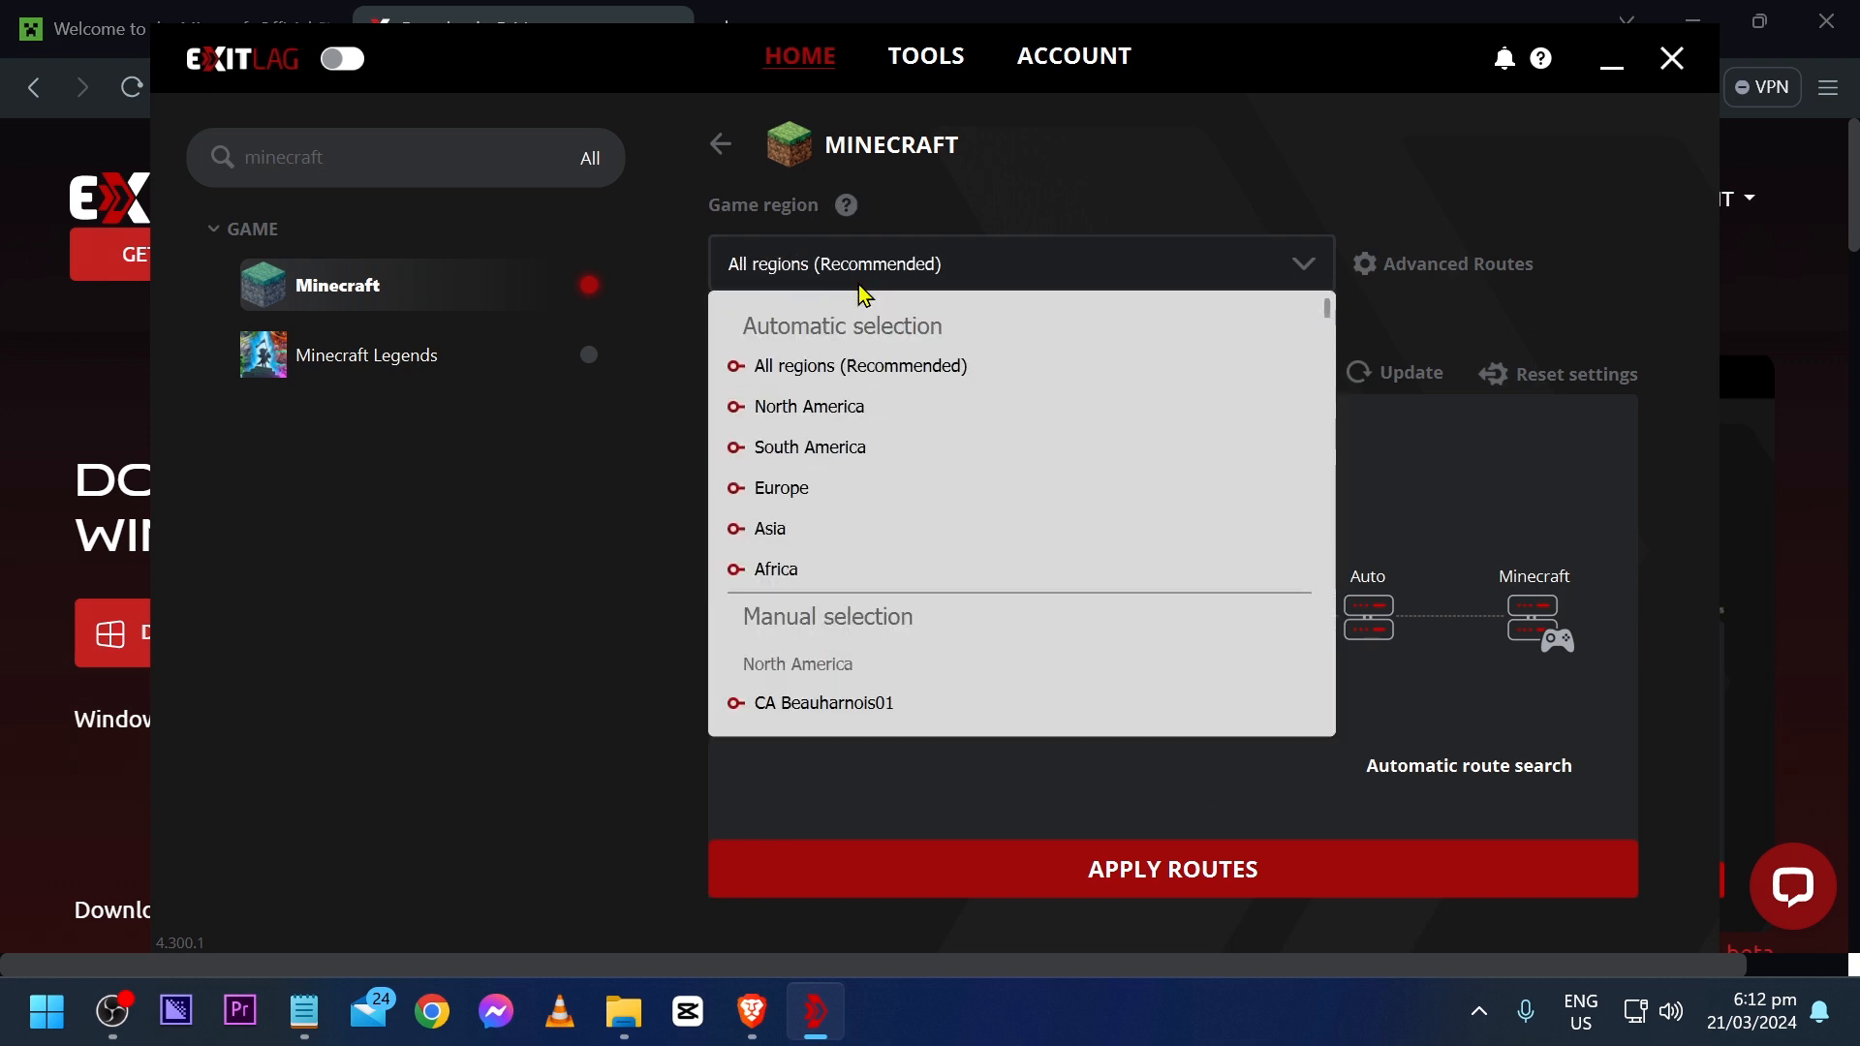
mouse_move(810, 406)
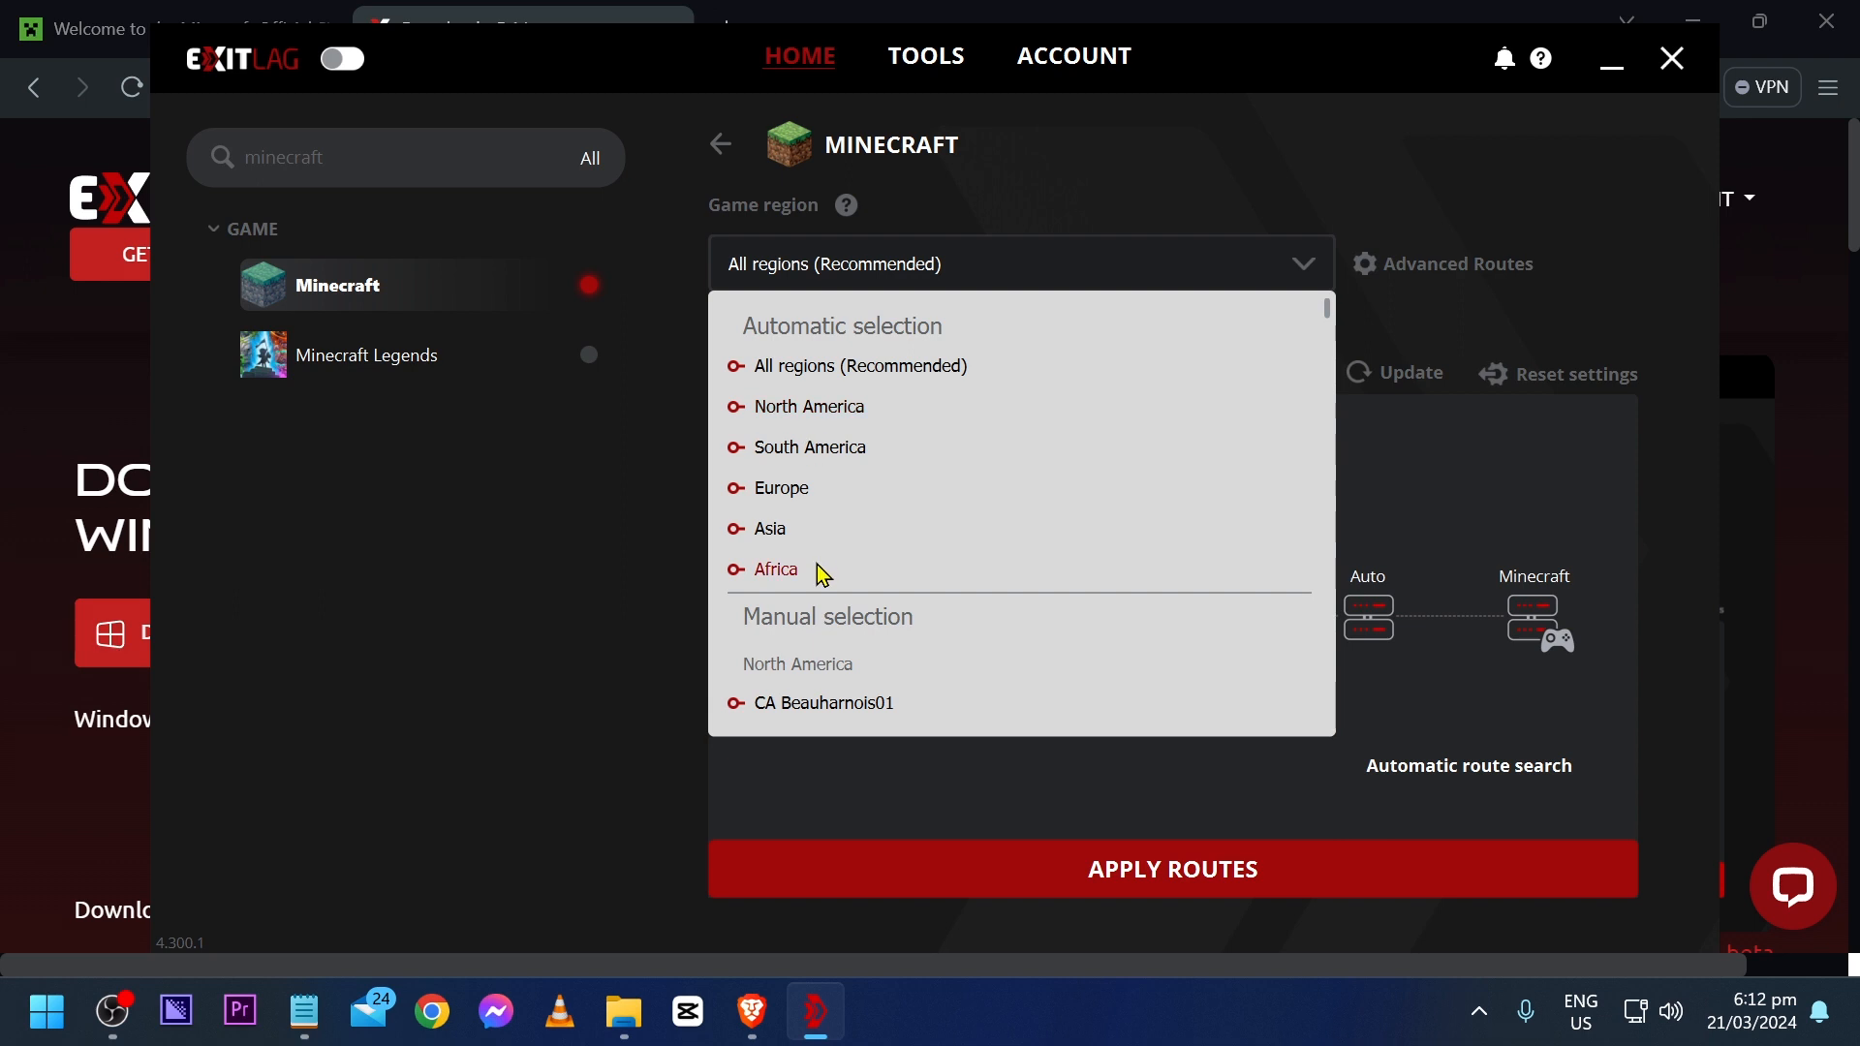
click(769, 528)
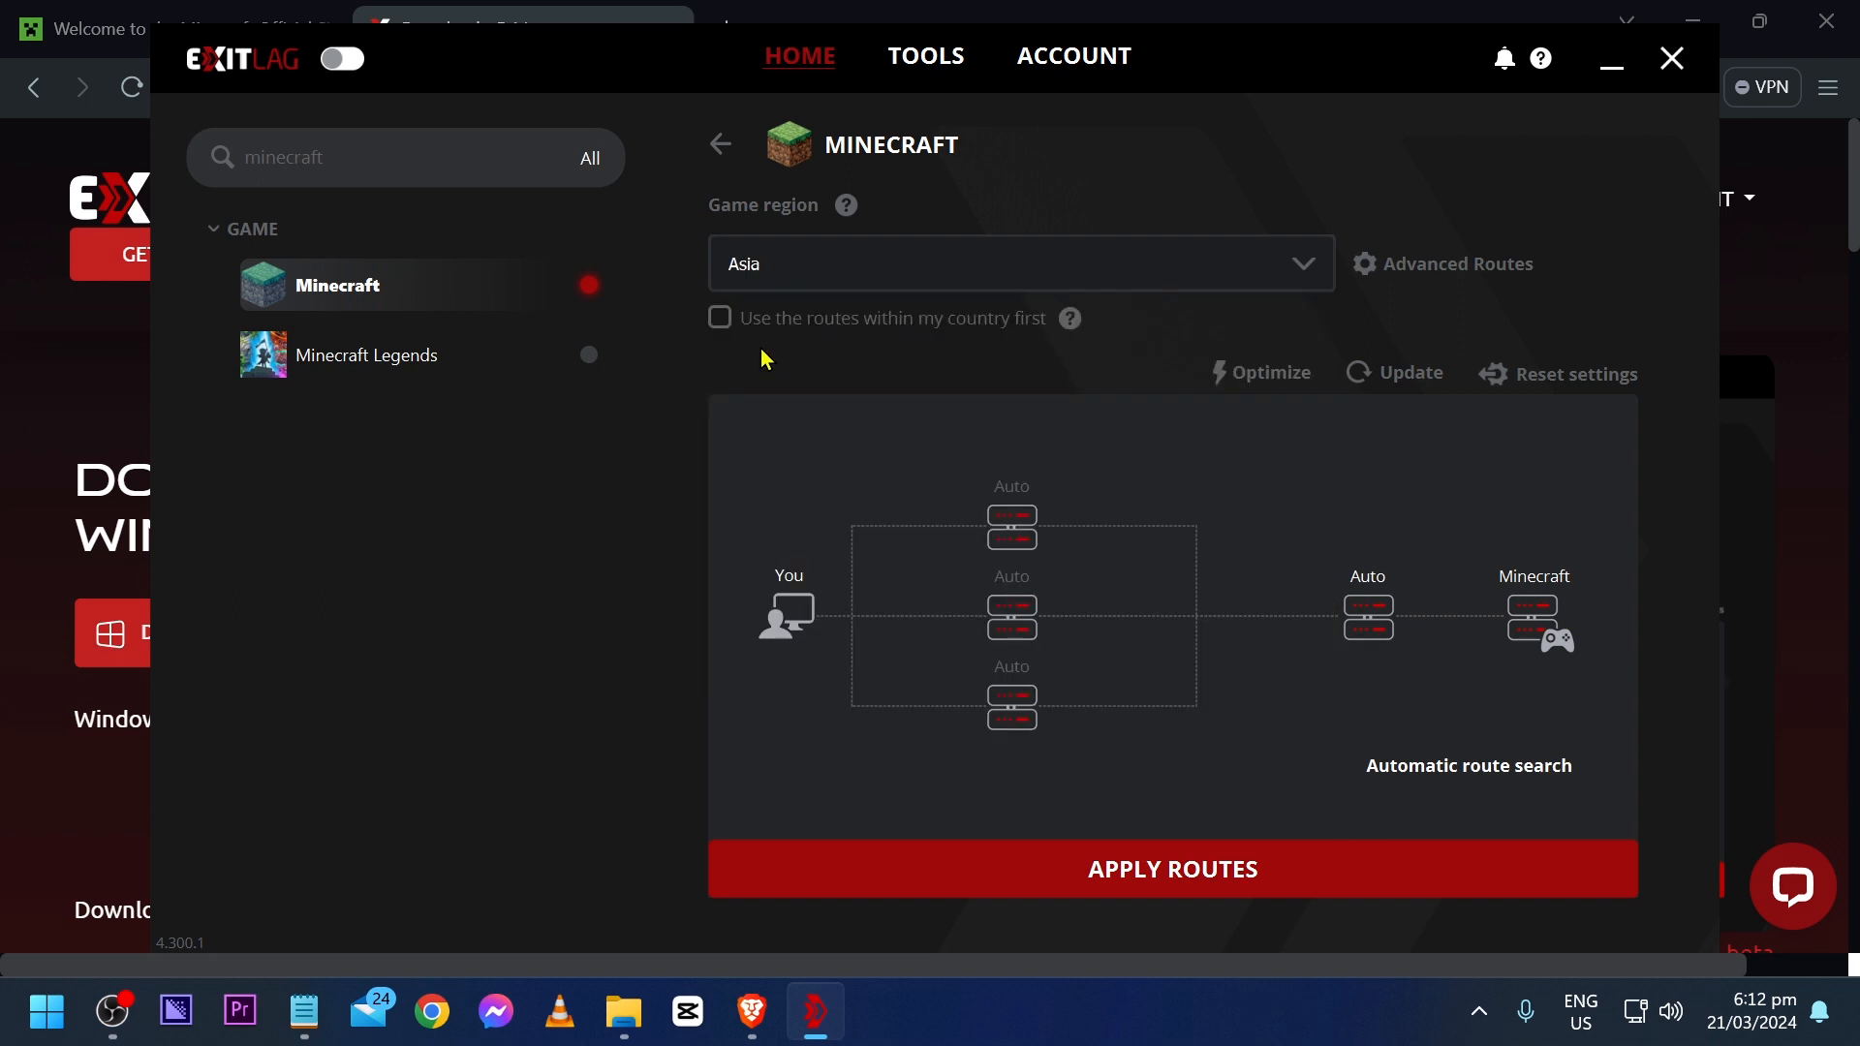
click(719, 317)
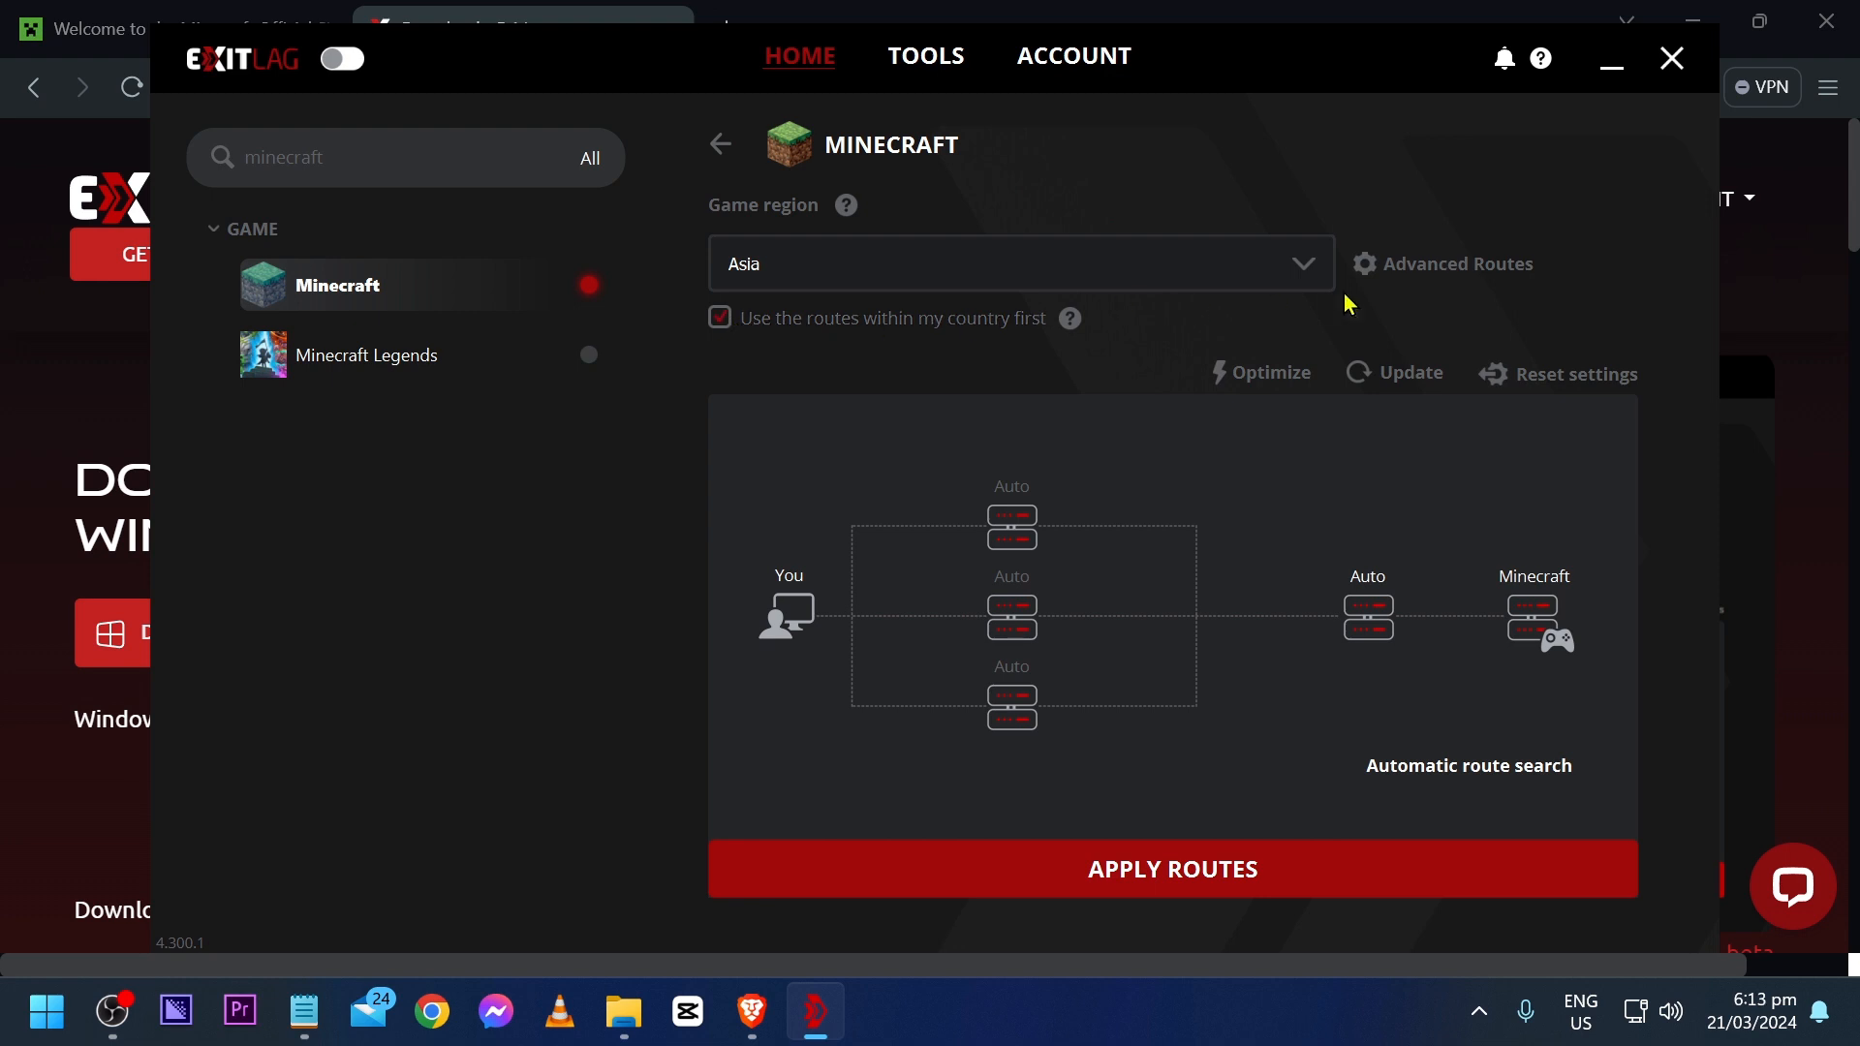
Apply advanced routes of 1 TCP and 2 UDP, then return home
click(1454, 263)
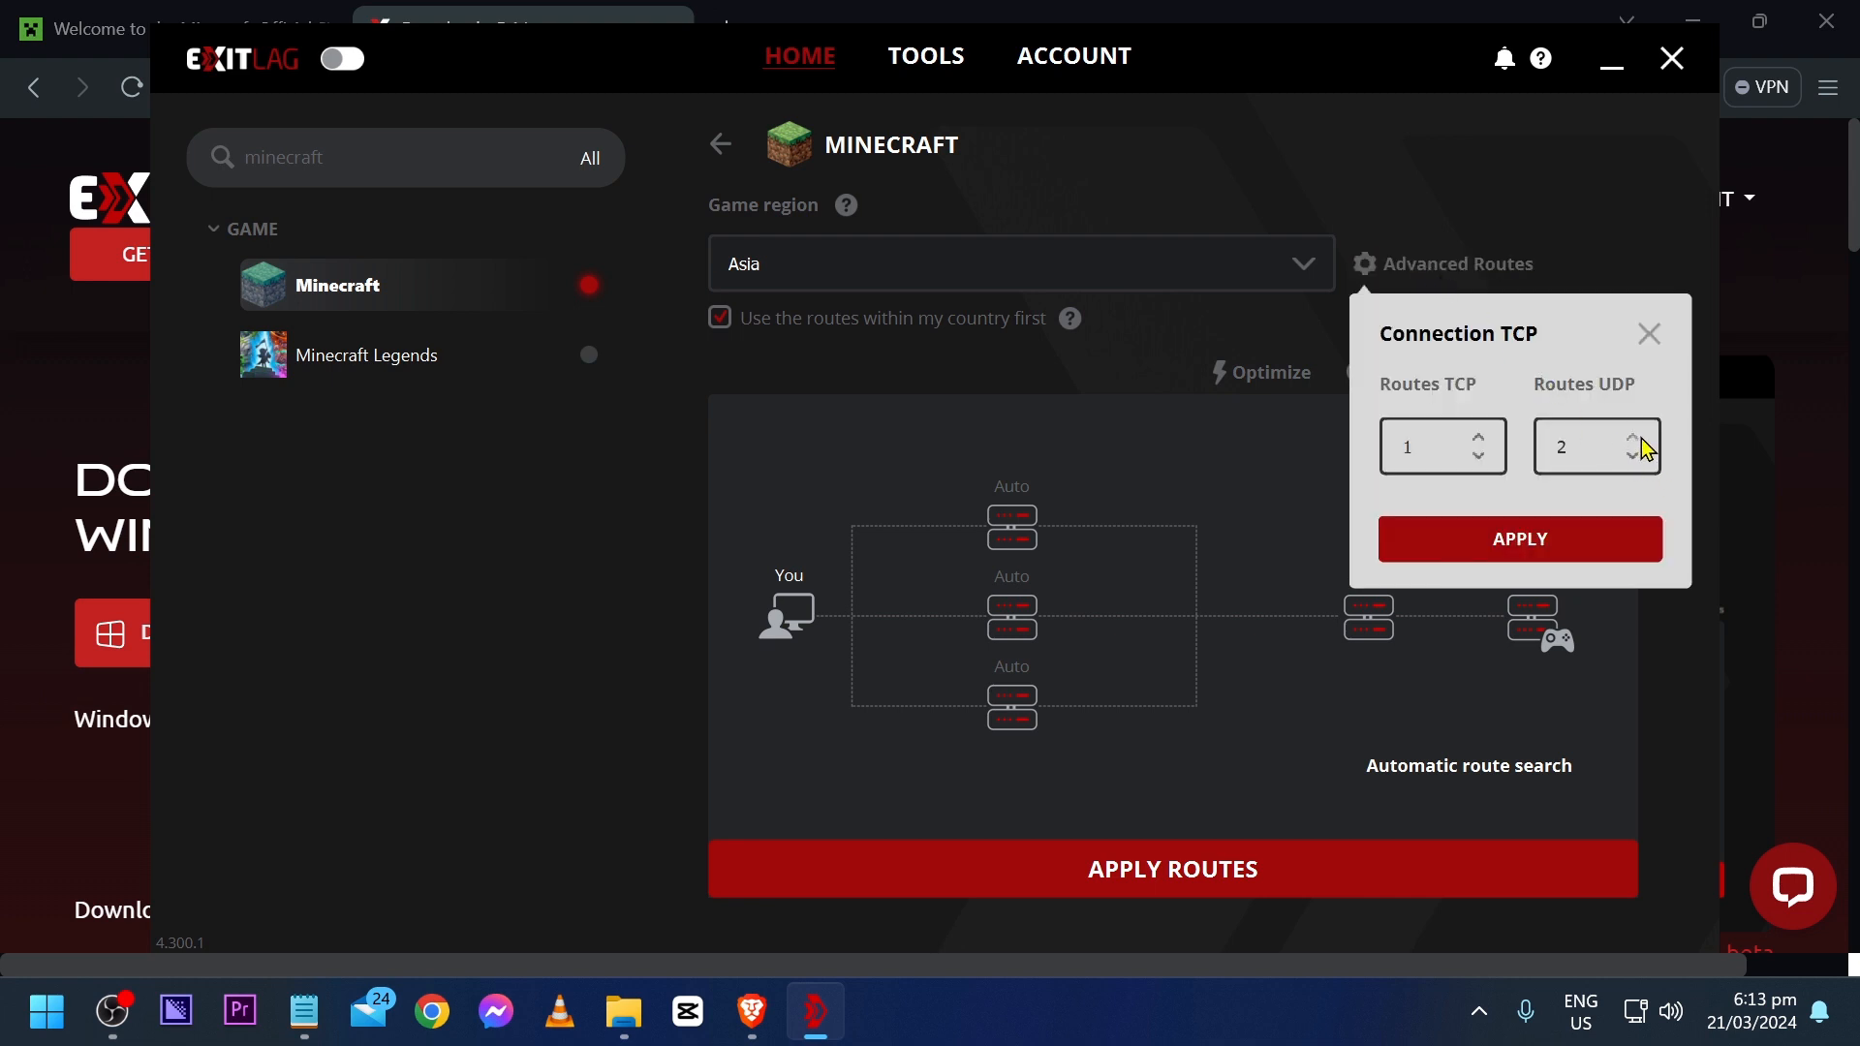
click(1430, 447)
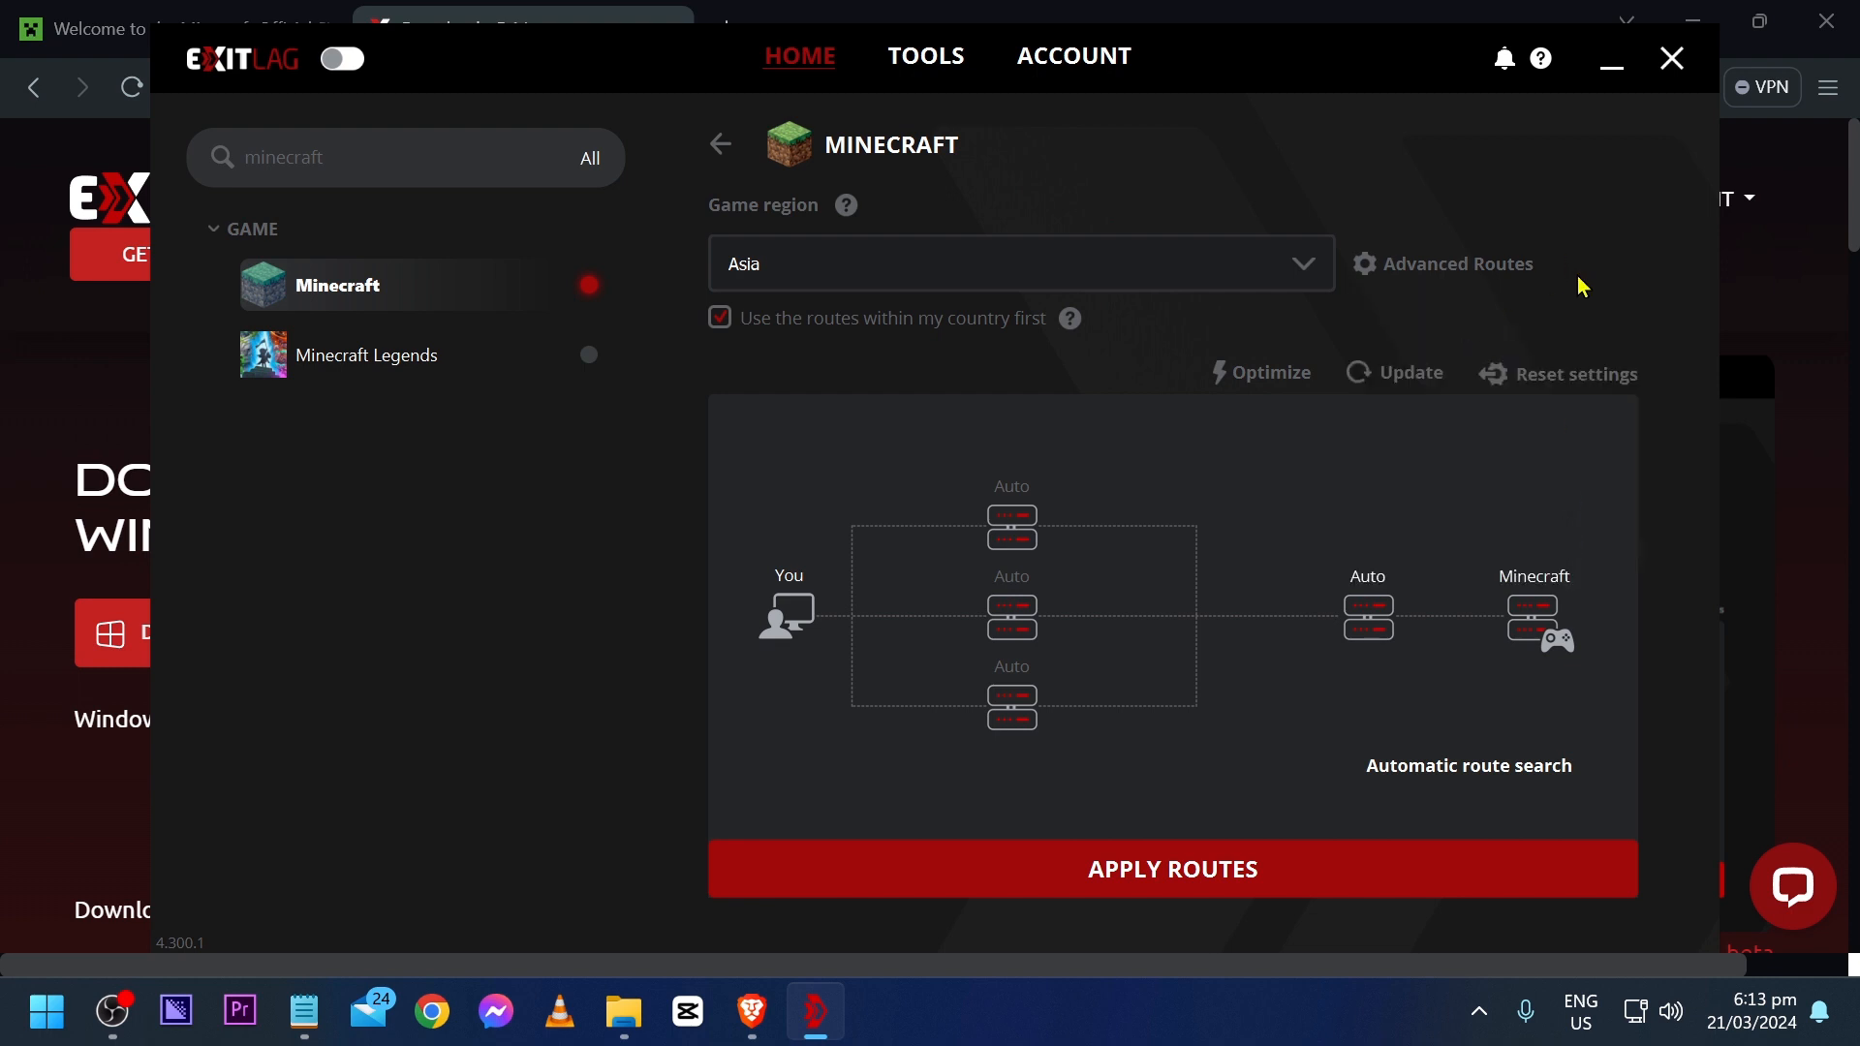
click(719, 144)
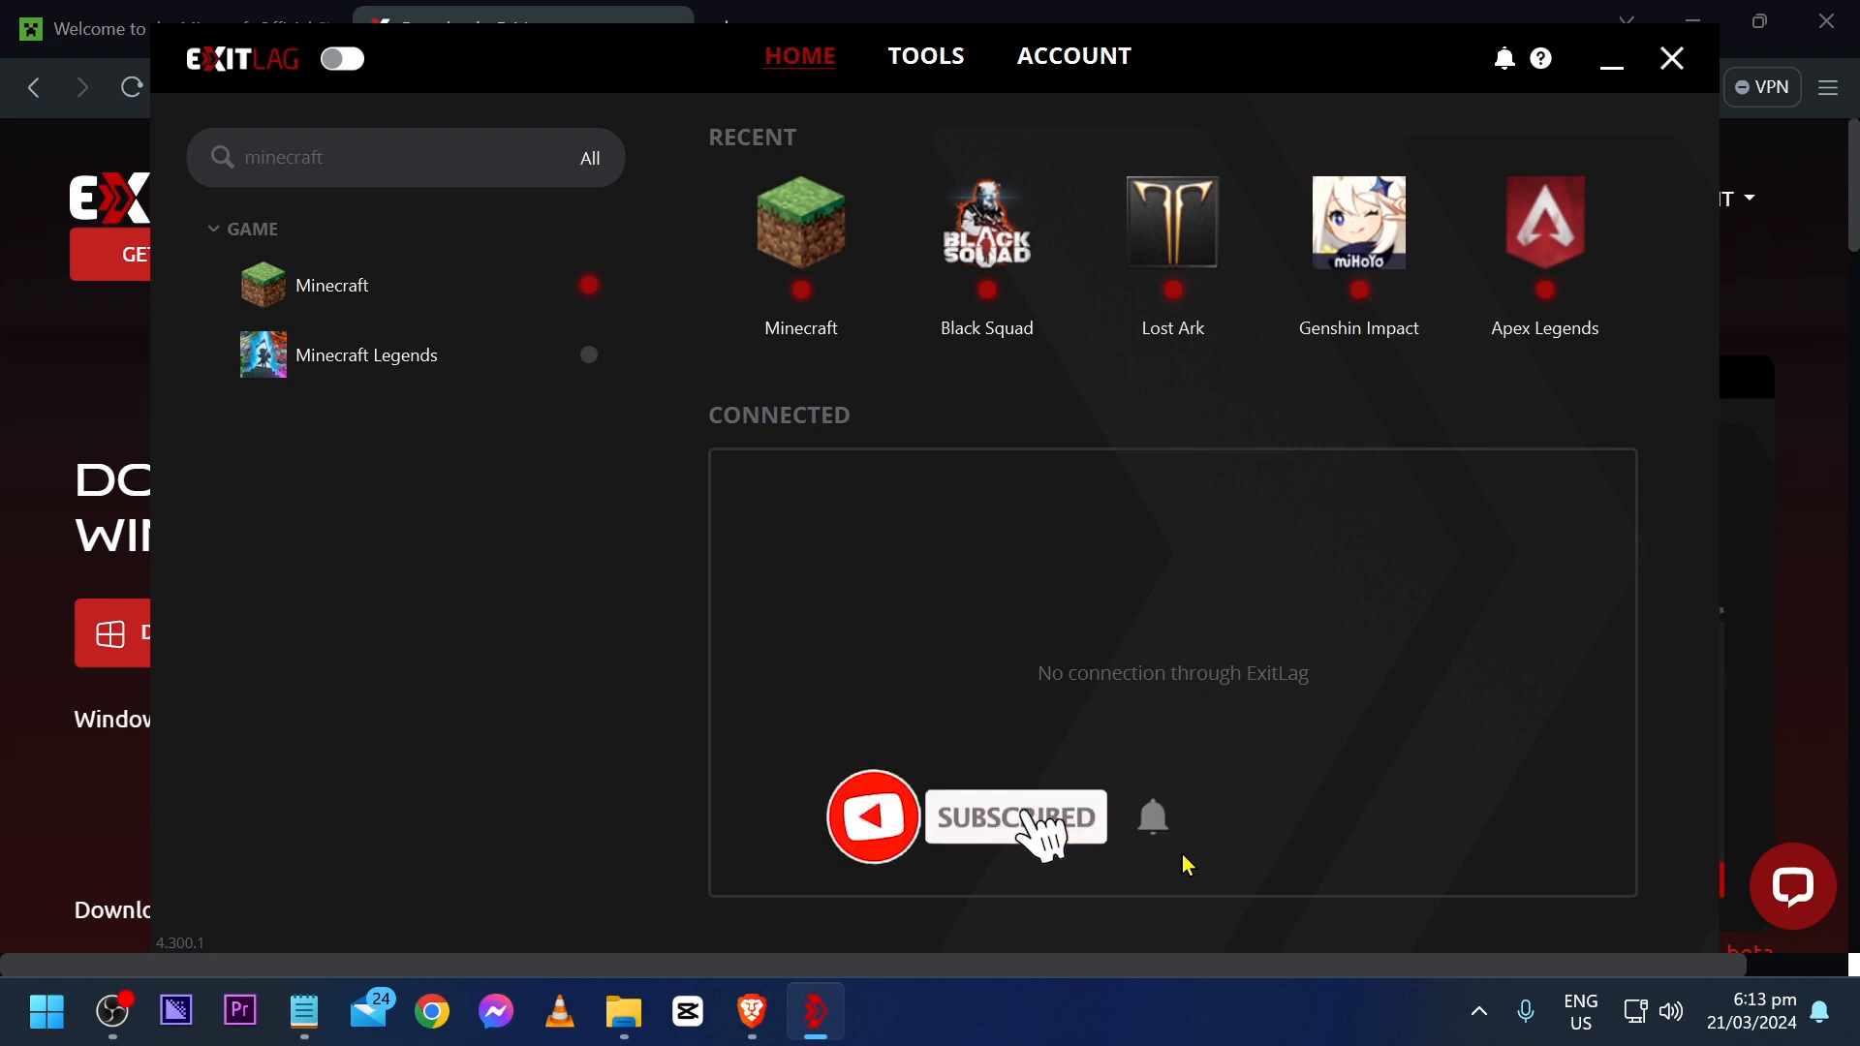
Enable the toggle next to the ExitLag logo on the home screen
click(342, 58)
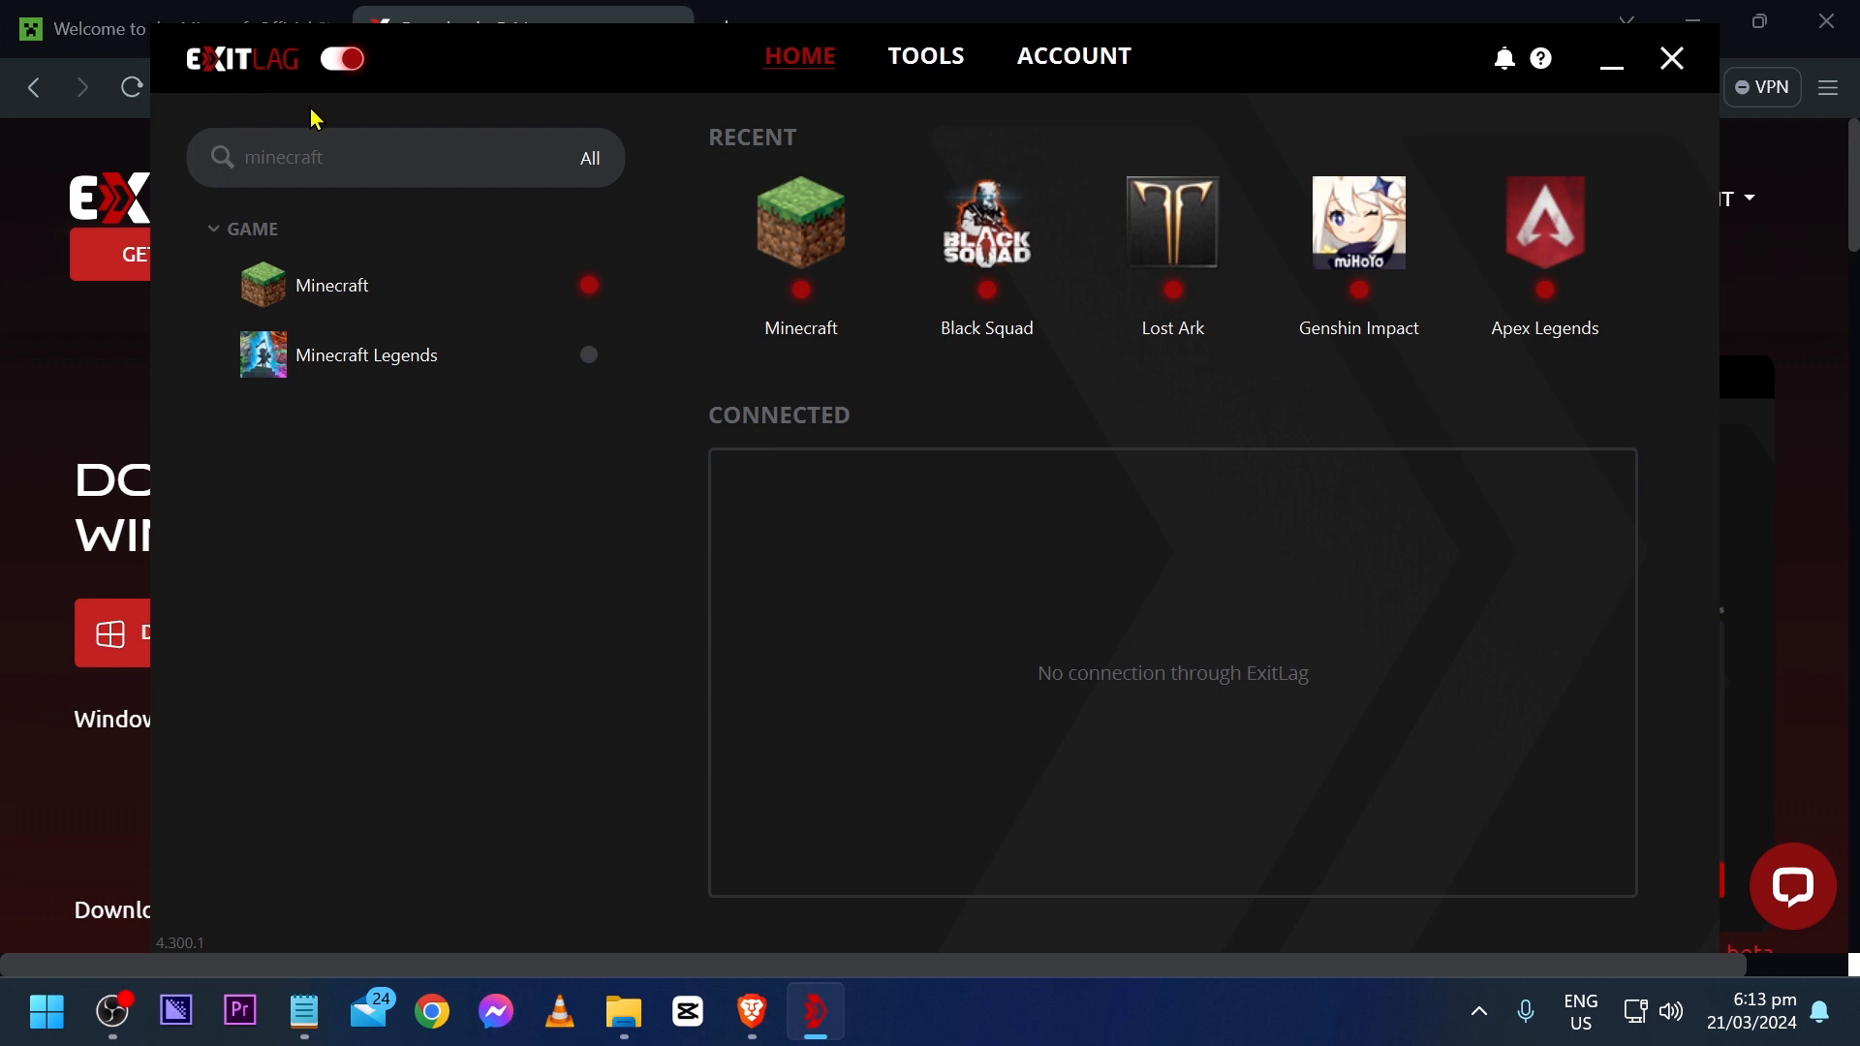
mouse_move(797, 646)
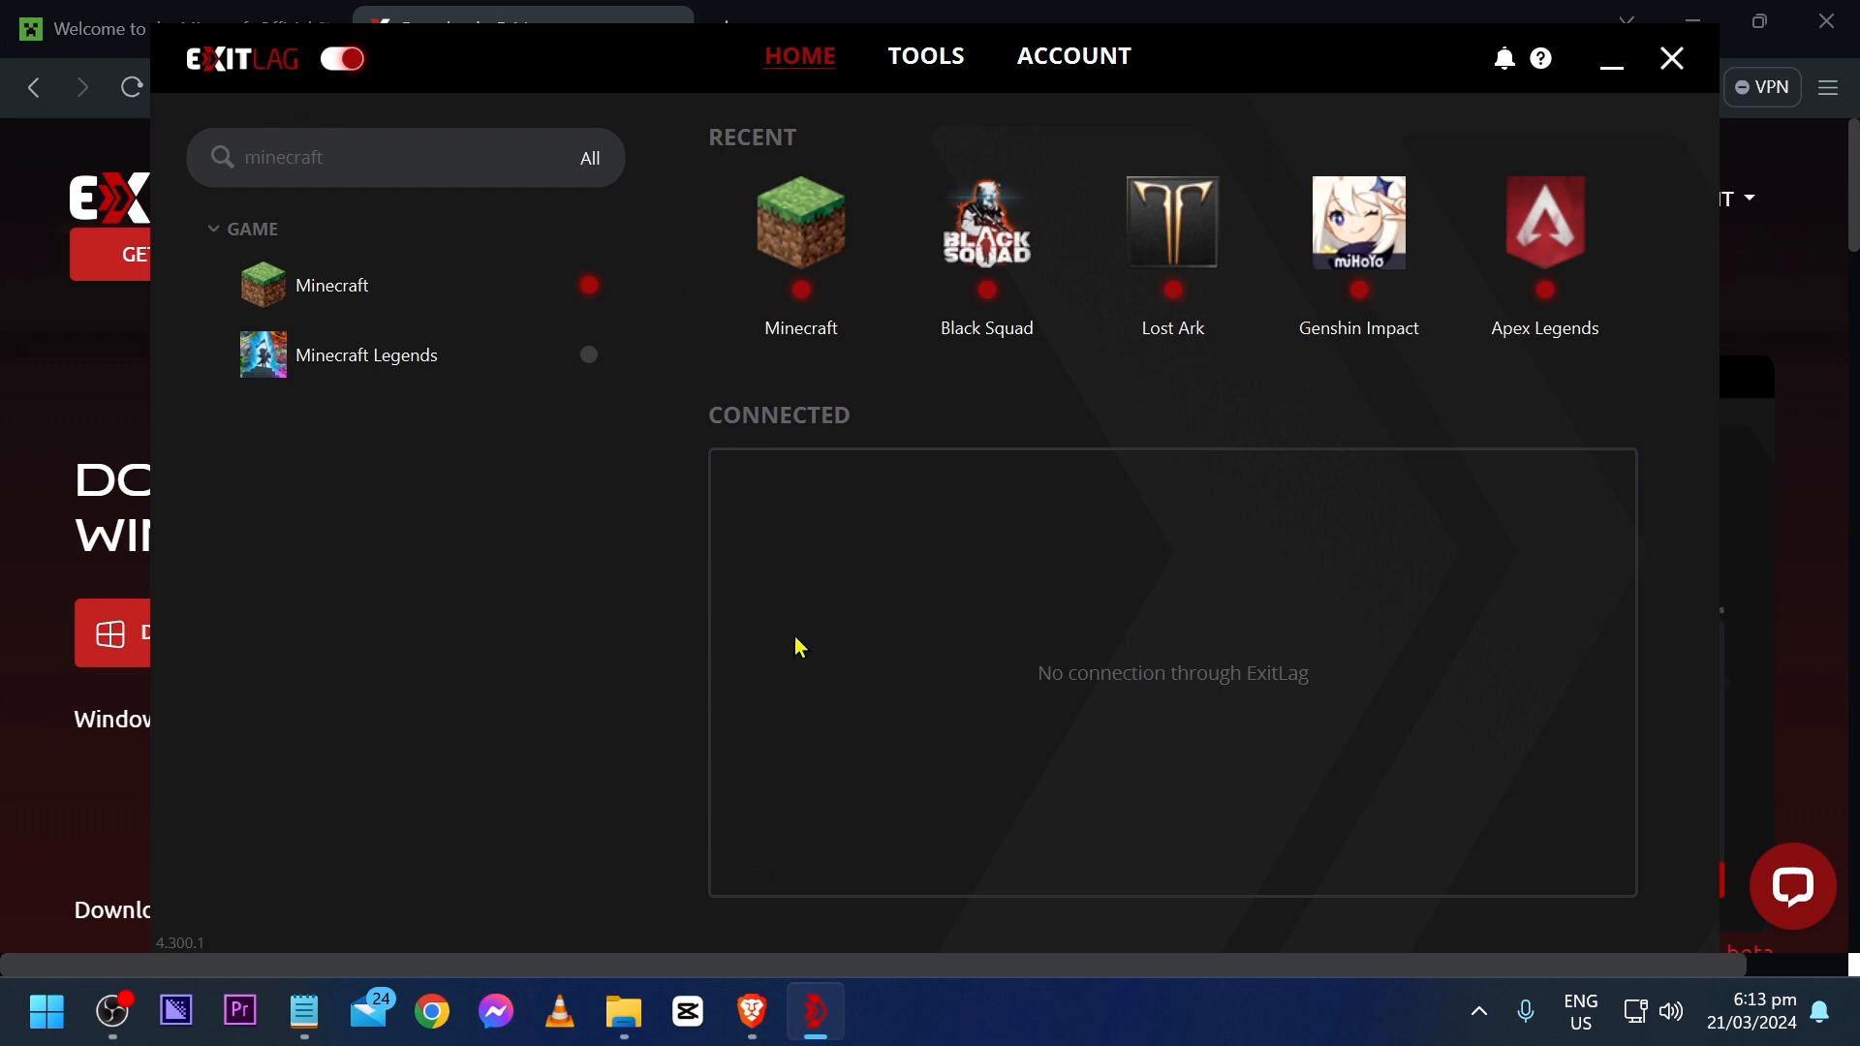
mouse_move(804, 632)
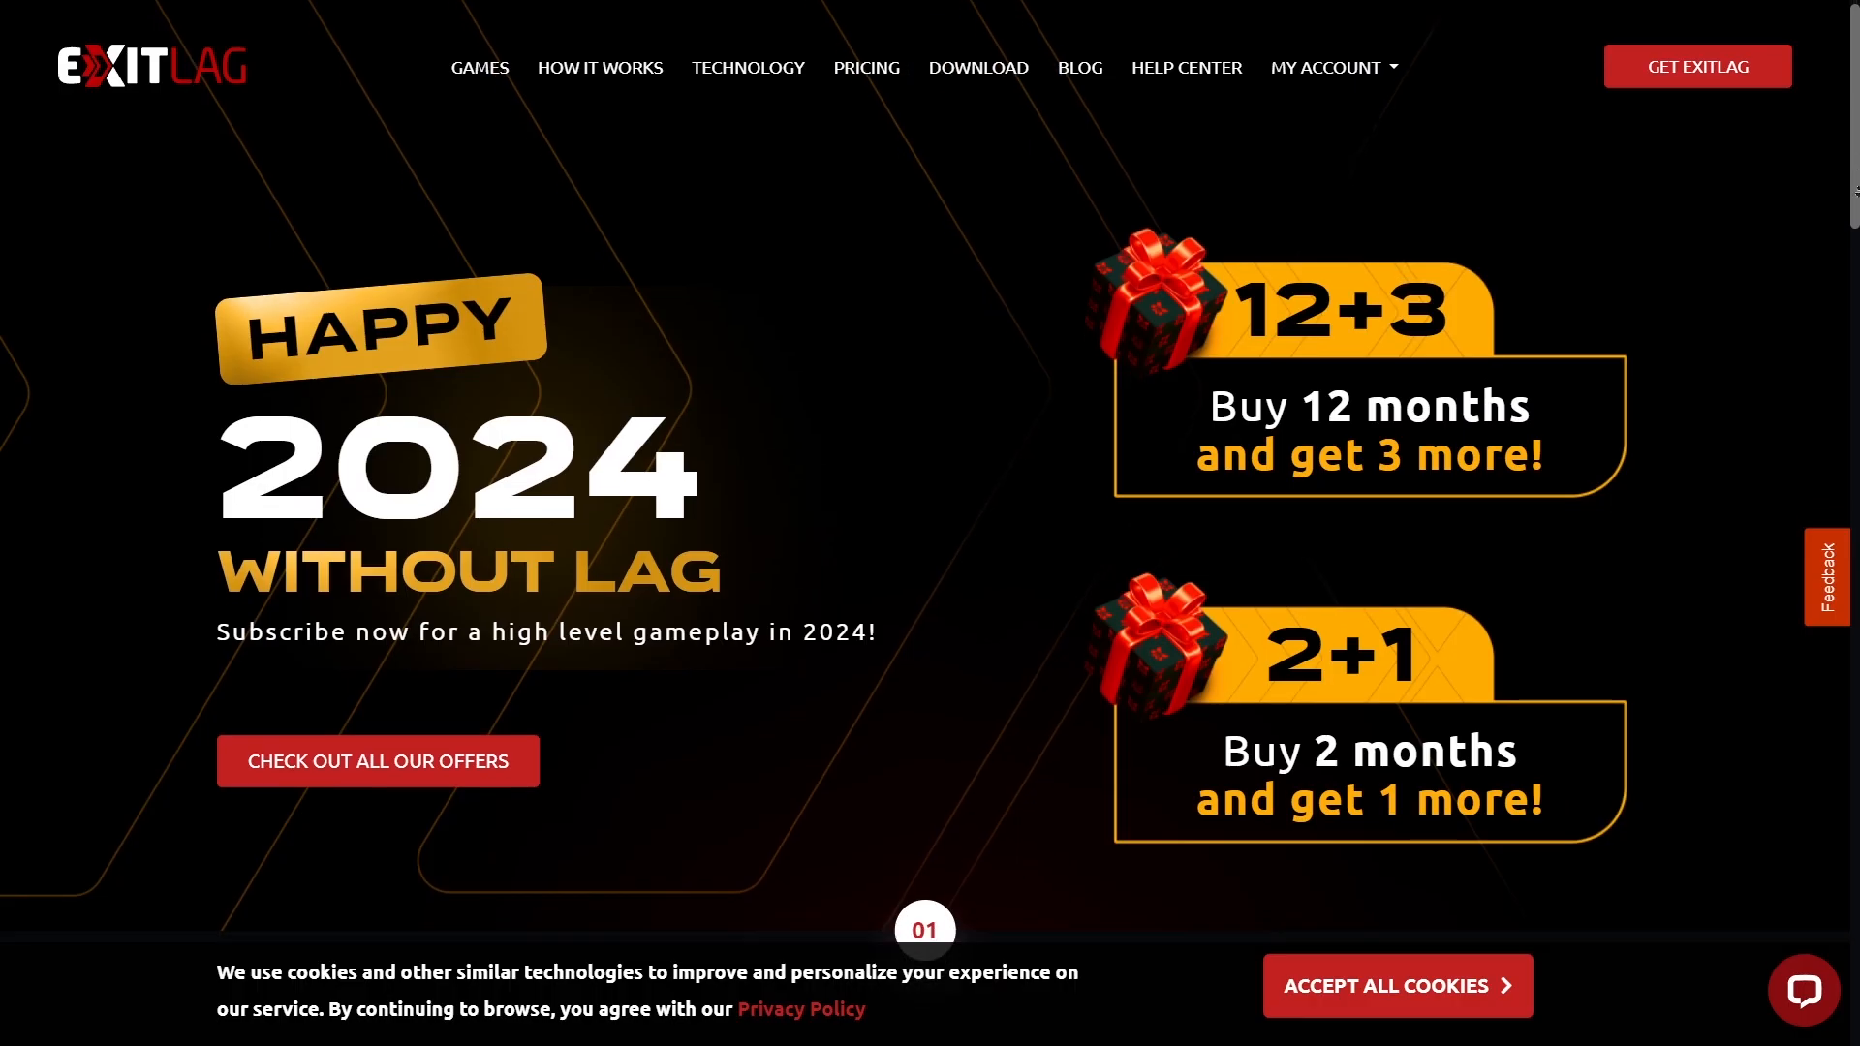
scroll(down, 3)
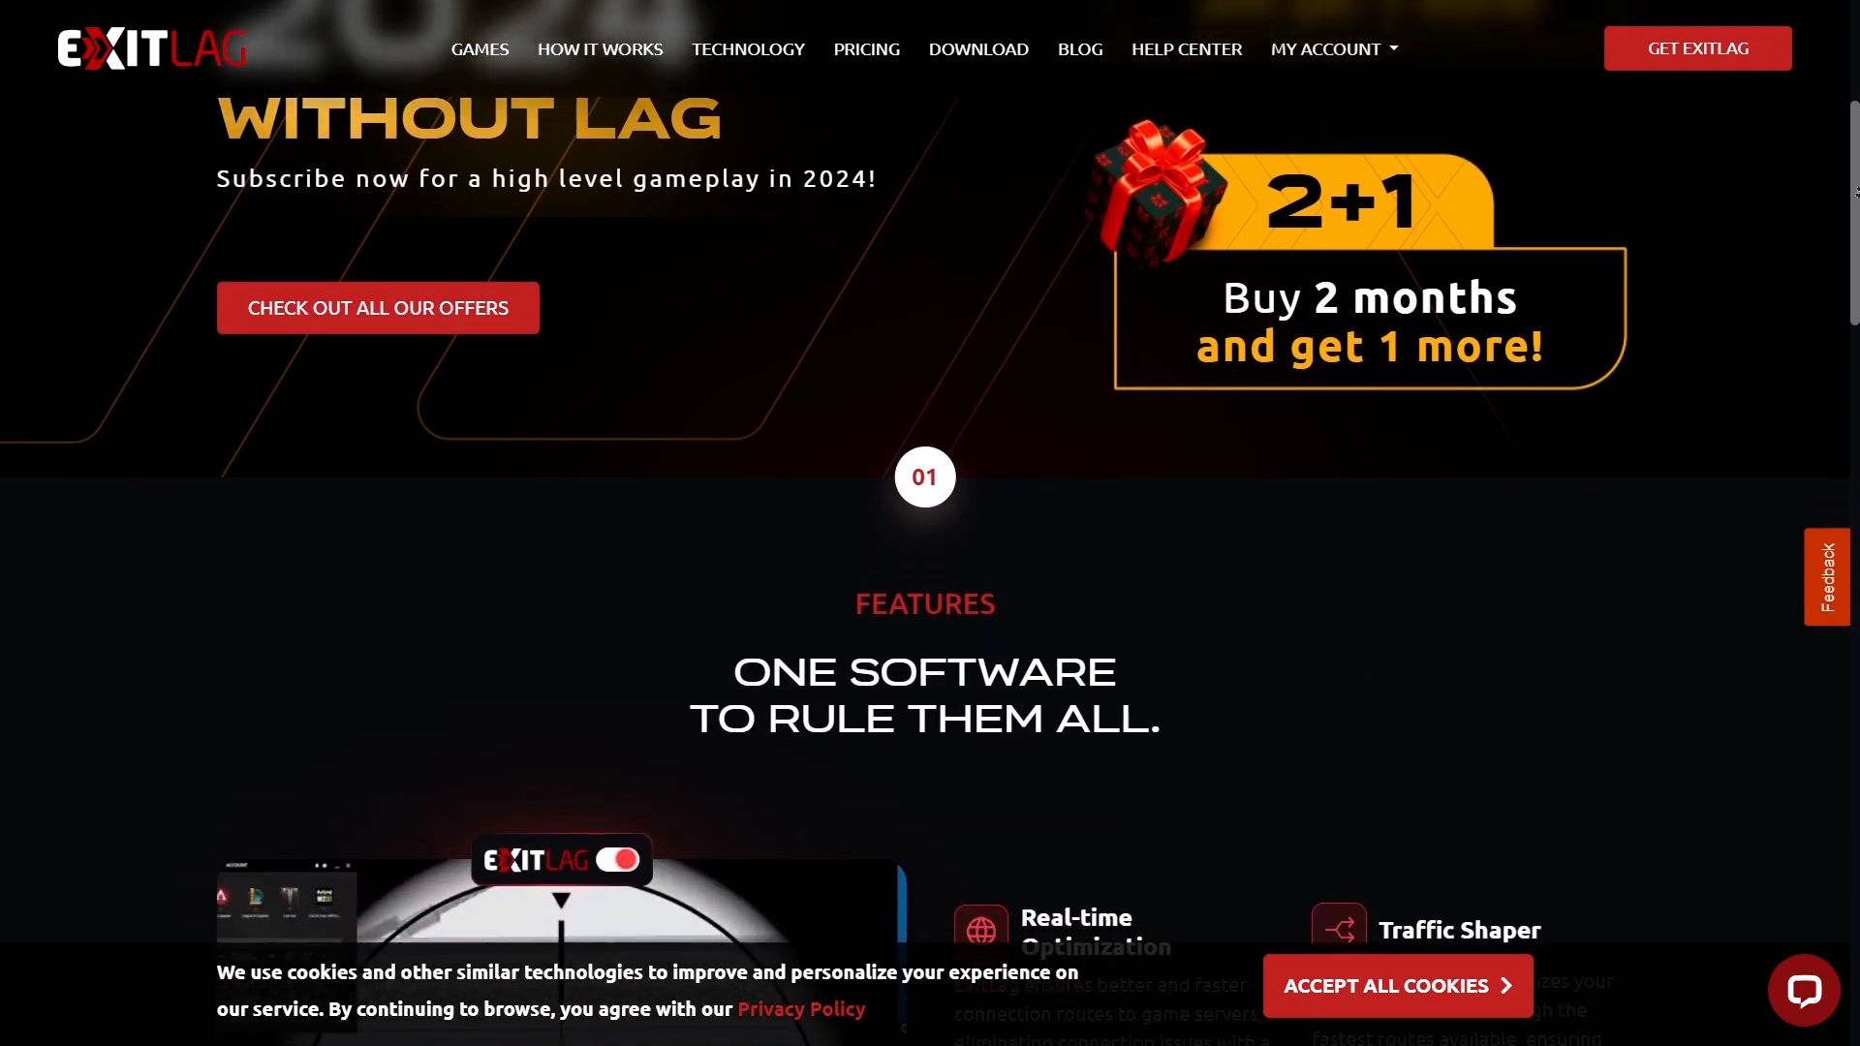
scroll(down, 3)
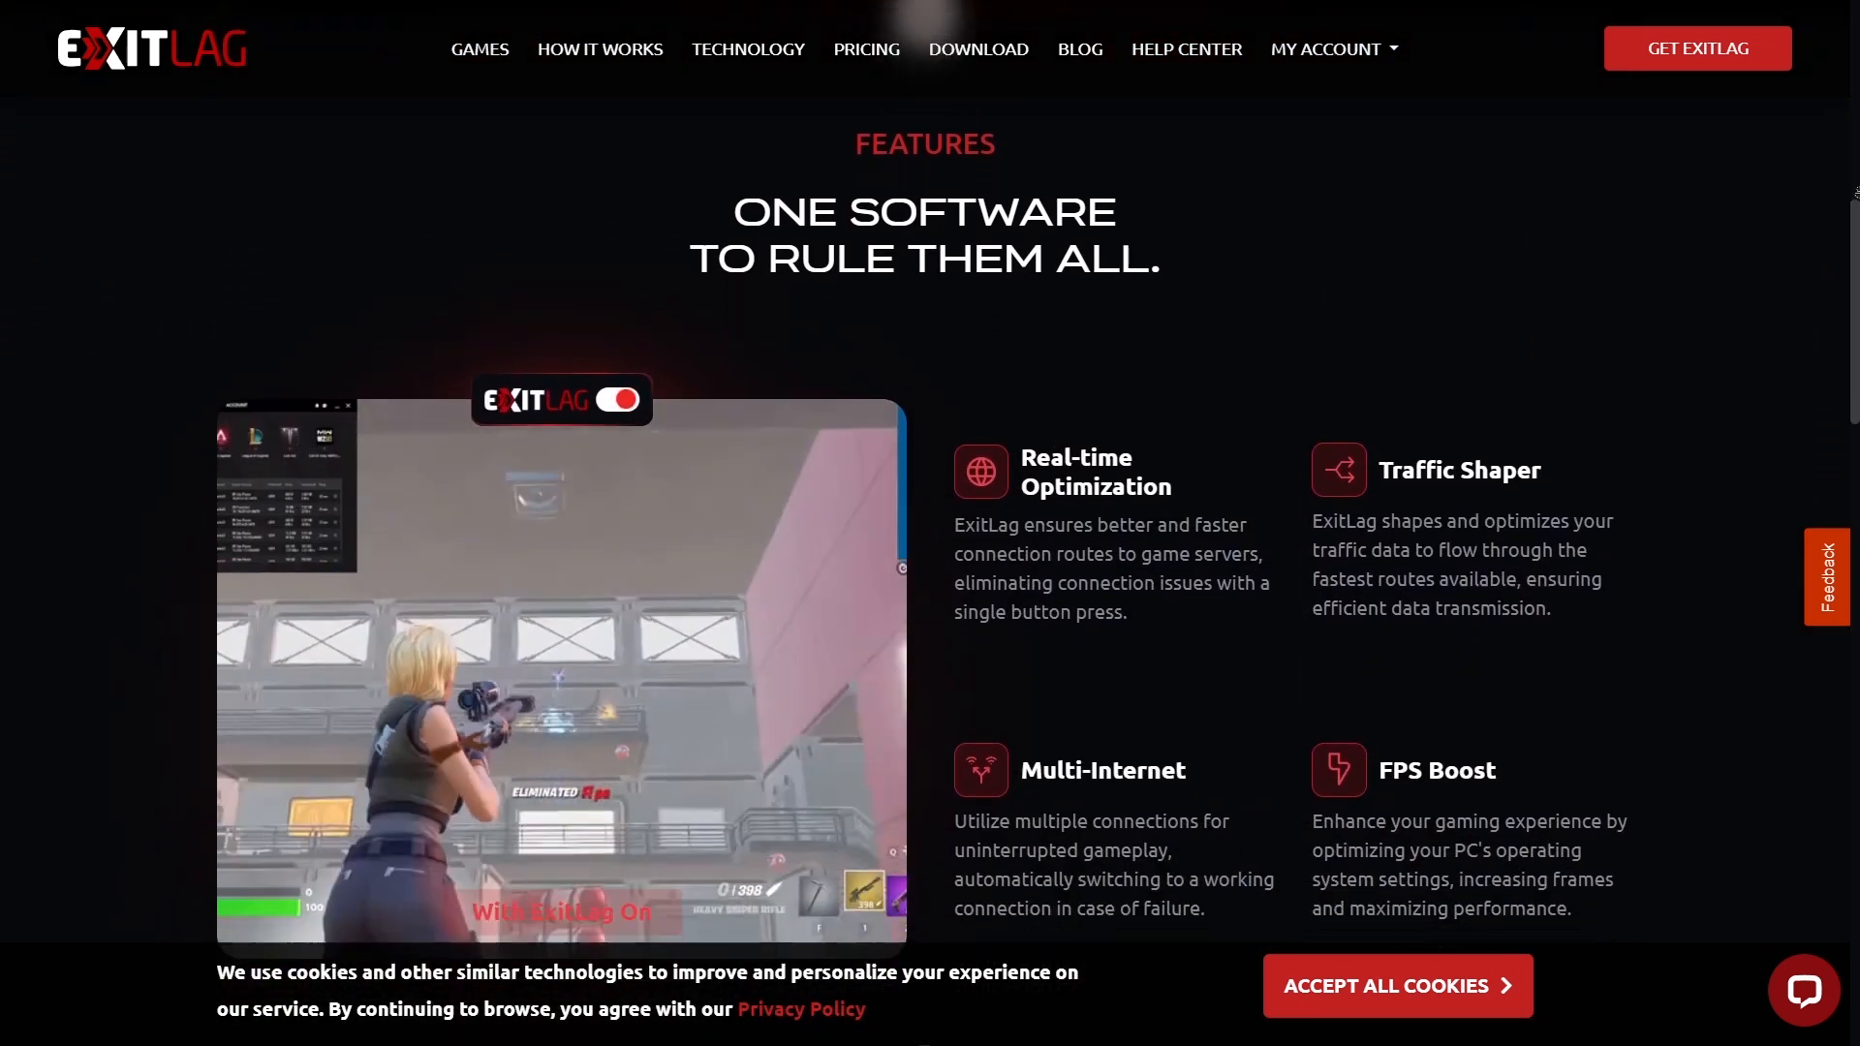
scroll(down, 3)
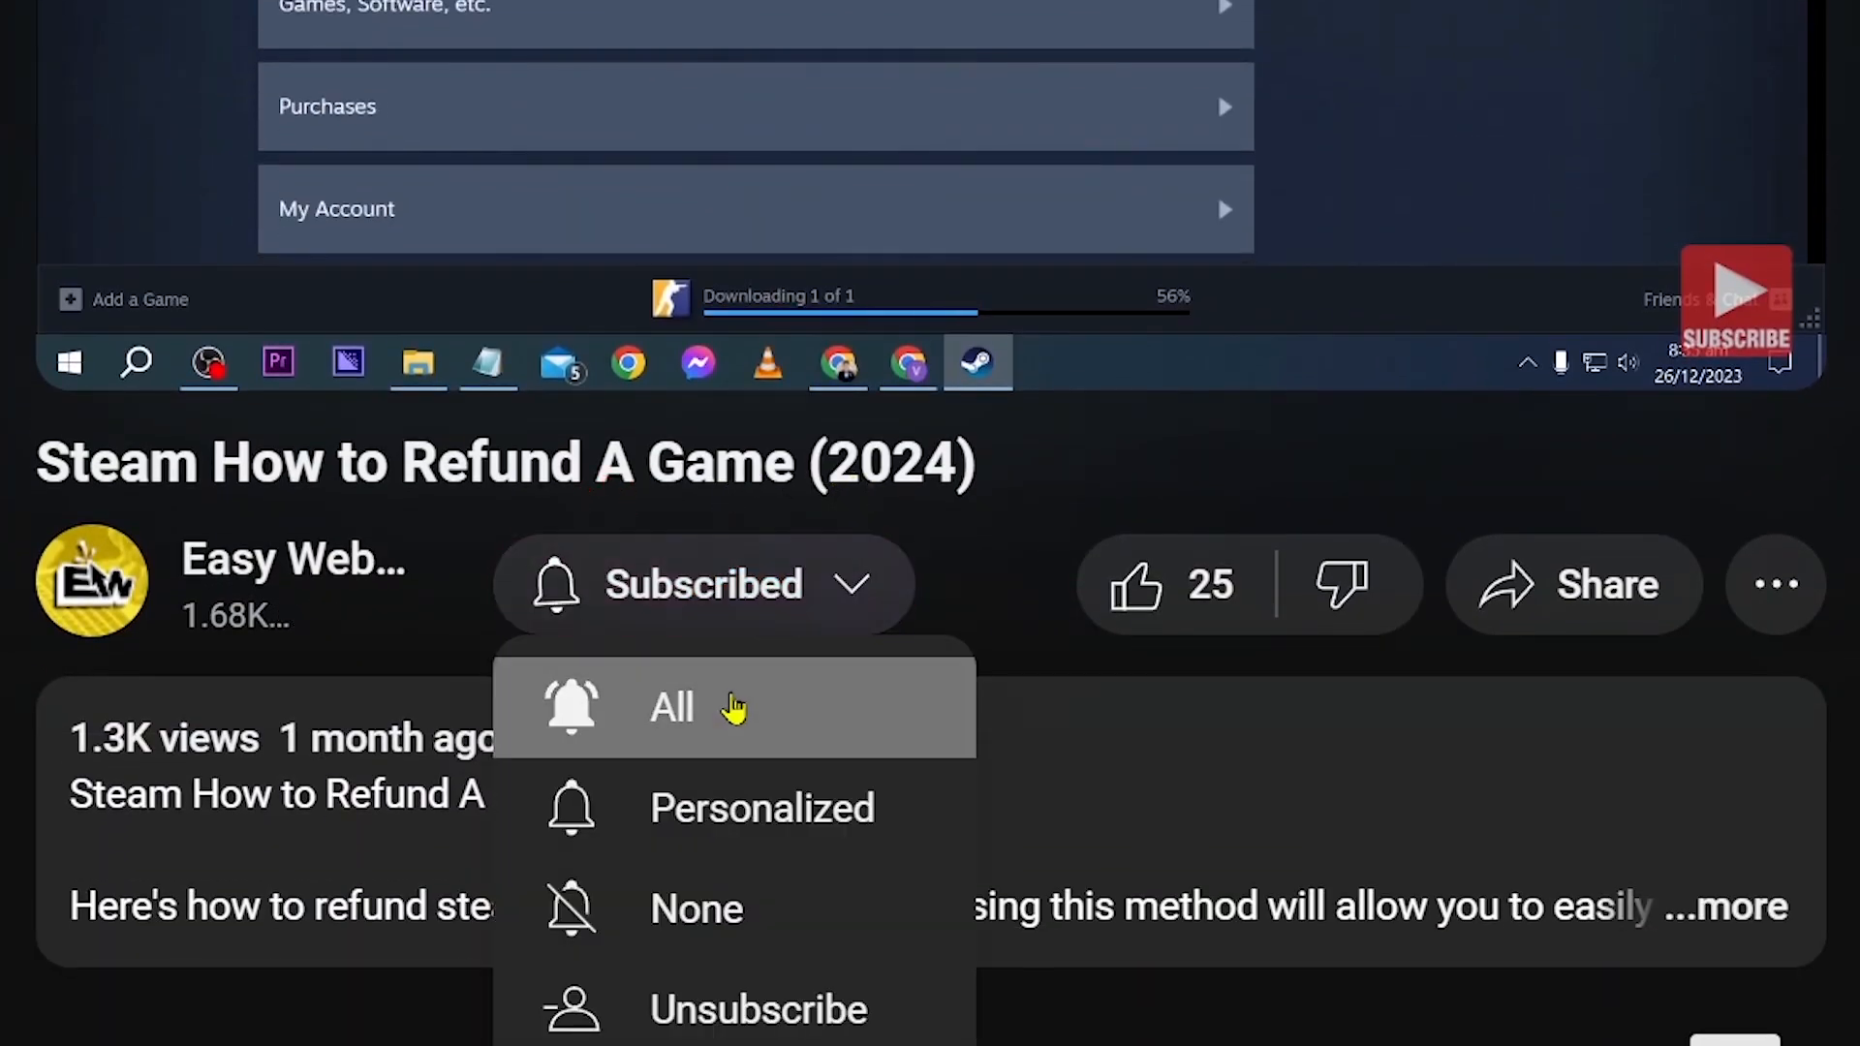
click(1133, 584)
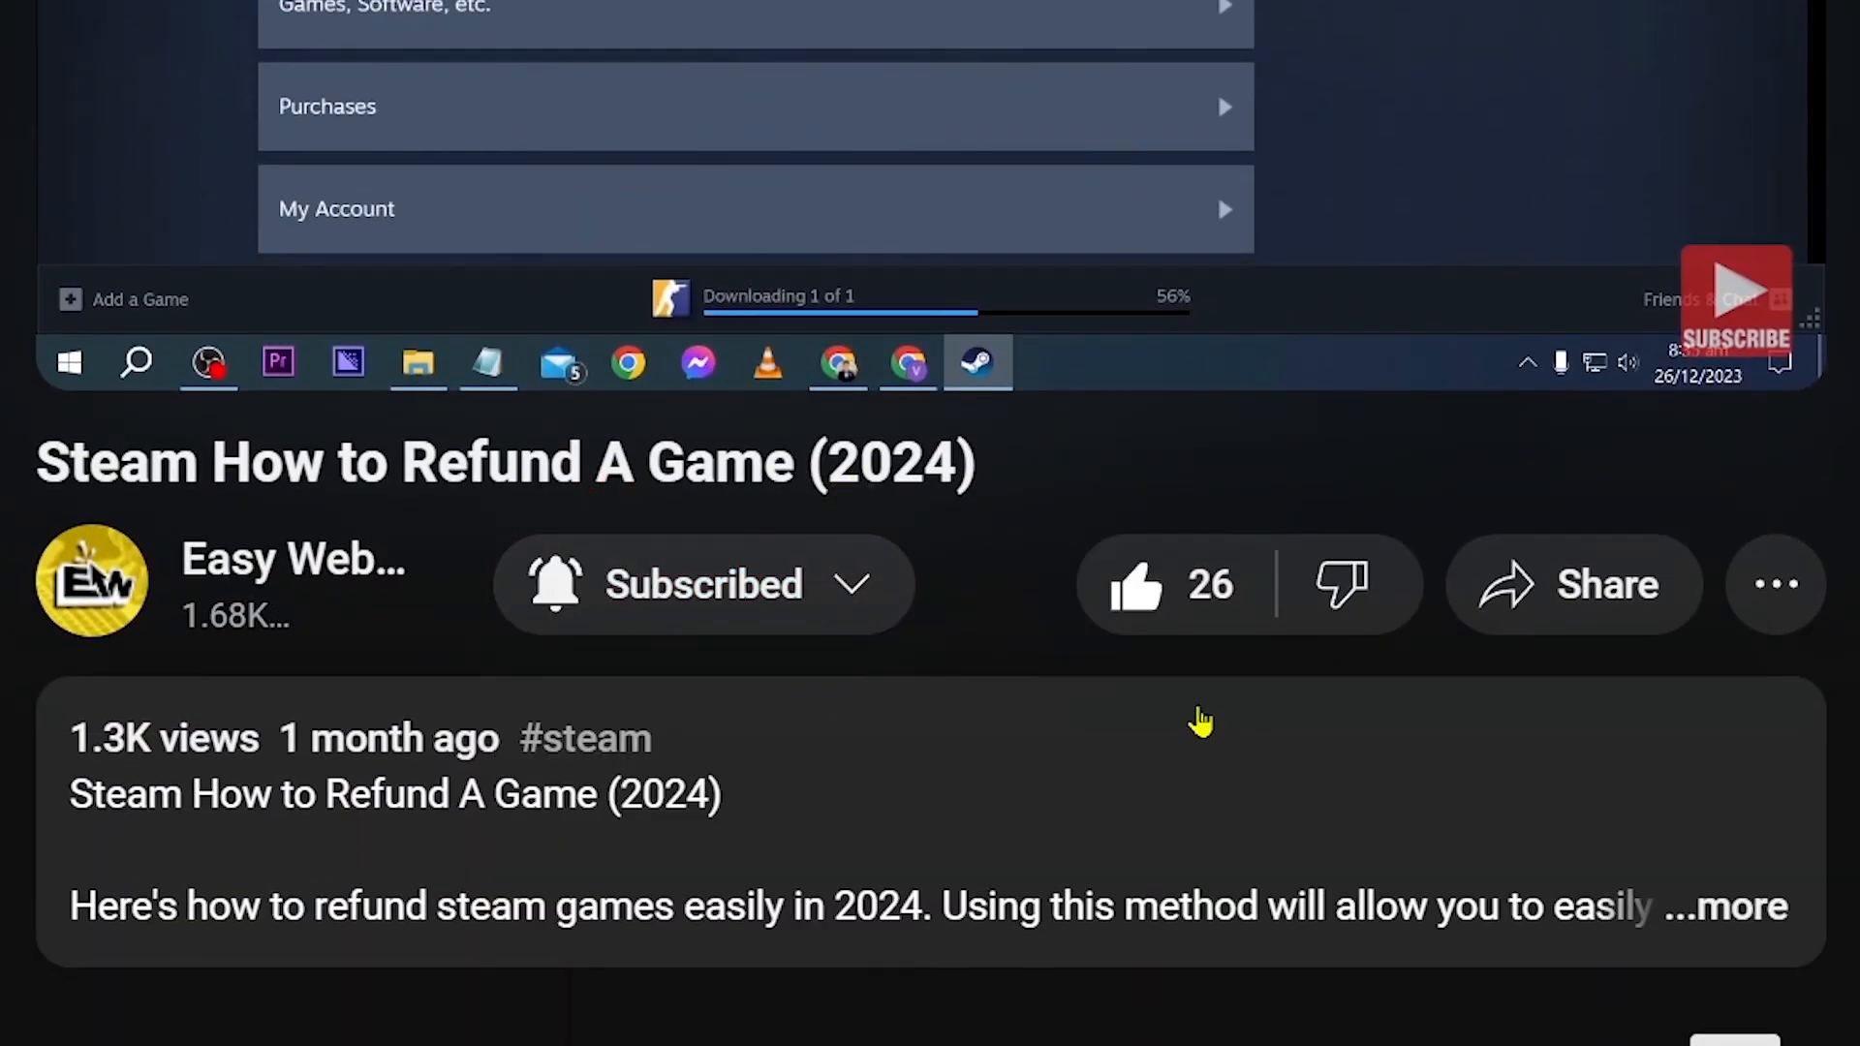